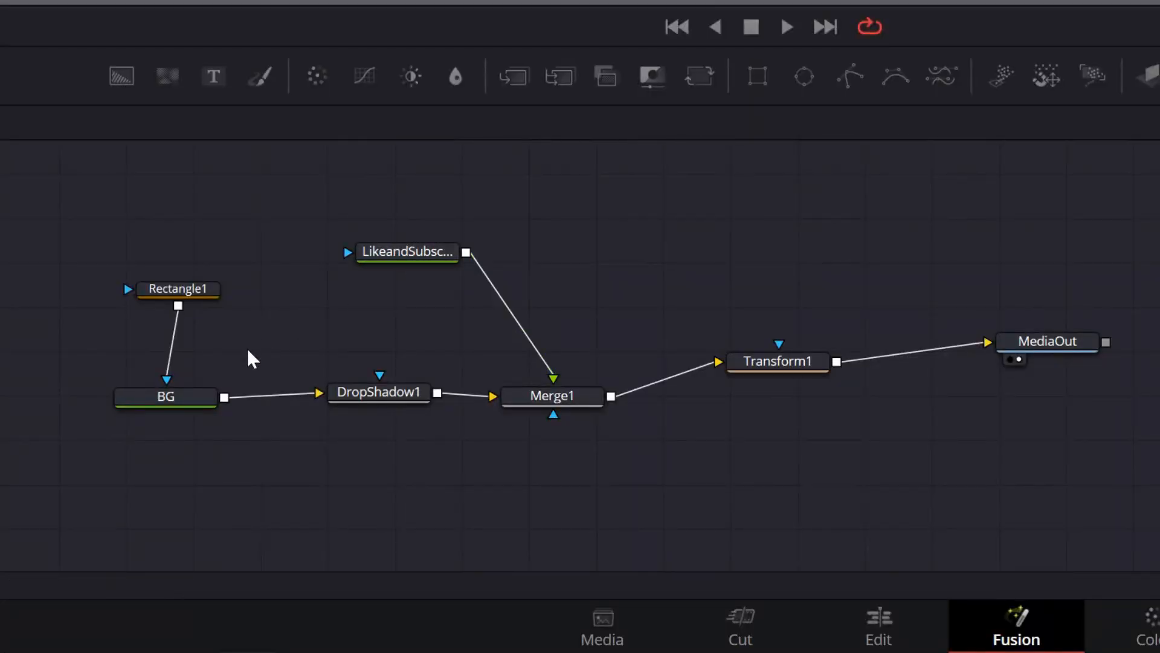
Inspect the BG, text and DropShadow1 nodes of the reference composite
{"action": "left_click", "coordinate": [165, 396]}
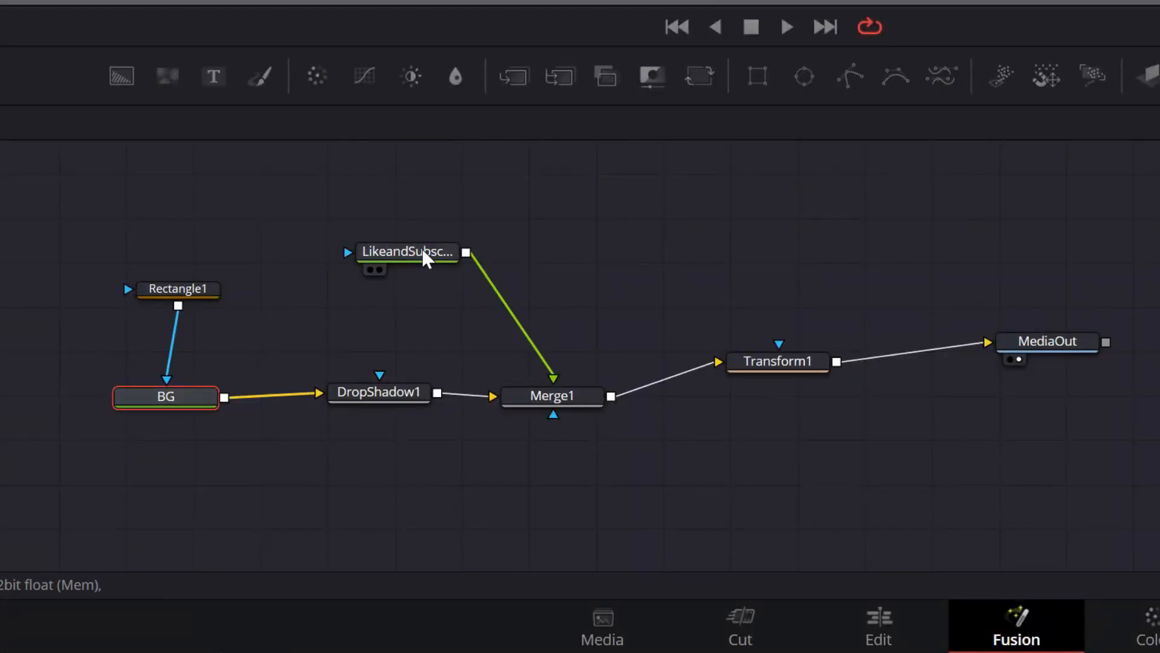
{"action": "left_click", "coordinate": [552, 395]}
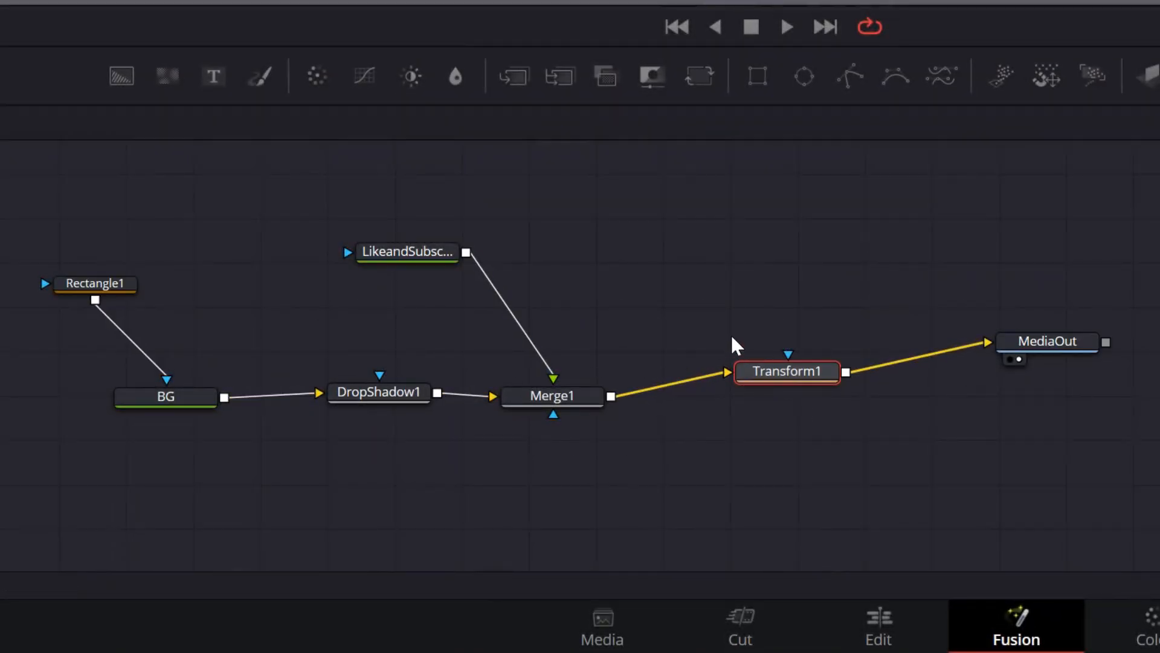
{"action": "mouse_move", "coordinate": [722, 418]}
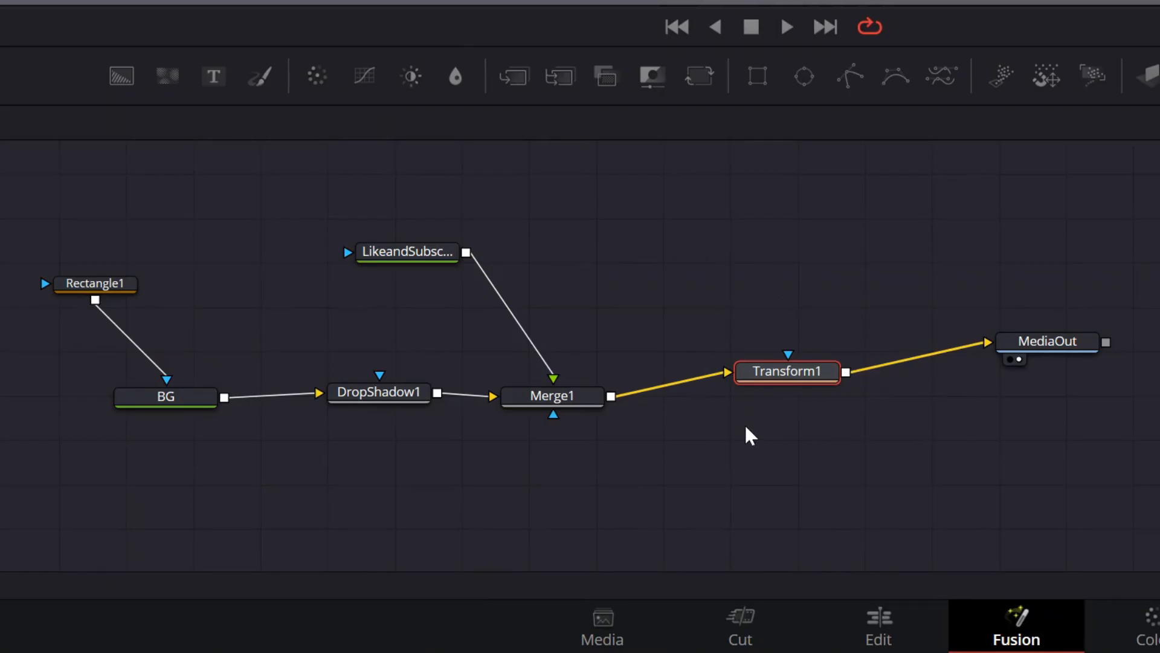
{"action": "mouse_move", "coordinate": [654, 314]}
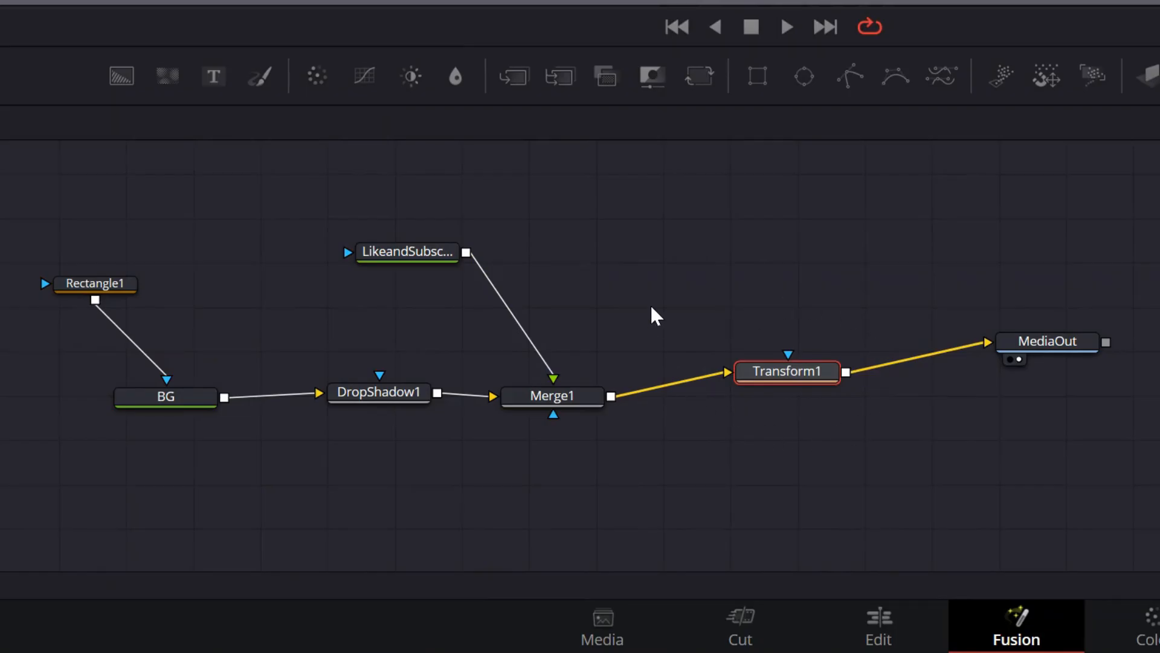
{"action": "left_click", "coordinate": [378, 393]}
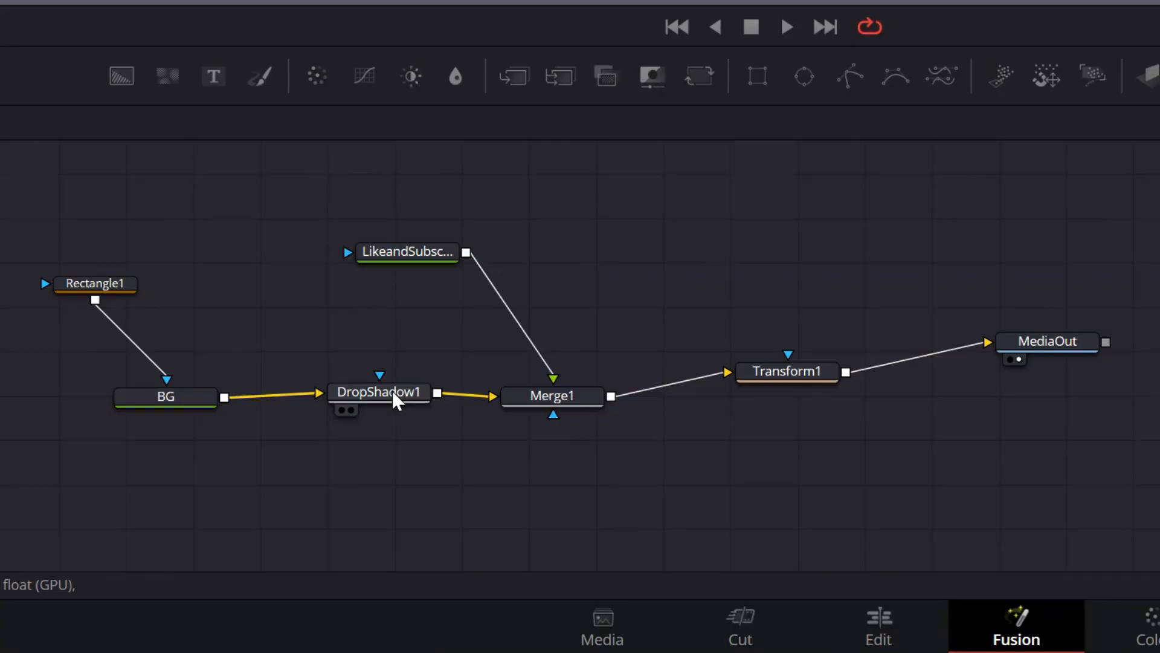
{"action": "left_click", "coordinate": [377, 392]}
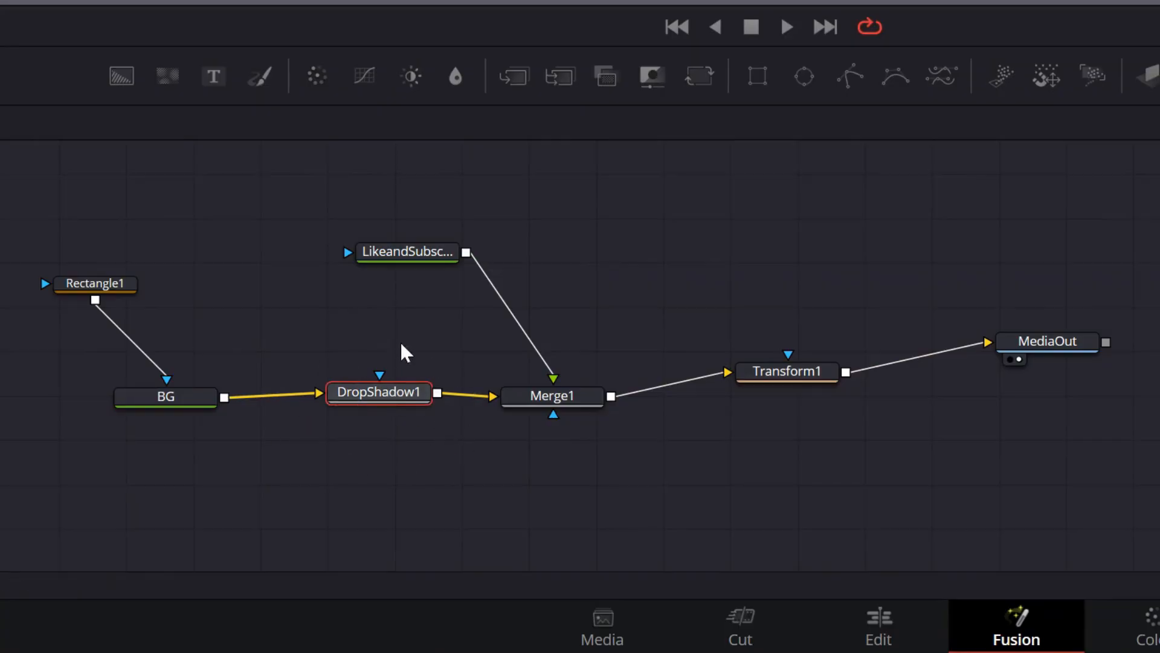
{"action": "mouse_move", "coordinate": [309, 450]}
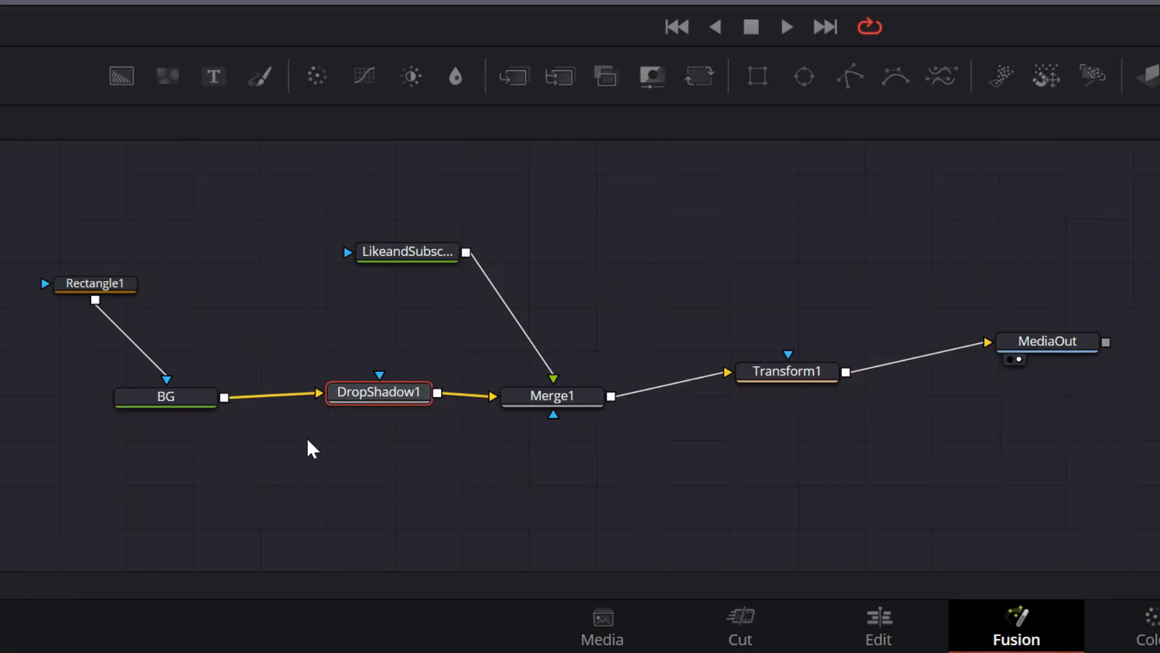
{"action": "left_click", "coordinate": [877, 626]}
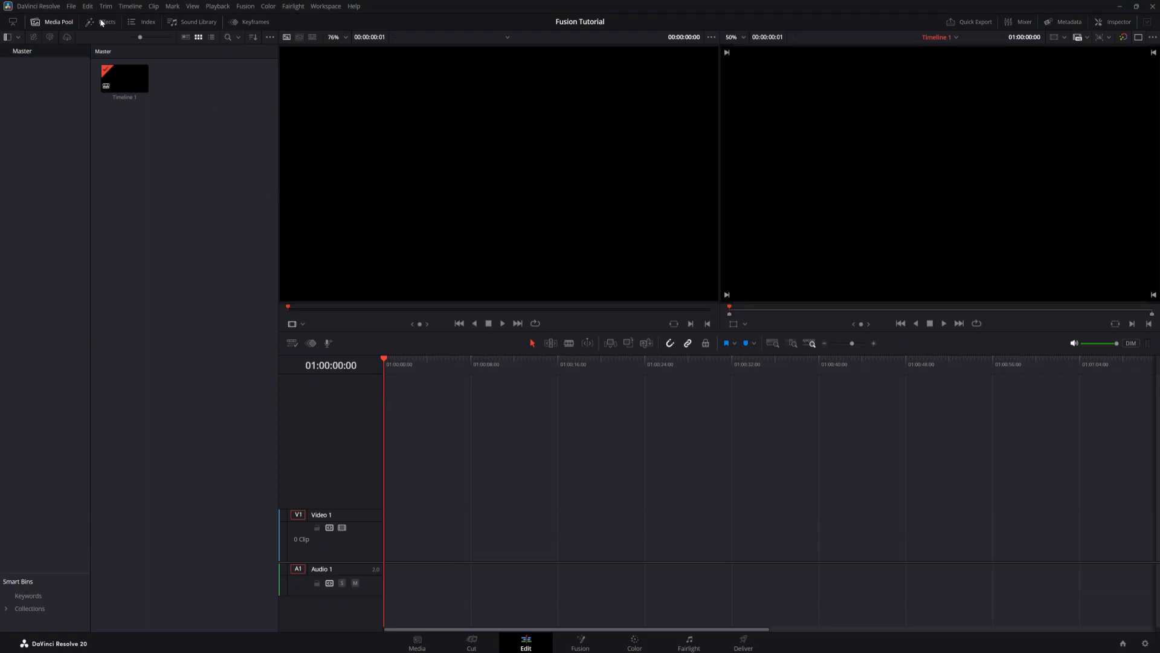
Drop a Fusion Composition from Effects onto Video 1 at the timeline start
{"action": "left_click", "coordinate": [103, 22]}
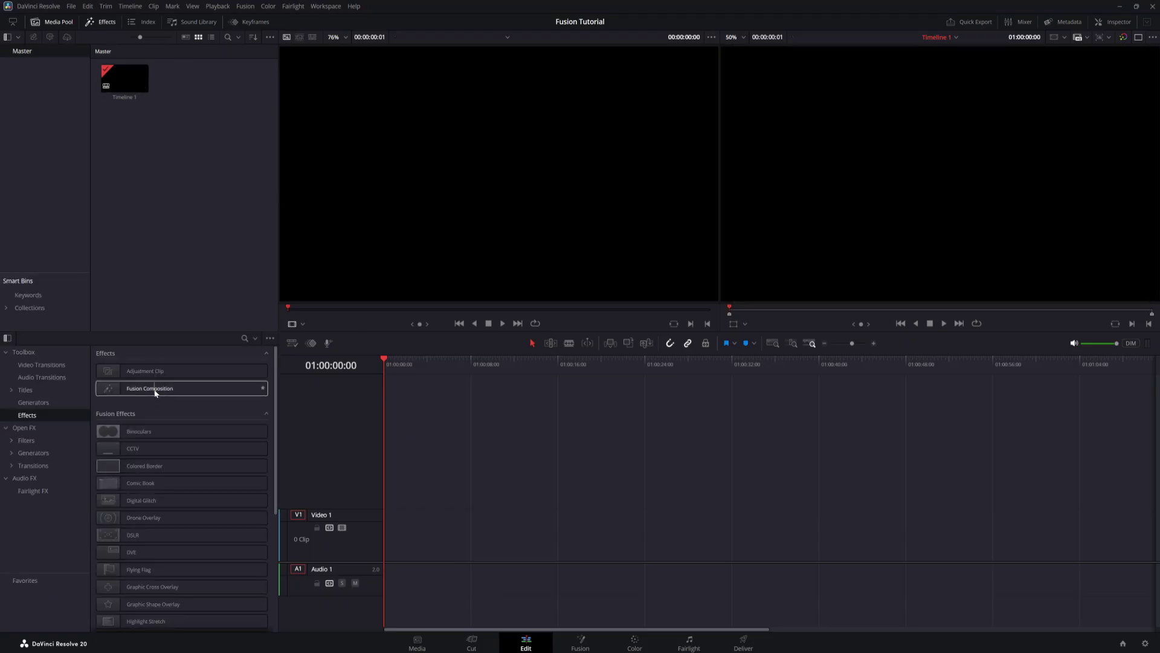
{"action": "left_click_drag", "start_coordinate": [148, 388], "coordinate": [391, 529]}
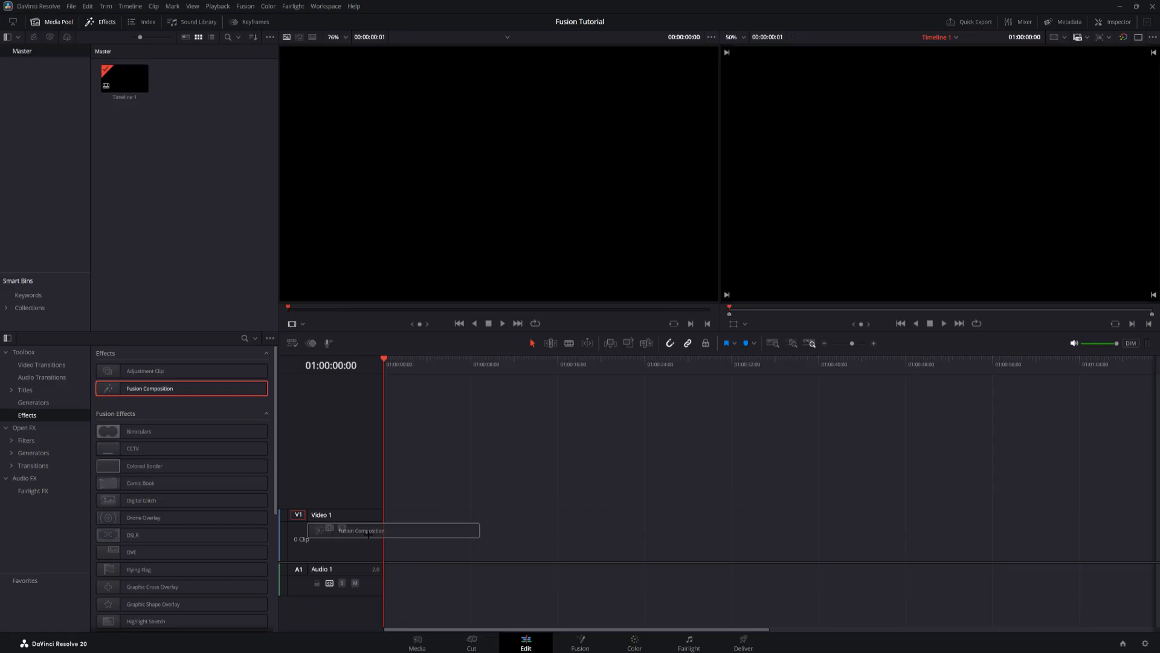
{"action": "left_click_drag", "start_coordinate": [180, 388], "coordinate": [411, 536]}
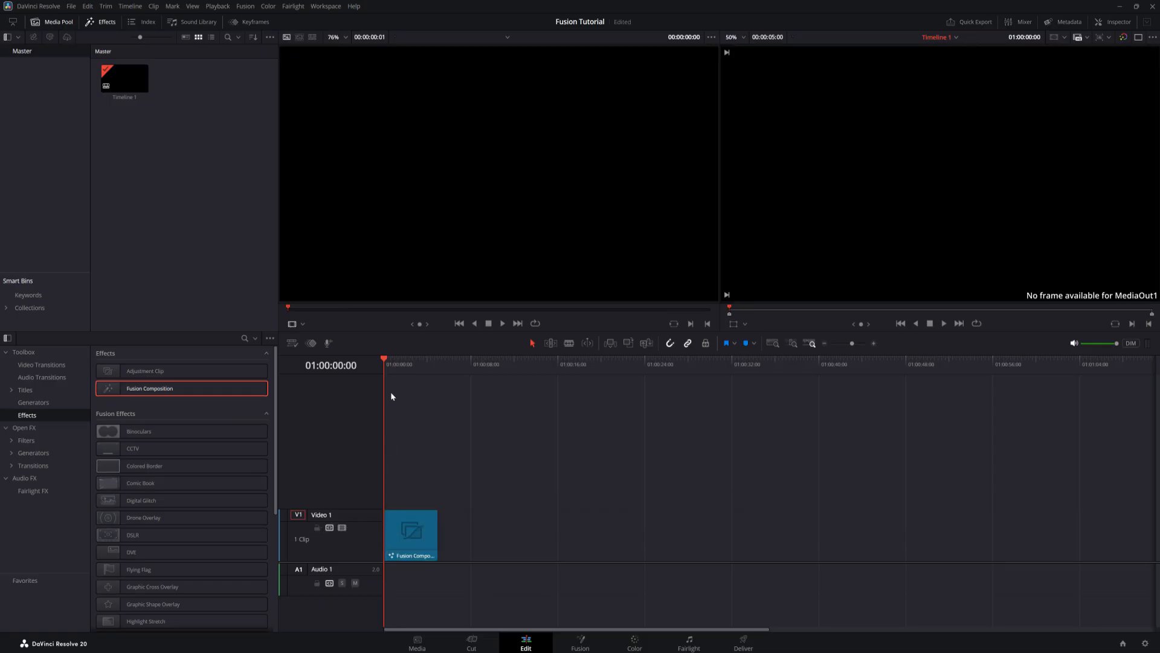
{"action": "left_click", "coordinate": [402, 364]}
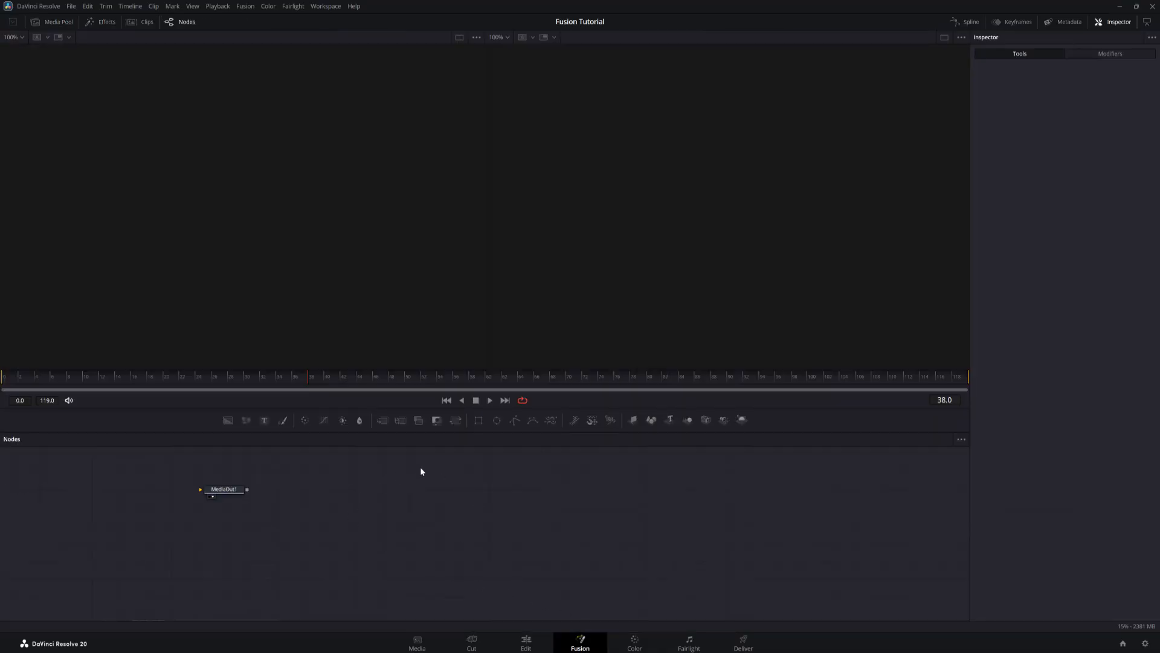
{"action": "mouse_move", "coordinate": [497, 597]}
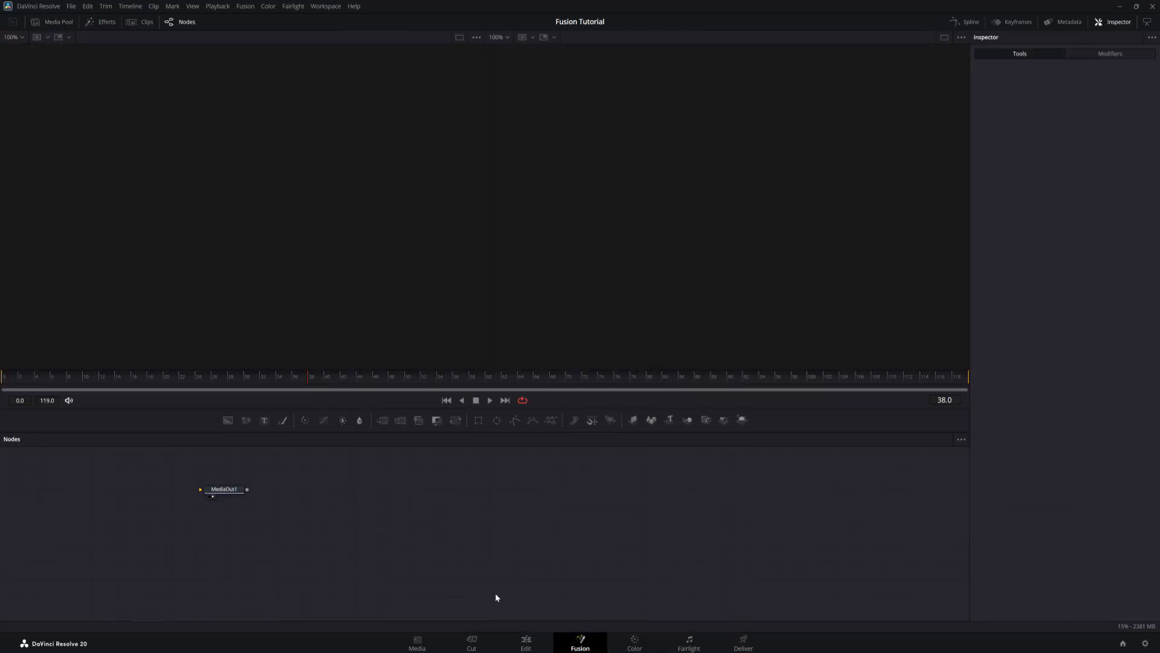
Return to the Edit page and open the clip in the Fusion page
{"action": "left_click", "coordinate": [526, 641]}
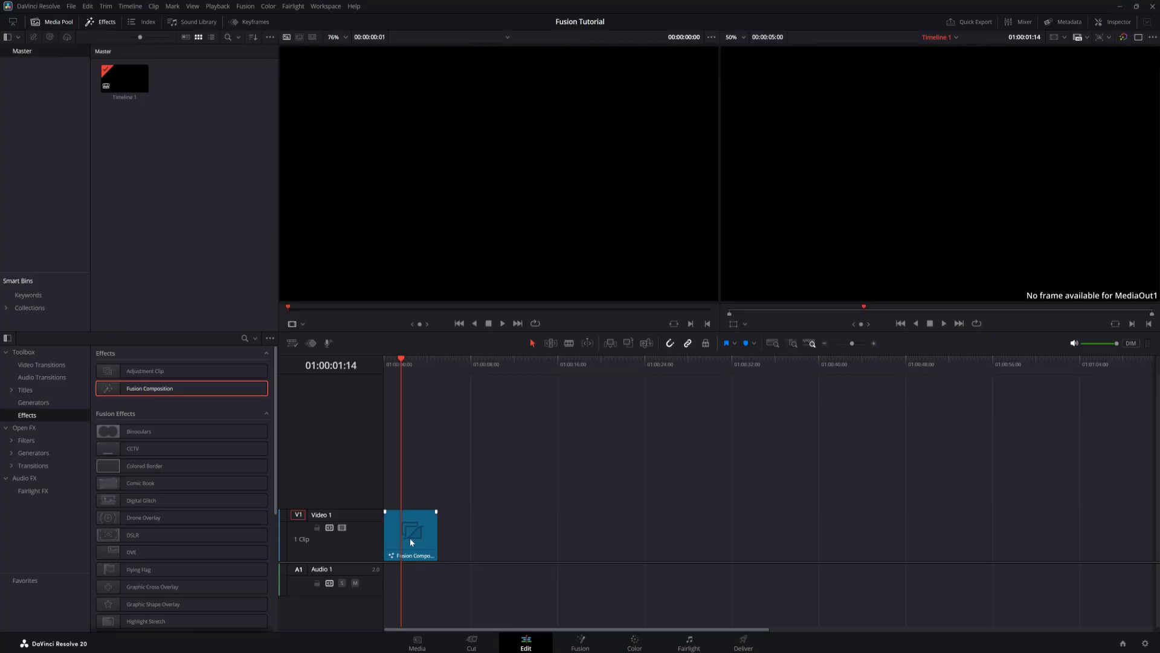
{"action": "right_click", "coordinate": [412, 541]}
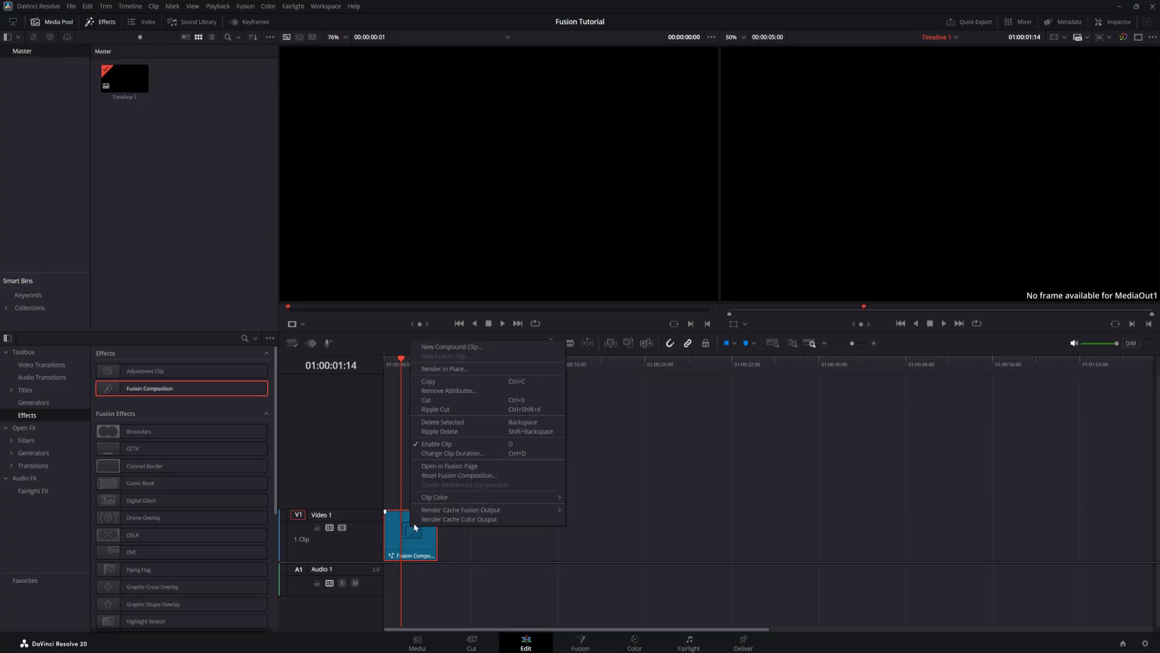
{"action": "mouse_move", "coordinate": [457, 450]}
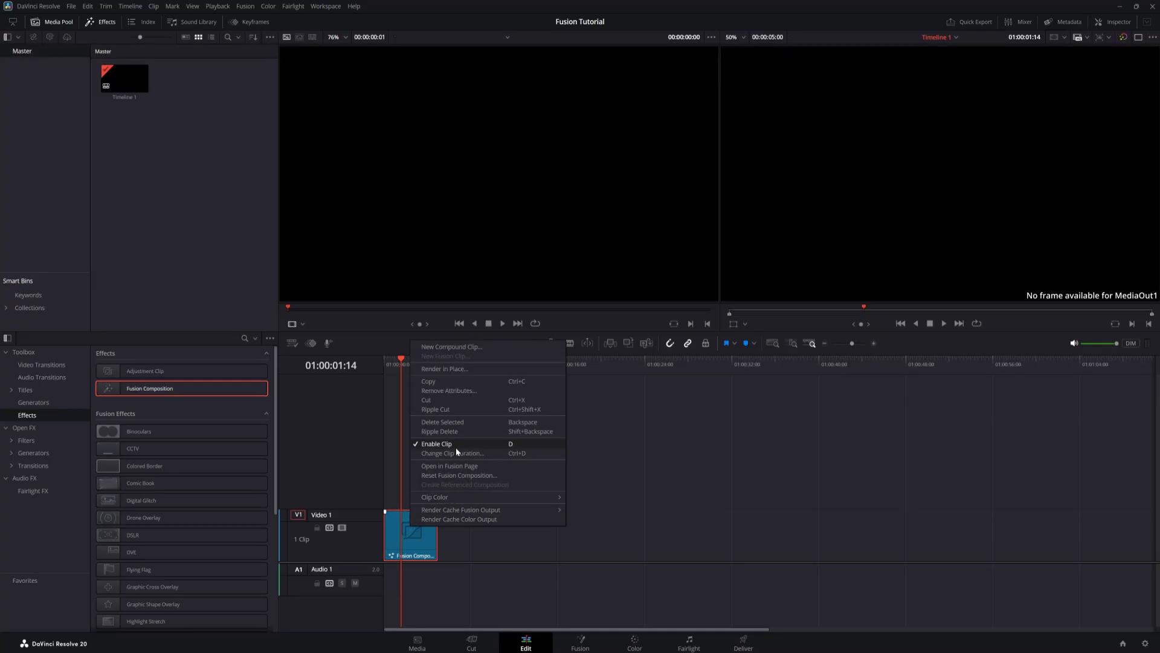
{"action": "left_click", "coordinate": [450, 465]}
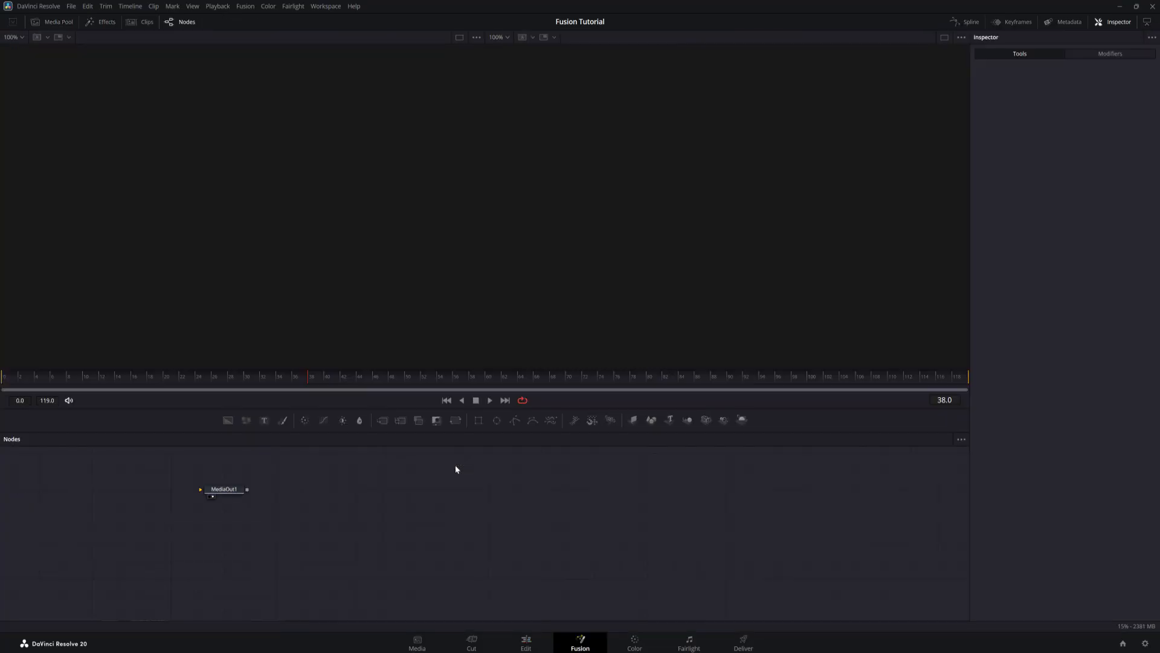
Move MediaOut1 toward the node graph centre and look at the Workspace menu
{"action": "left_click_drag", "start_coordinate": [225, 489], "coordinate": [397, 506]}
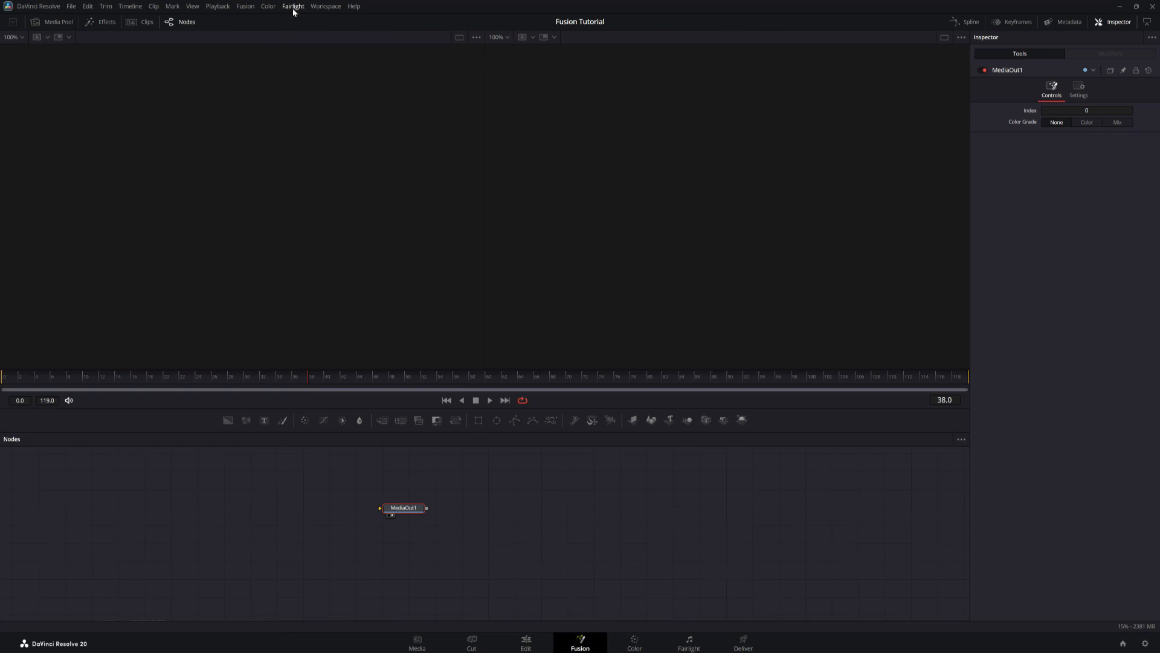
{"action": "left_click", "coordinate": [326, 6]}
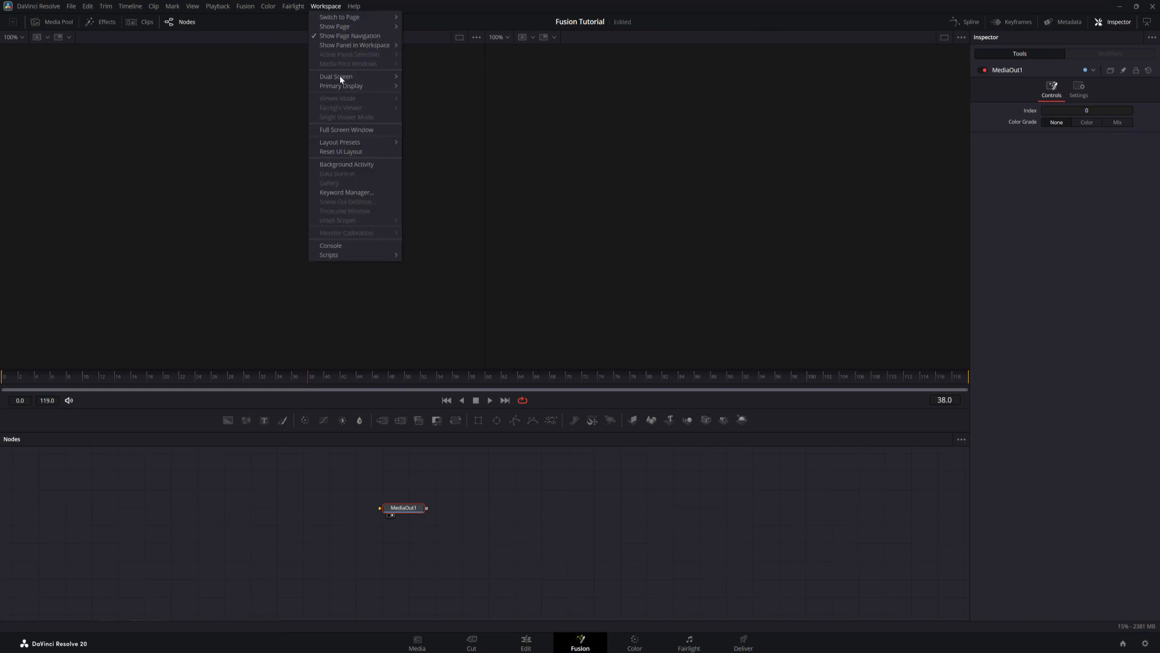
{"action": "left_click", "coordinate": [338, 157]}
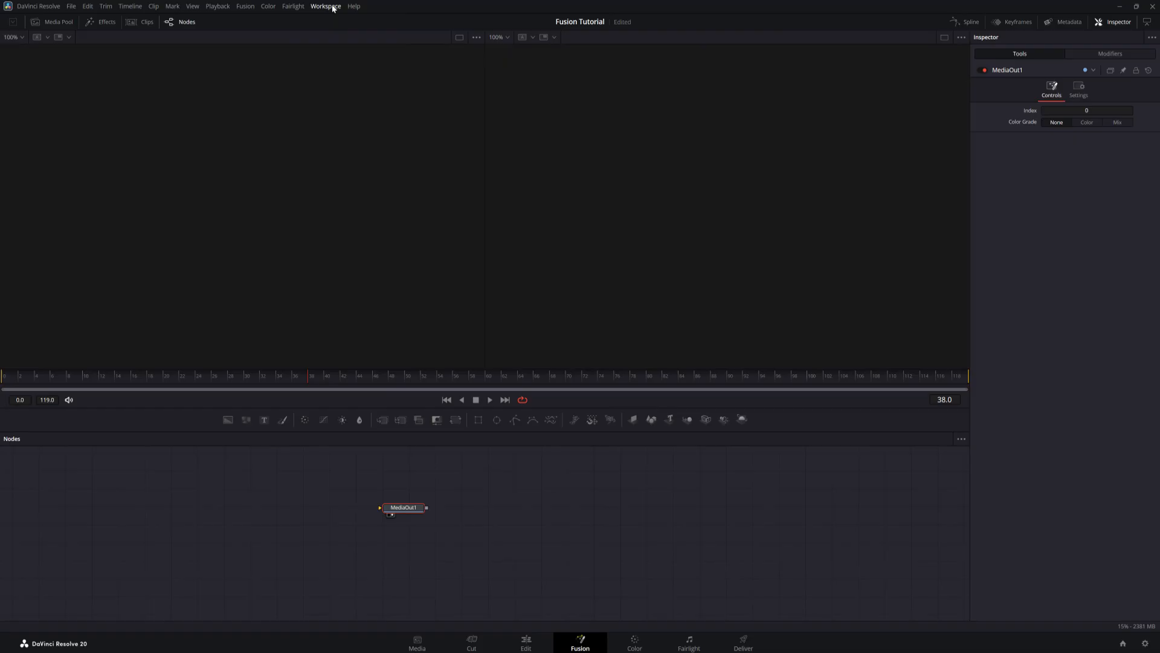
{"action": "left_click", "coordinate": [331, 6]}
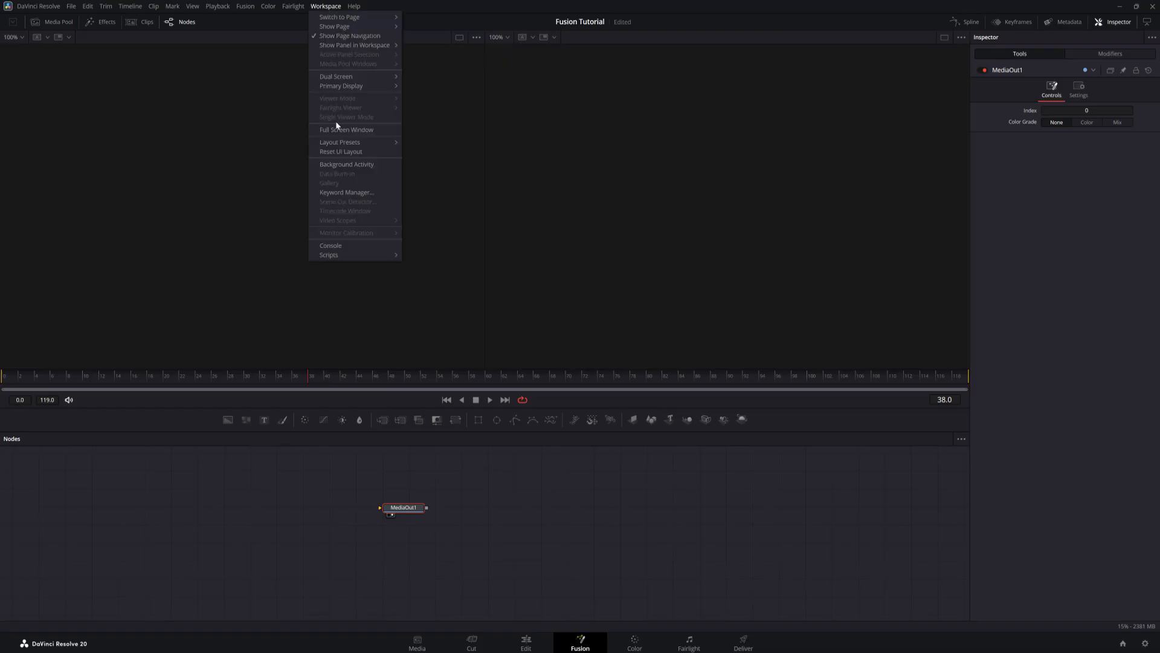
{"action": "mouse_move", "coordinate": [340, 143]}
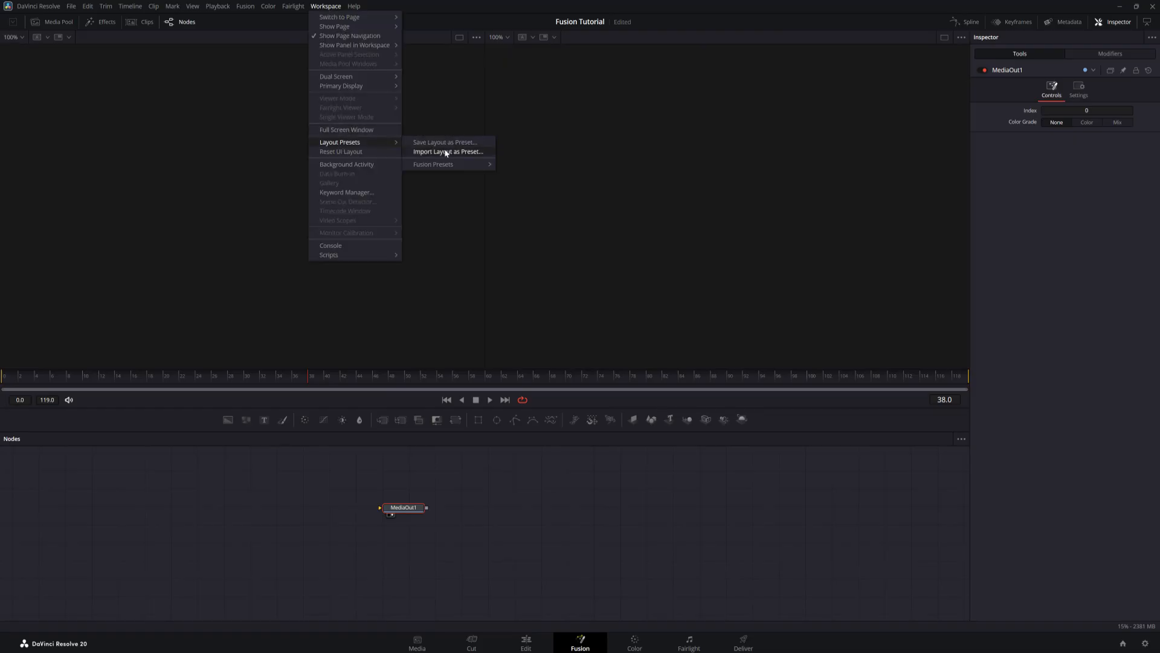
{"action": "mouse_move", "coordinate": [432, 164]}
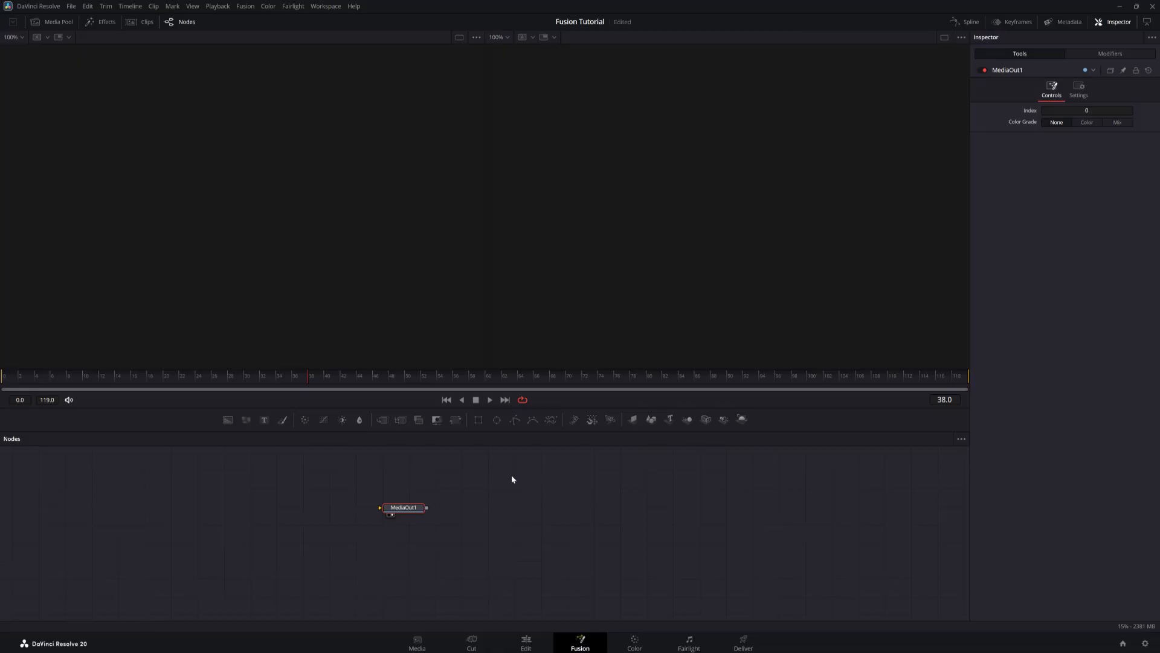
{"action": "mouse_move", "coordinate": [620, 224]}
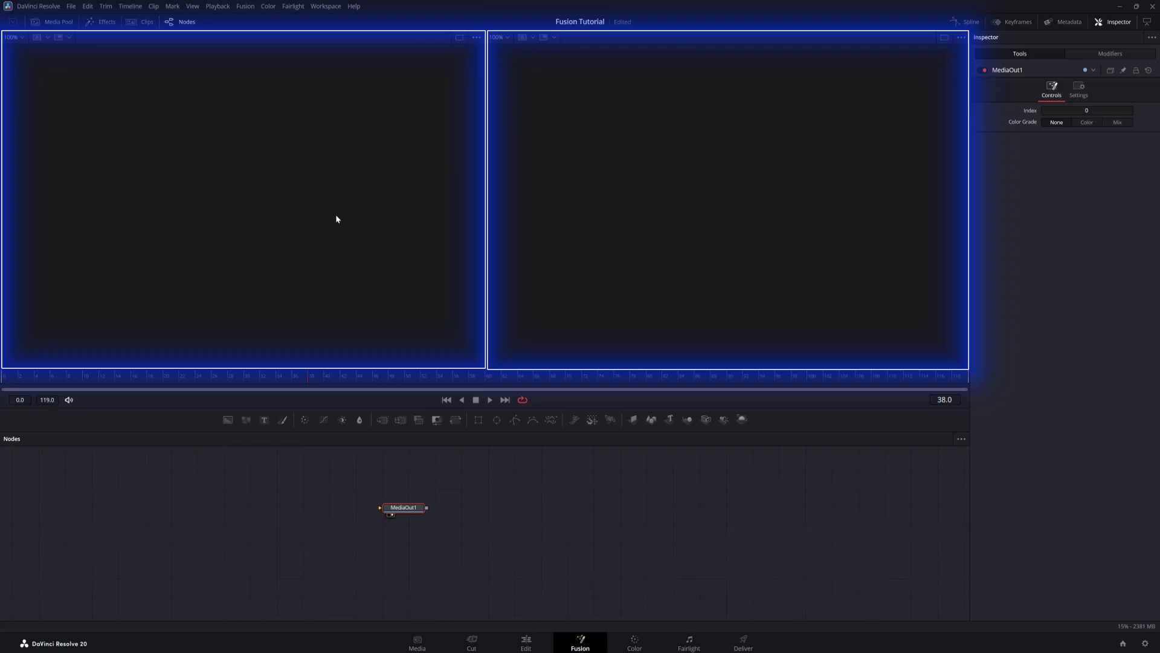
{"action": "mouse_move", "coordinate": [640, 210]}
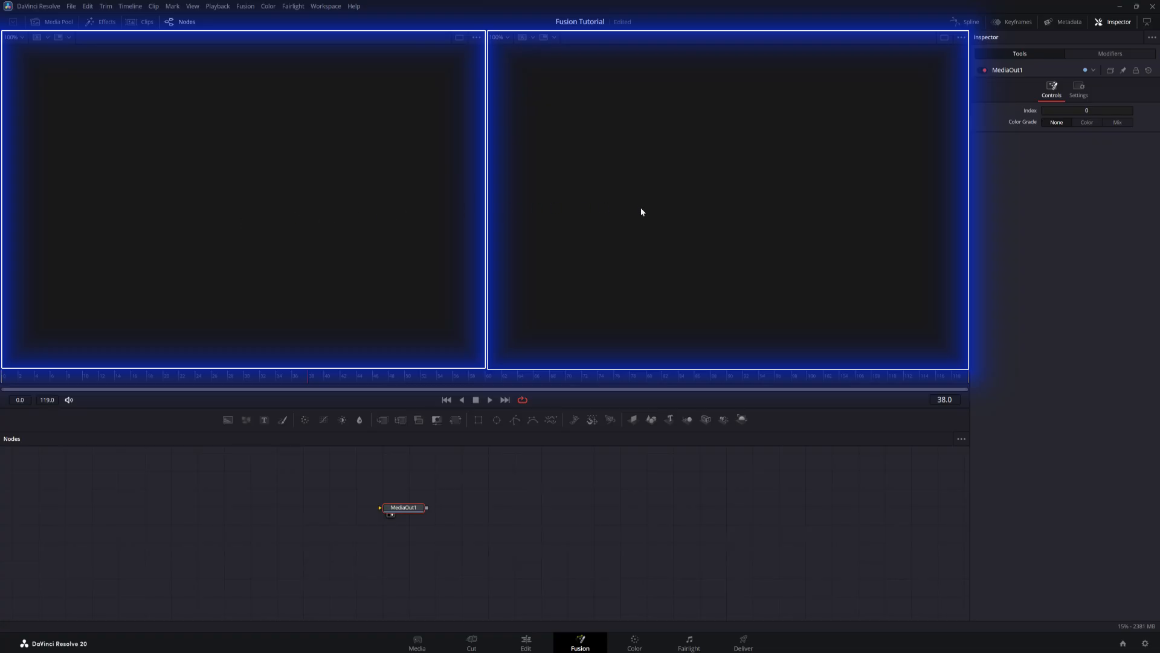
{"action": "mouse_move", "coordinate": [304, 170]}
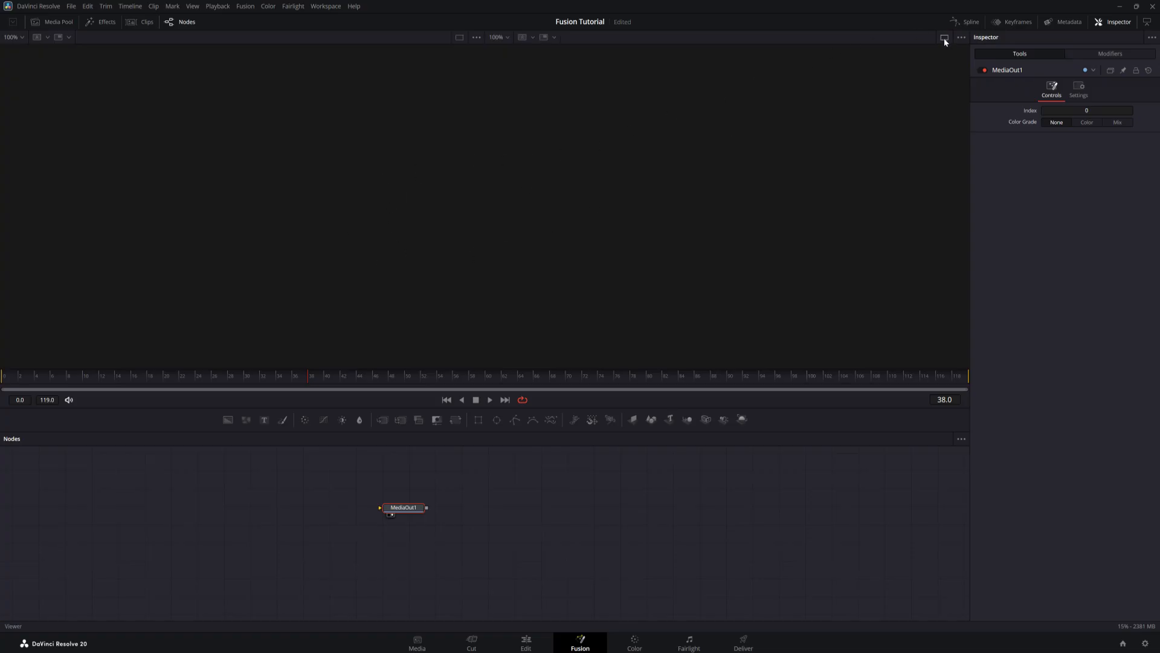
{"action": "mouse_move", "coordinate": [597, 222]}
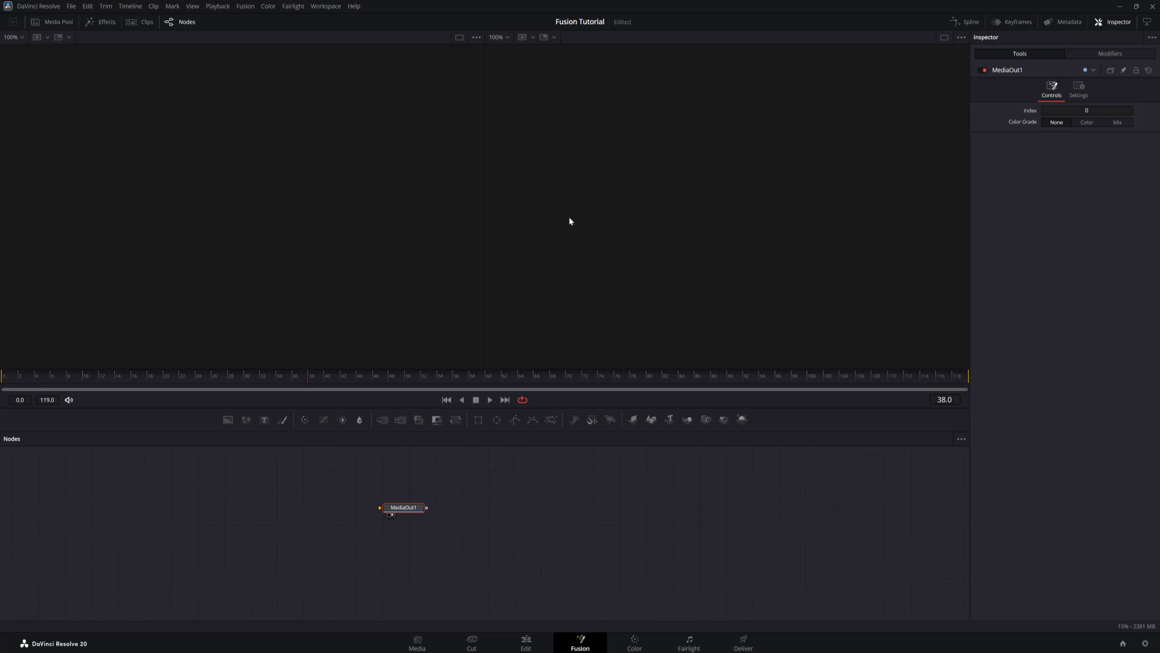
{"action": "mouse_move", "coordinate": [519, 321]}
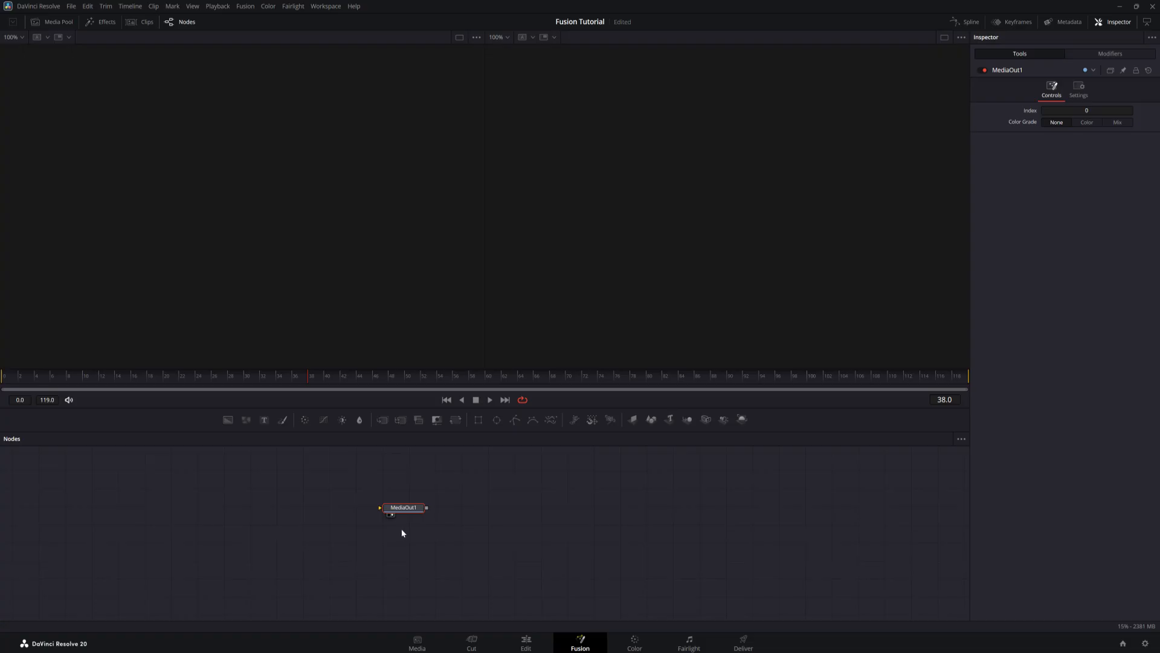
{"action": "mouse_move", "coordinate": [368, 508]}
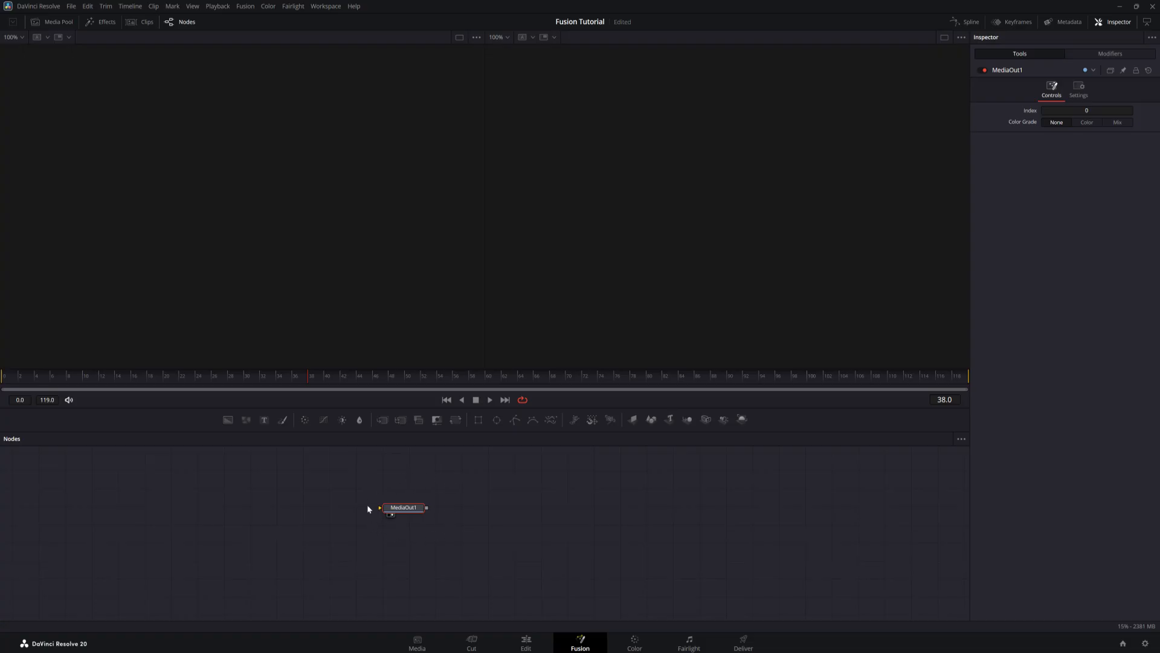
{"action": "mouse_move", "coordinate": [402, 506]}
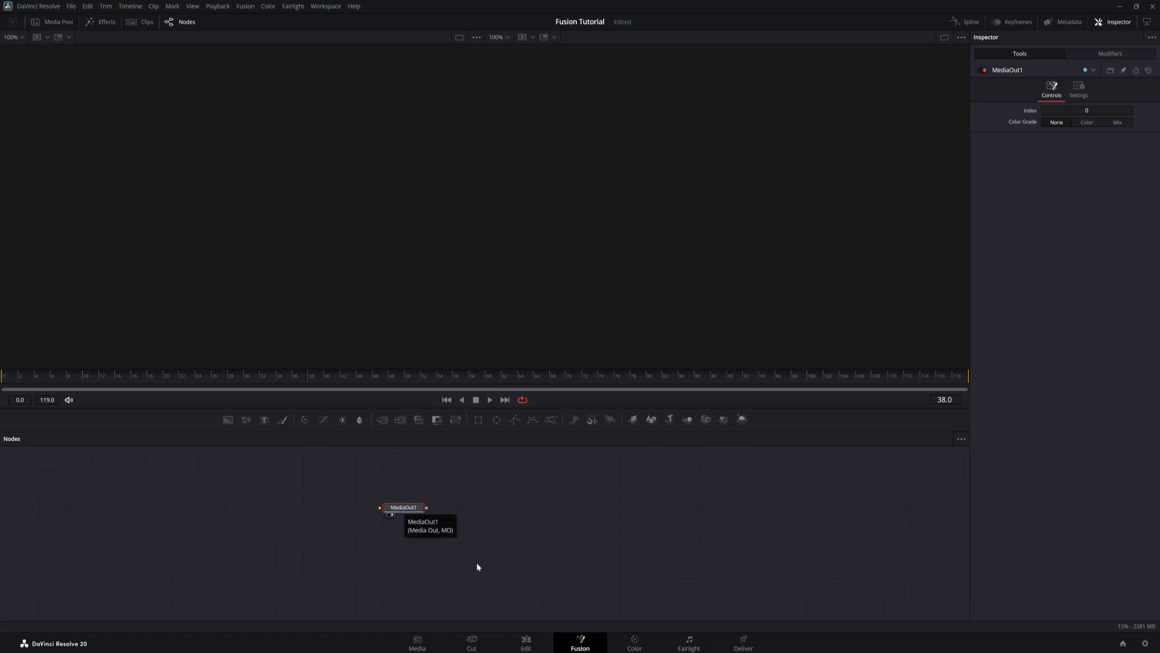
{"action": "left_click", "coordinate": [525, 641]}
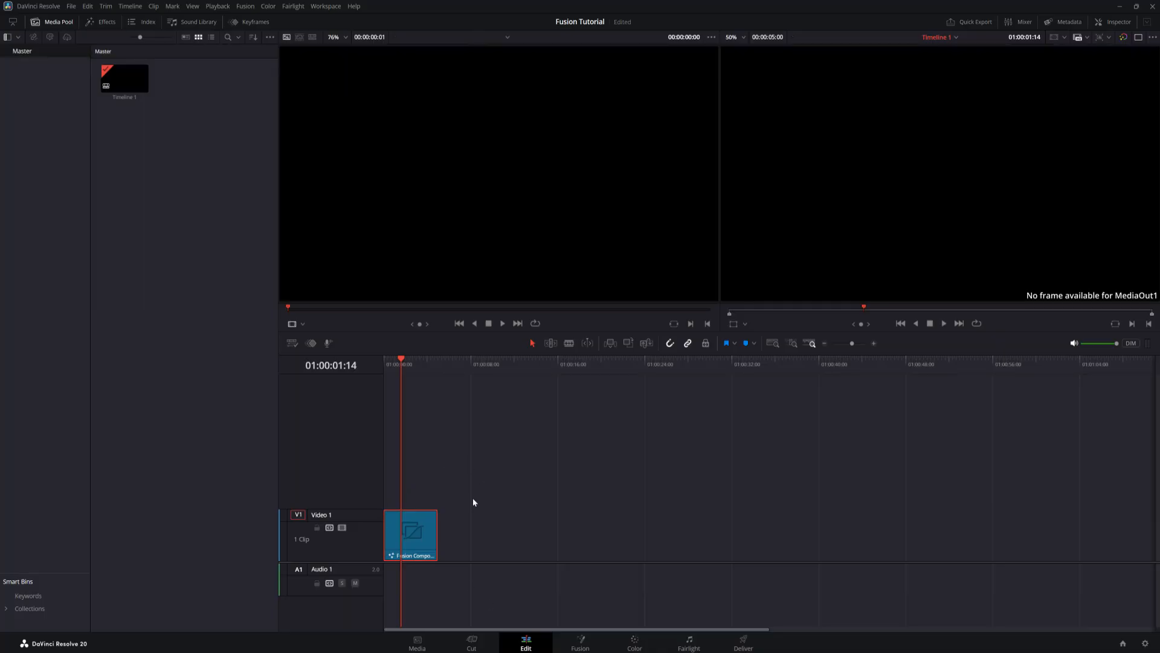
{"action": "left_click", "coordinate": [580, 643]}
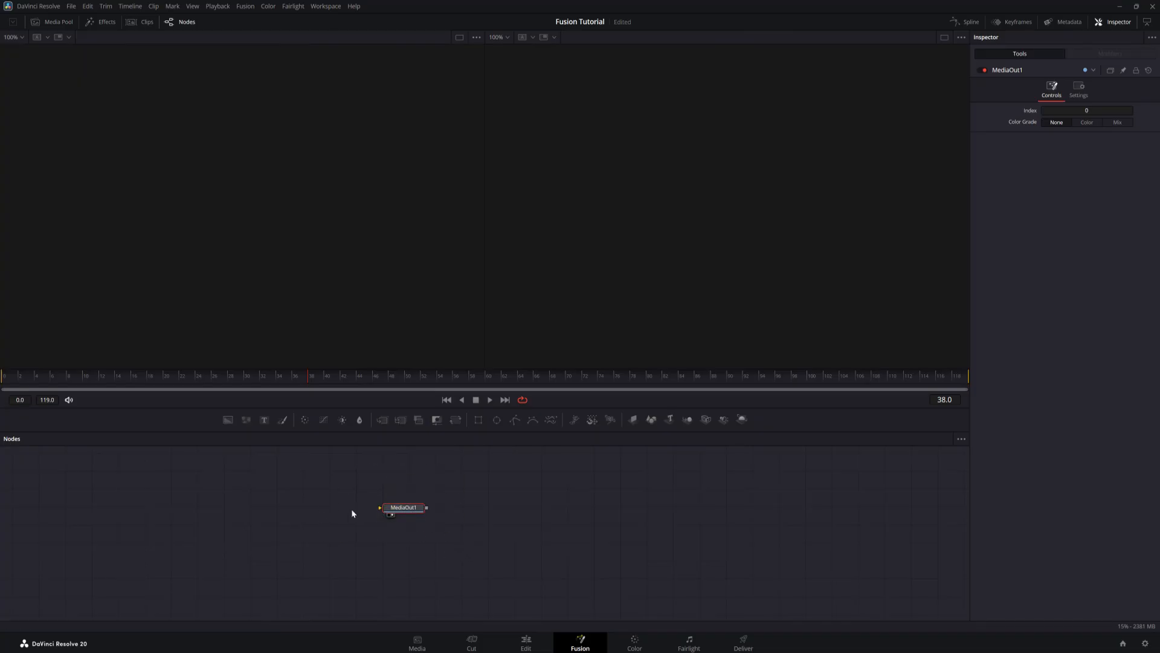
{"action": "mouse_move", "coordinate": [410, 551]}
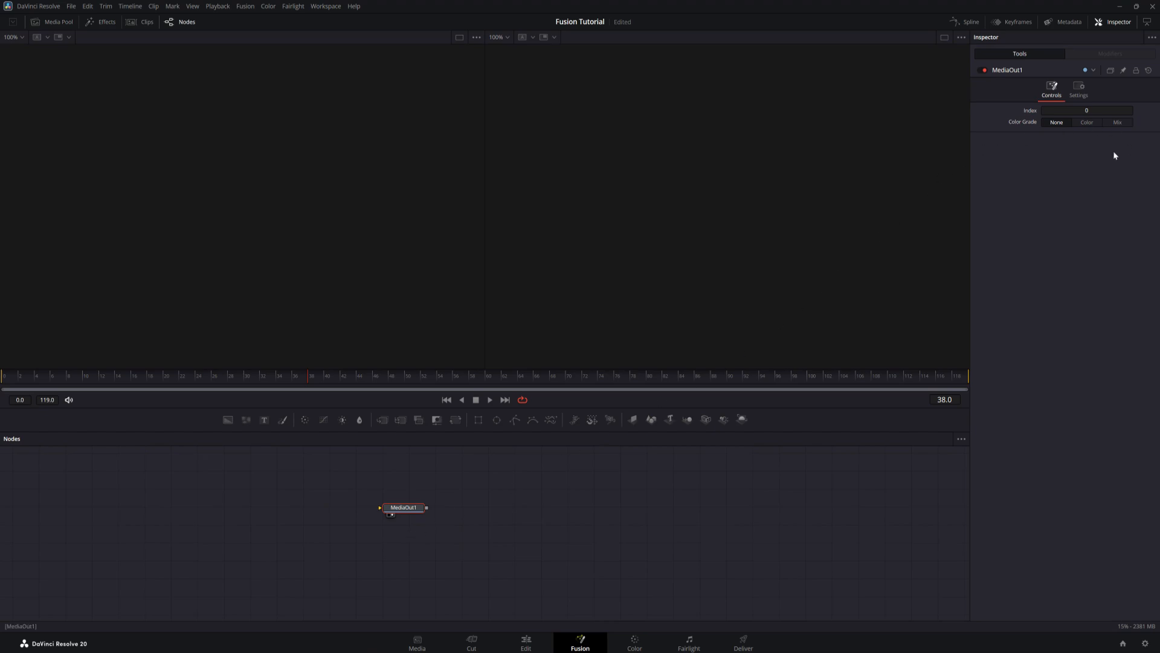
{"action": "mouse_move", "coordinate": [1090, 159]}
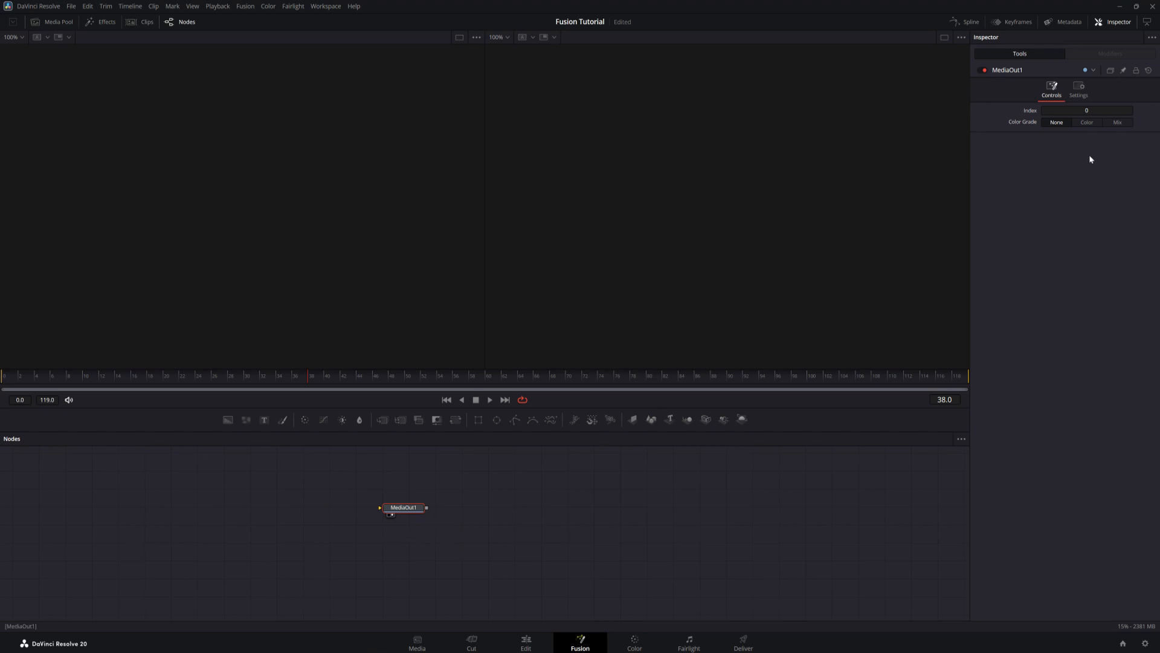
{"action": "mouse_move", "coordinate": [1025, 152]}
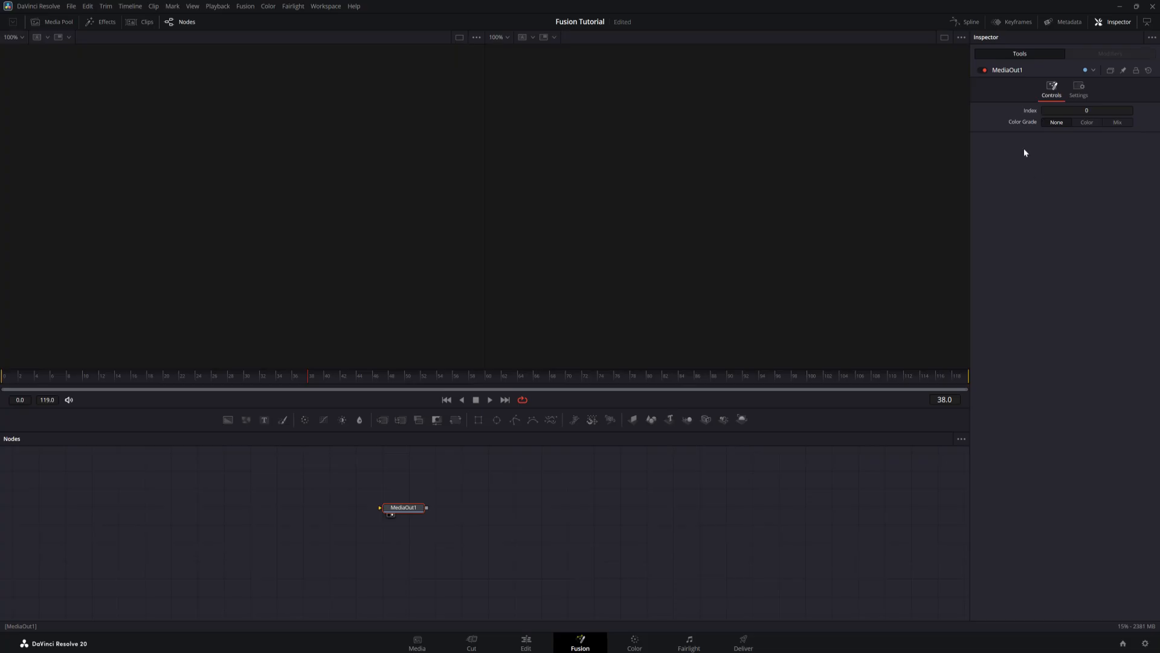
{"action": "mouse_move", "coordinate": [830, 227]}
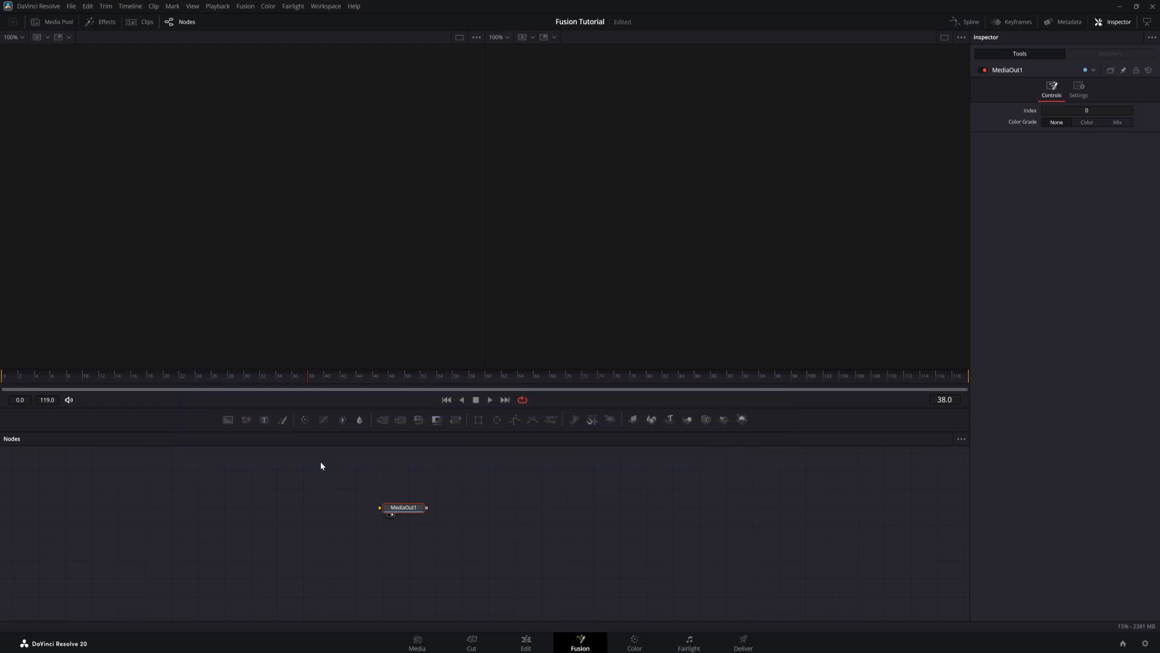
{"action": "mouse_move", "coordinate": [227, 420]}
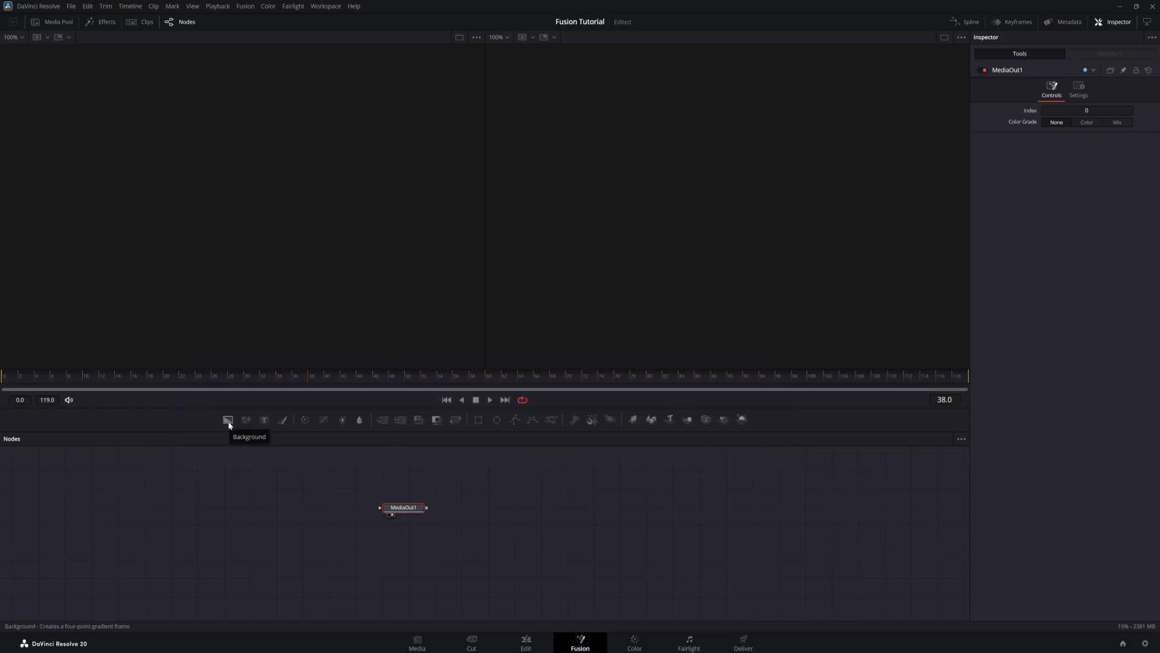
Add a Background generator node beside MediaOut1 and compare both nodes' settings
{"action": "left_click", "coordinate": [228, 420]}
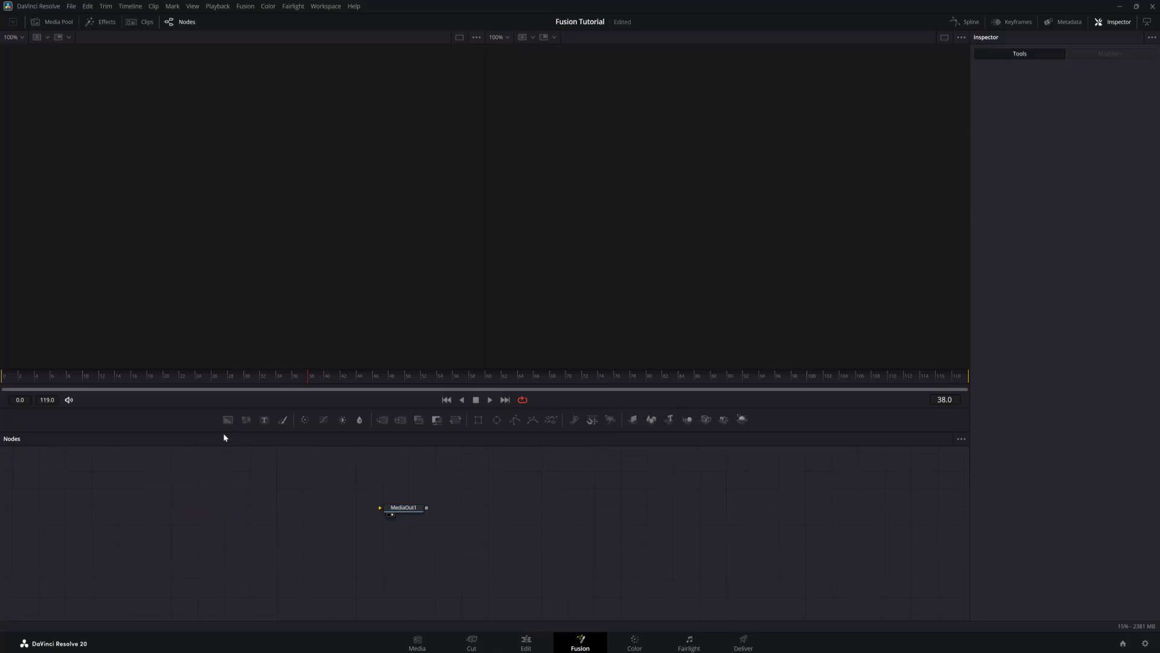
{"action": "left_click", "coordinate": [227, 421]}
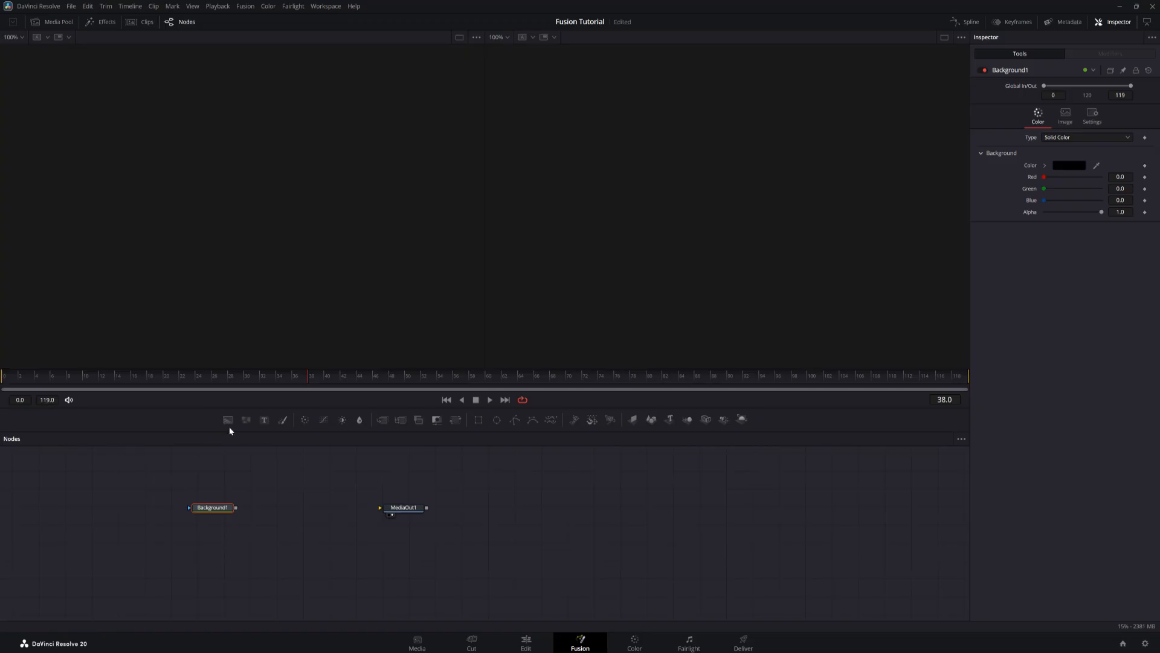
{"action": "mouse_move", "coordinate": [228, 420]}
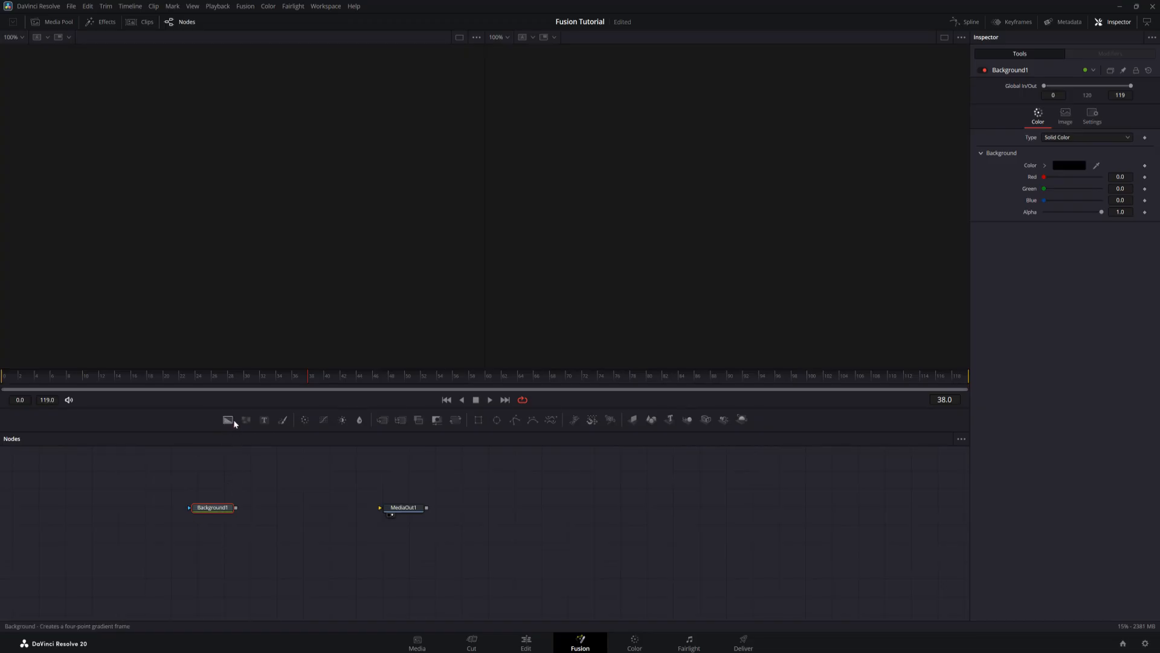
{"action": "mouse_move", "coordinate": [227, 421]}
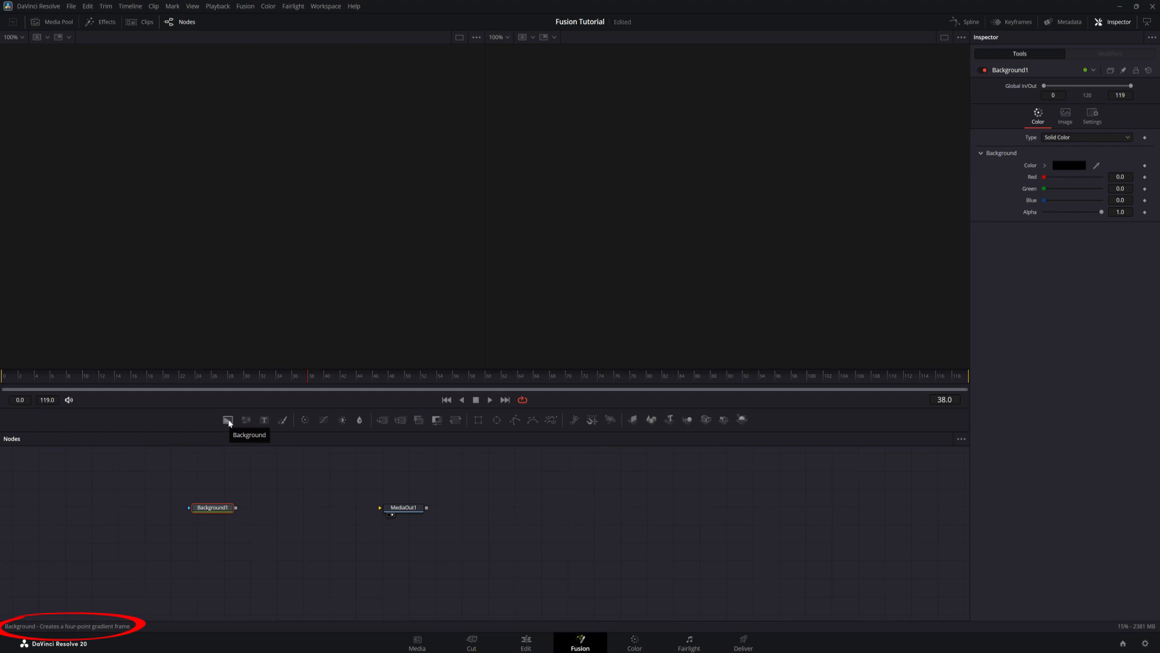
{"action": "mouse_move", "coordinate": [1106, 281]}
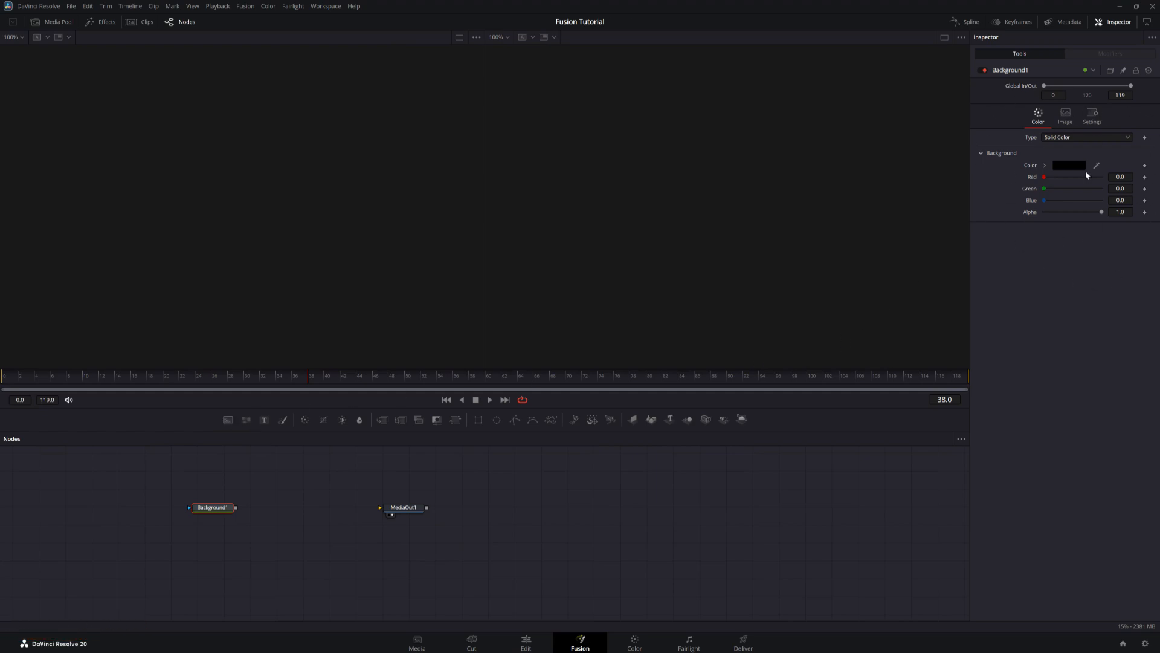
{"action": "left_click", "coordinate": [401, 506]}
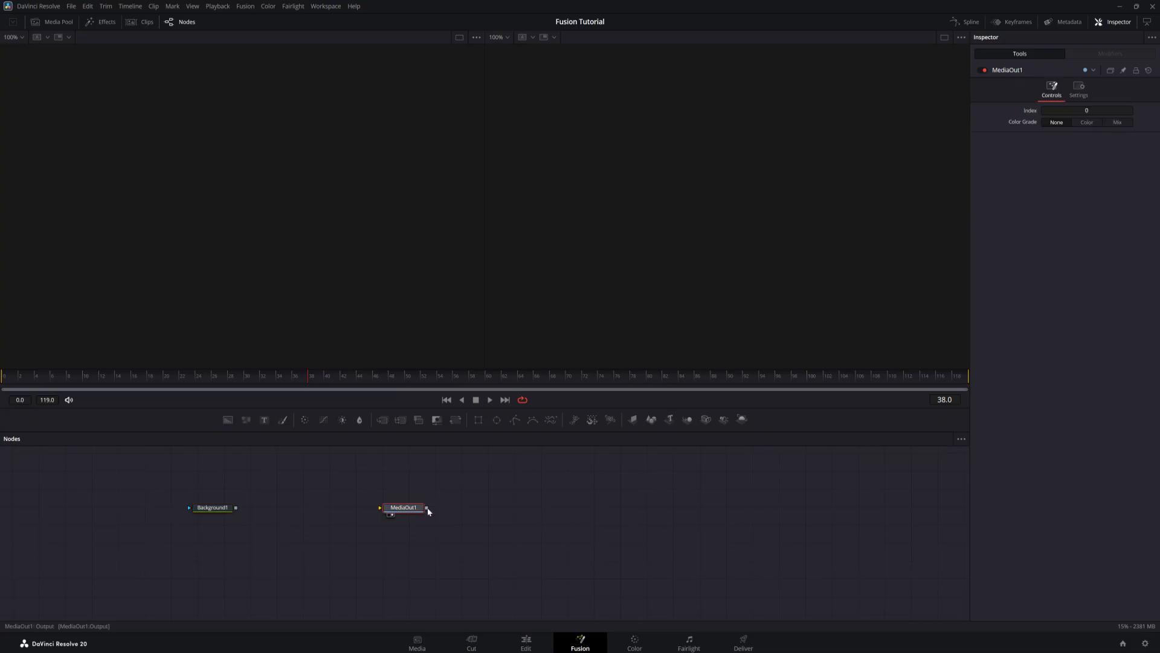
{"action": "left_click", "coordinate": [213, 506]}
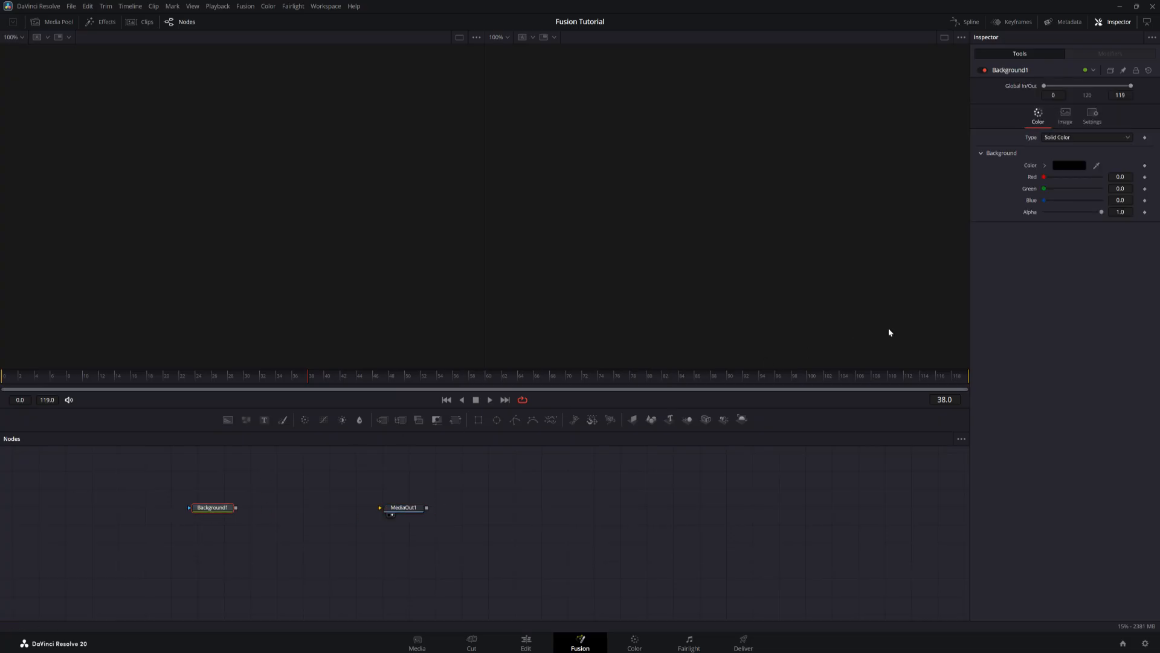
{"action": "mouse_move", "coordinate": [619, 337]}
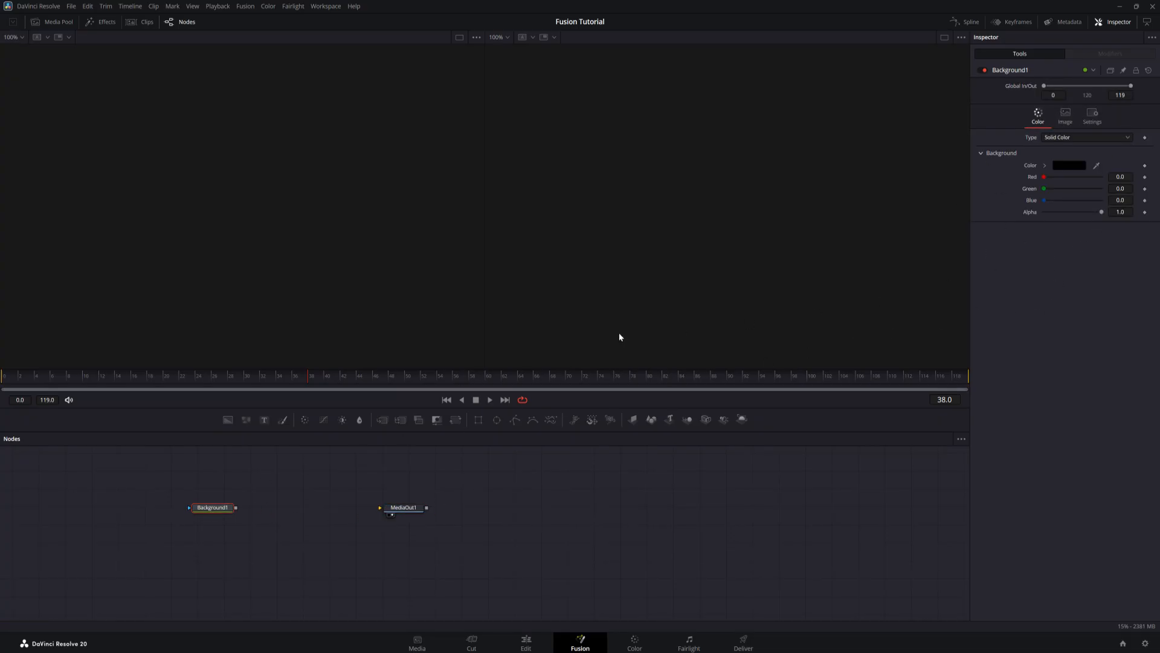
{"action": "mouse_move", "coordinate": [244, 511]}
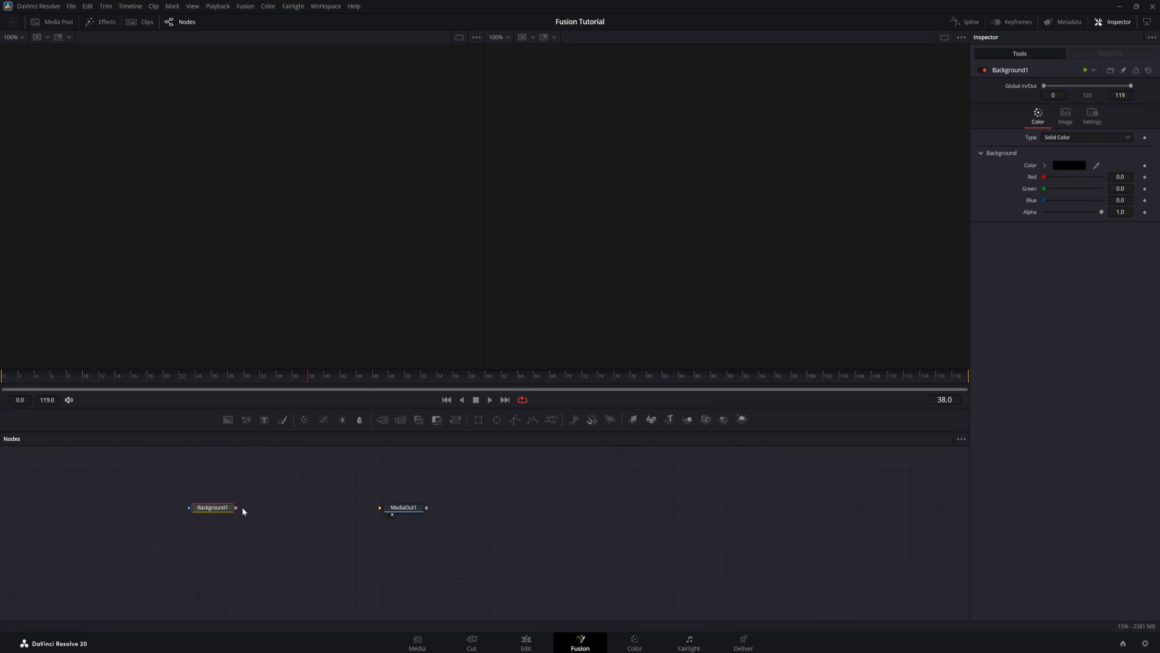
{"action": "mouse_move", "coordinate": [391, 534]}
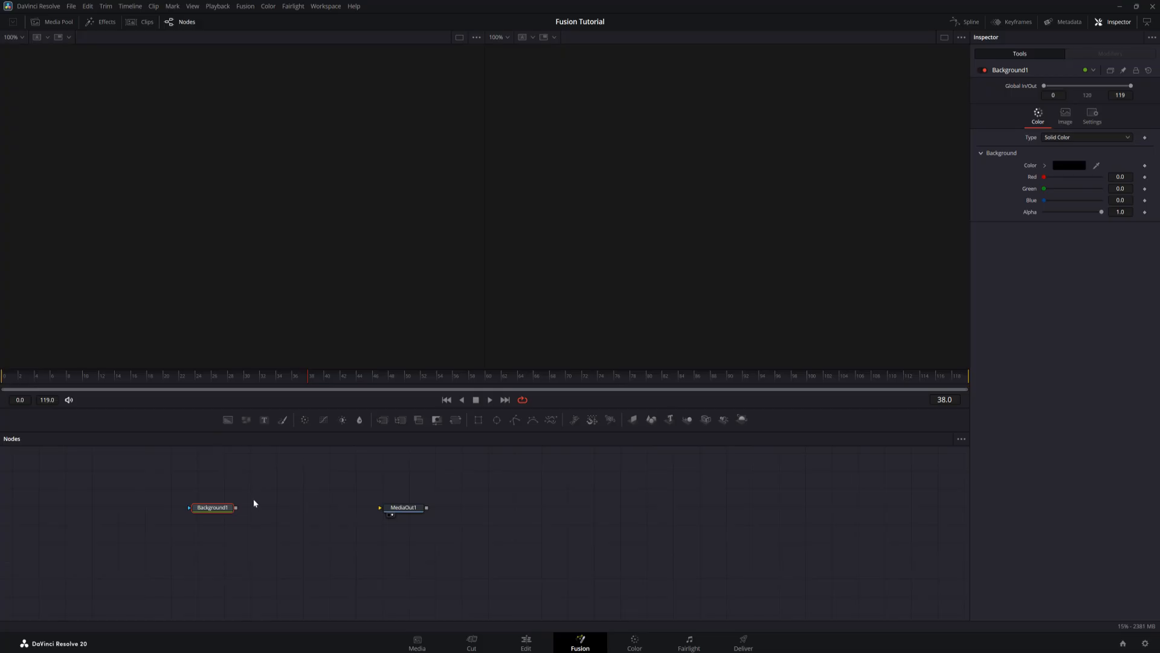
{"action": "left_click", "coordinate": [213, 508]}
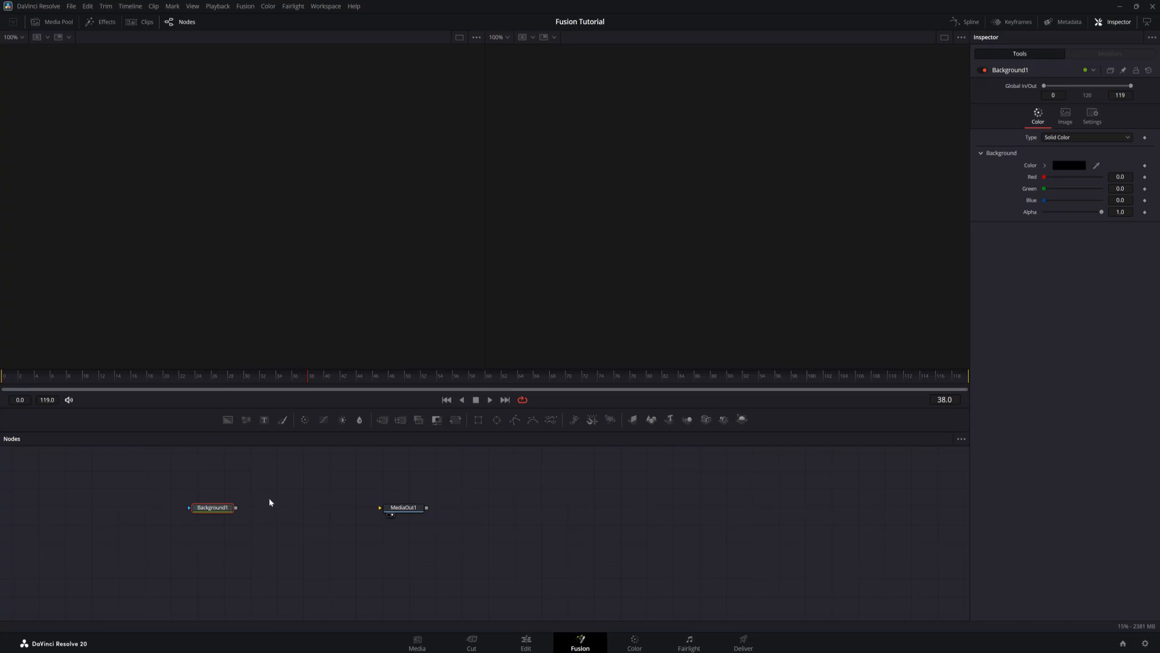
{"action": "mouse_move", "coordinate": [377, 500]}
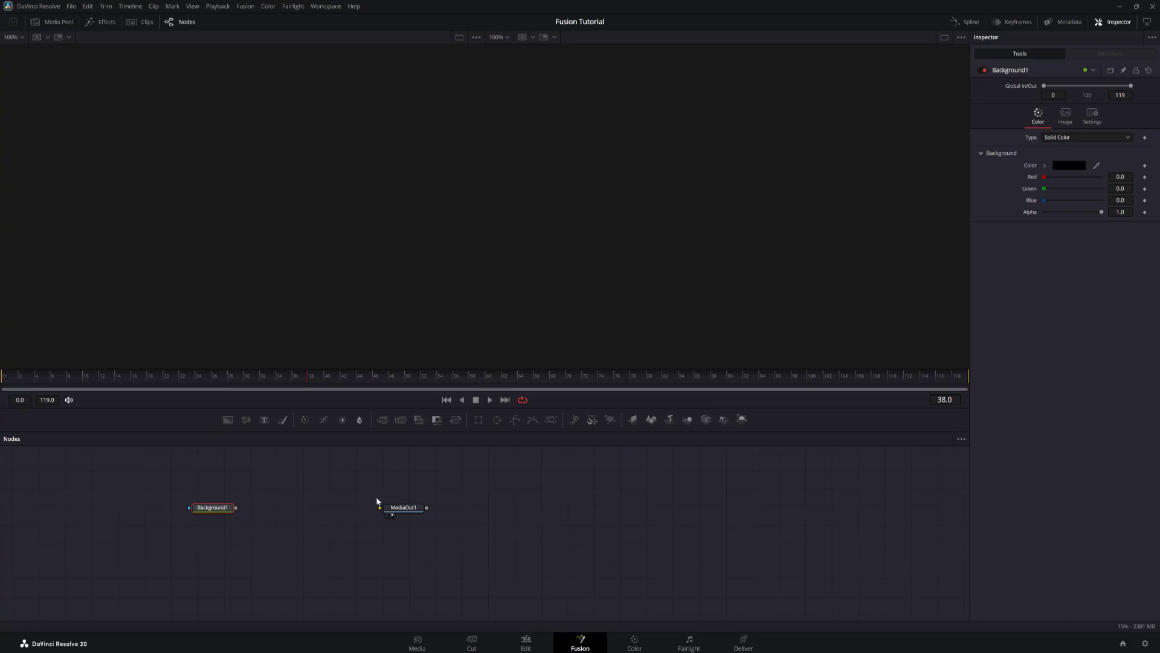
{"action": "mouse_move", "coordinate": [179, 510]}
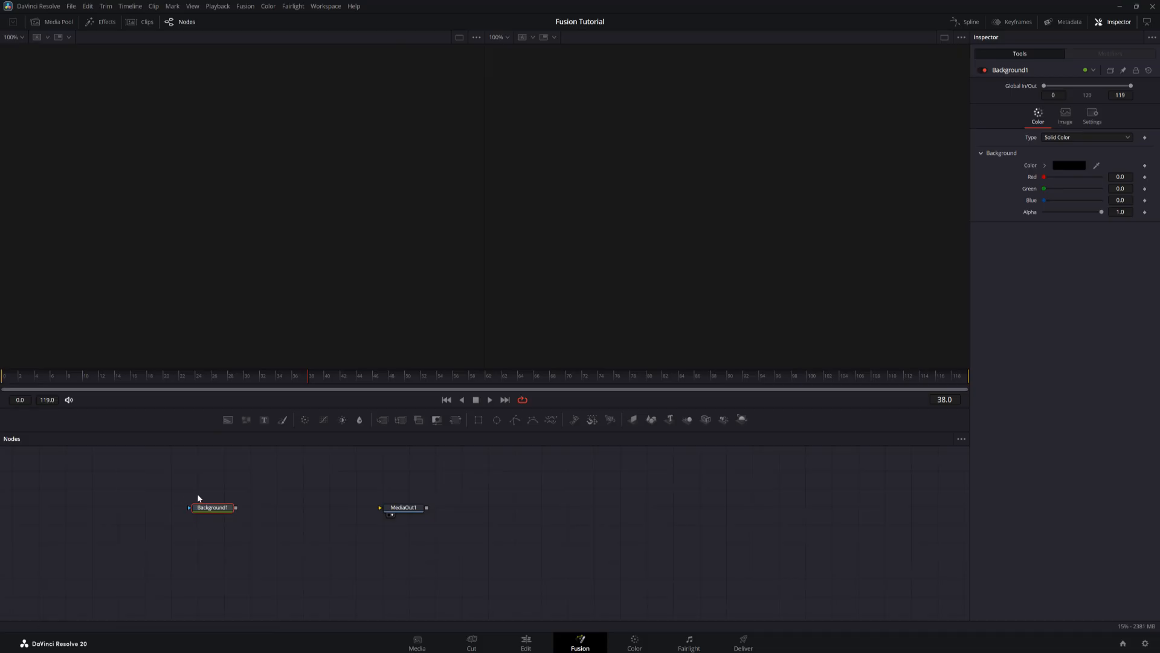
{"action": "mouse_move", "coordinate": [331, 512]}
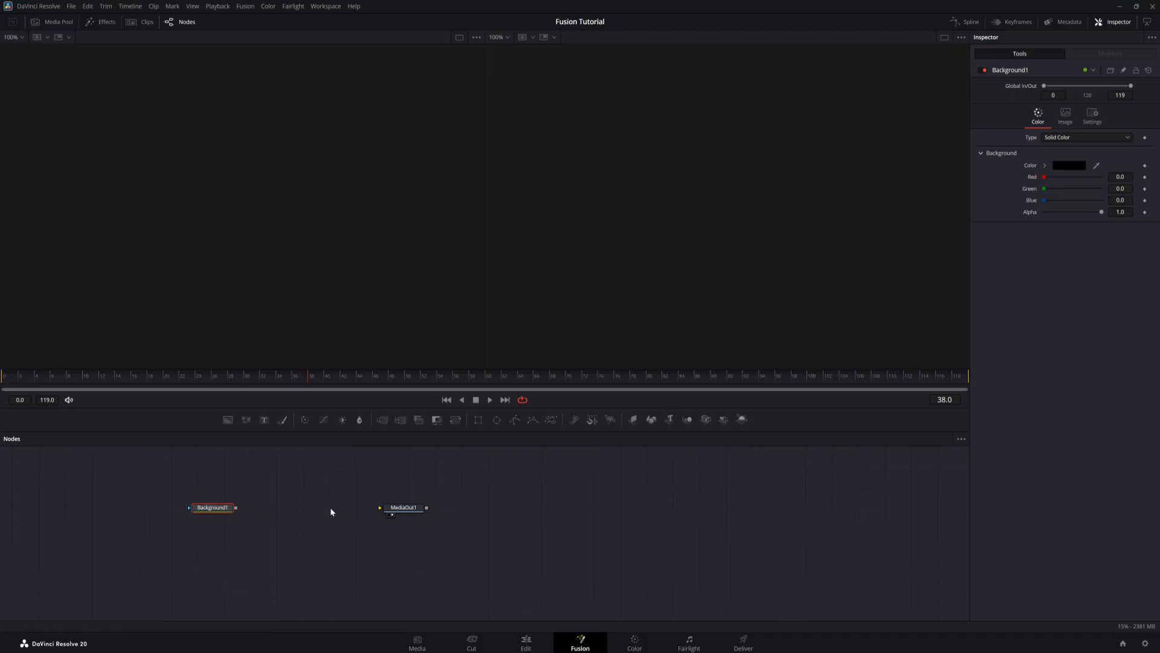
{"action": "mouse_move", "coordinate": [380, 508]}
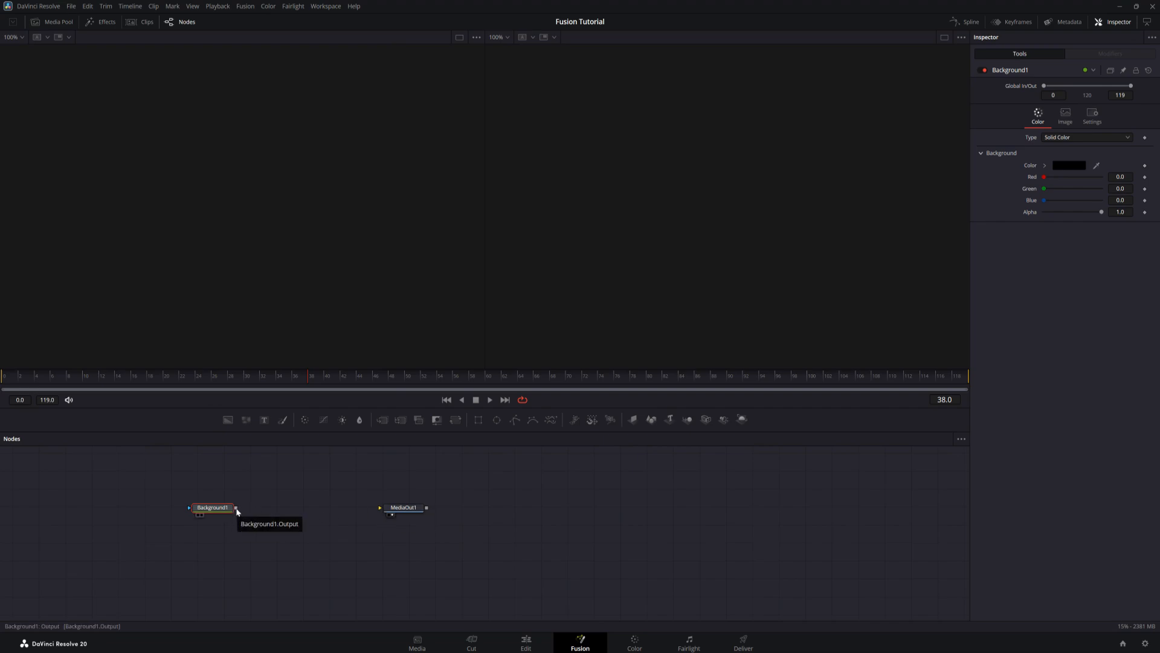
{"action": "mouse_move", "coordinate": [239, 501]}
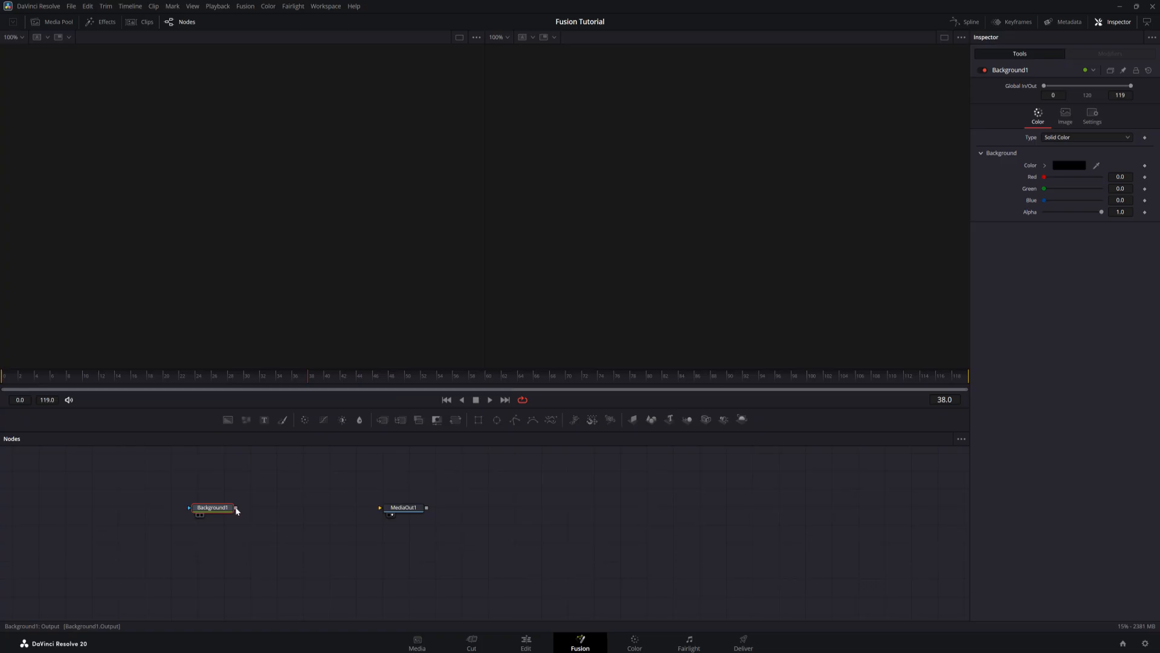
{"action": "mouse_move", "coordinate": [380, 507]}
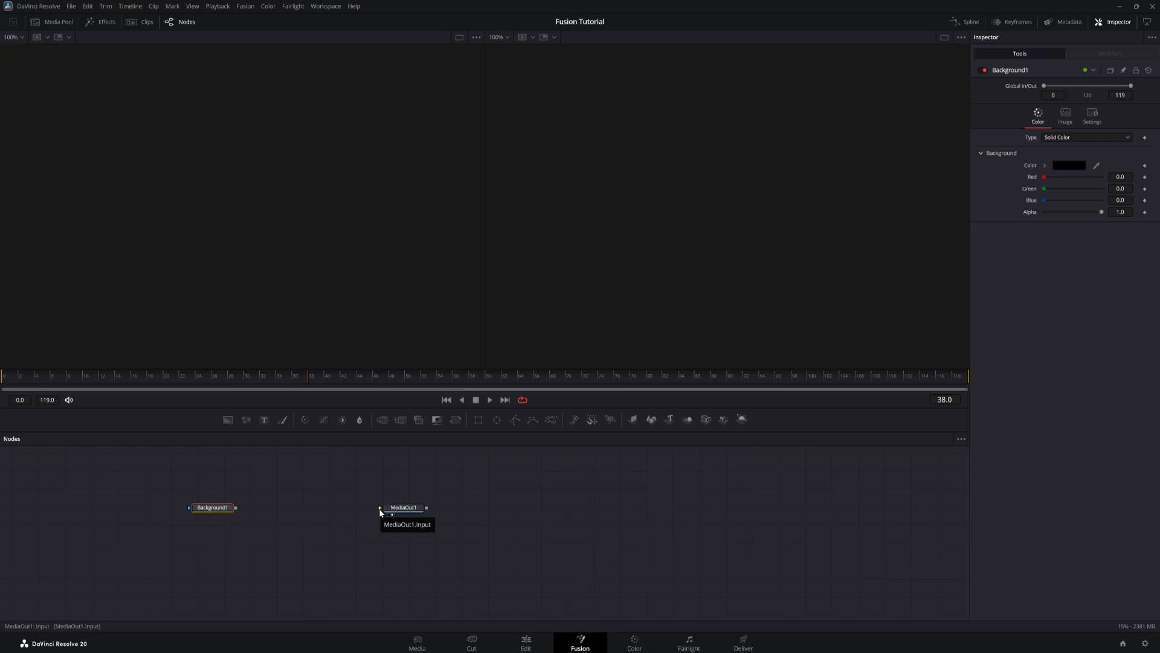
{"action": "mouse_move", "coordinate": [360, 518]}
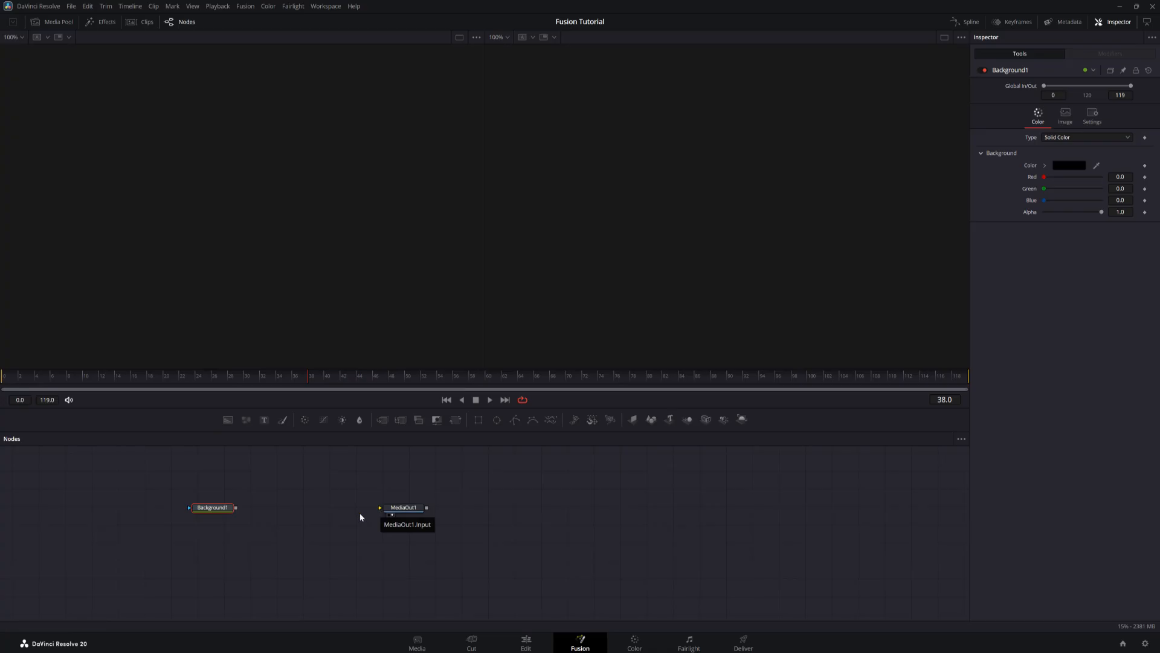
{"action": "left_click_drag", "start_coordinate": [212, 506], "coordinate": [186, 522]}
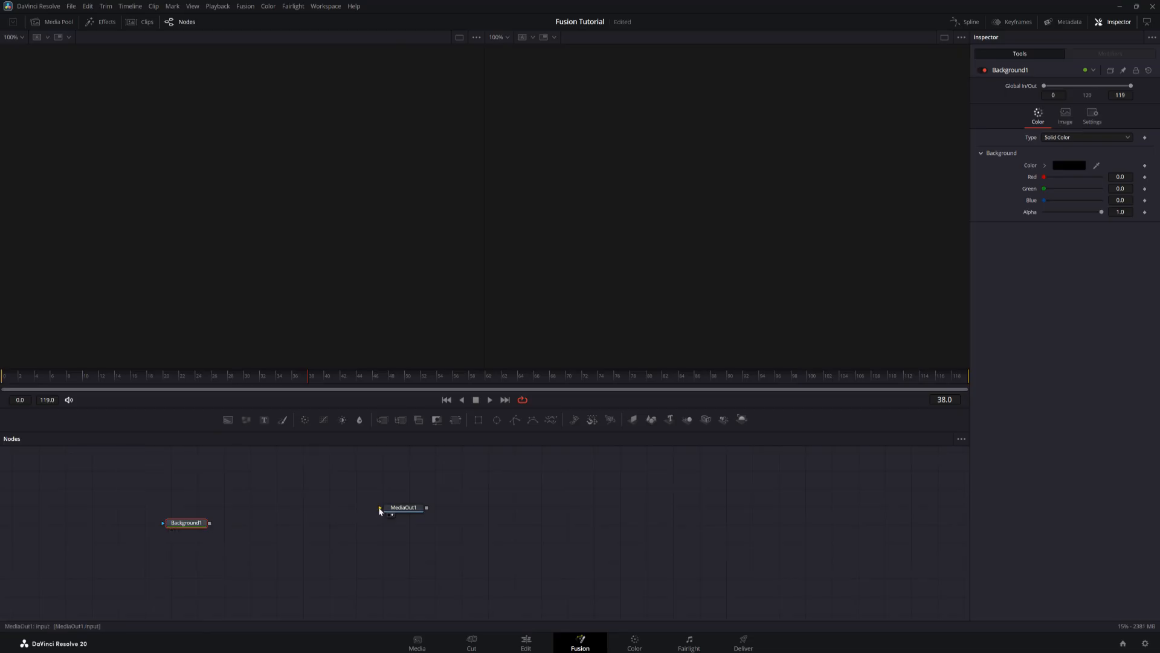
{"action": "left_click_drag", "start_coordinate": [404, 506], "coordinate": [421, 522]}
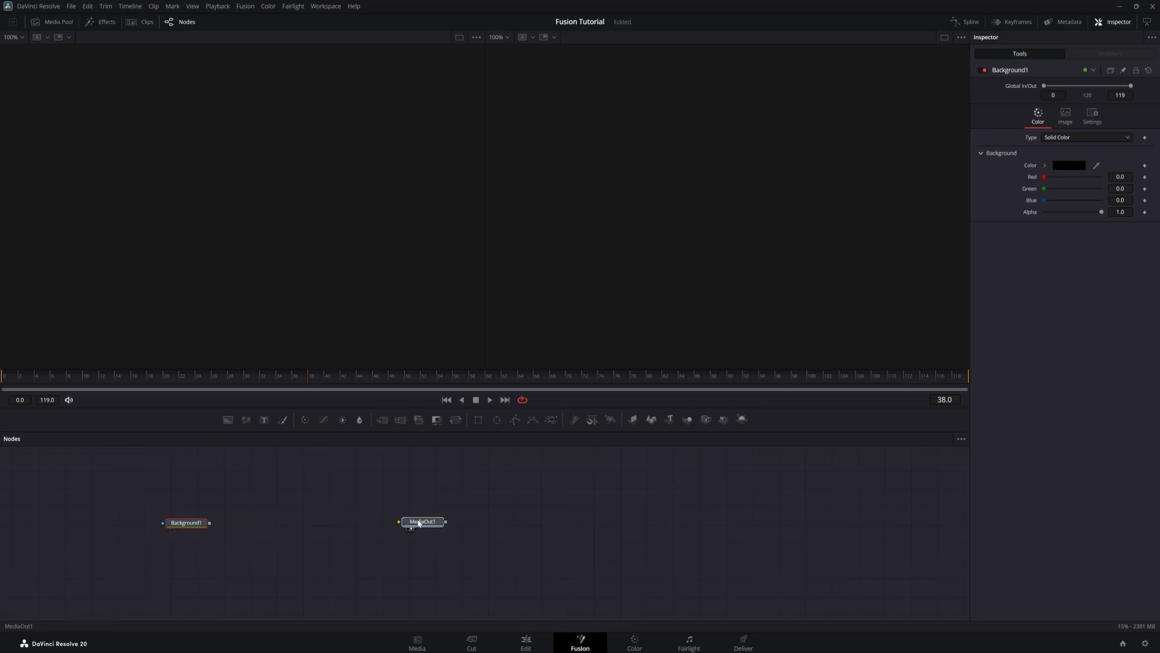
{"action": "left_click", "coordinate": [423, 522]}
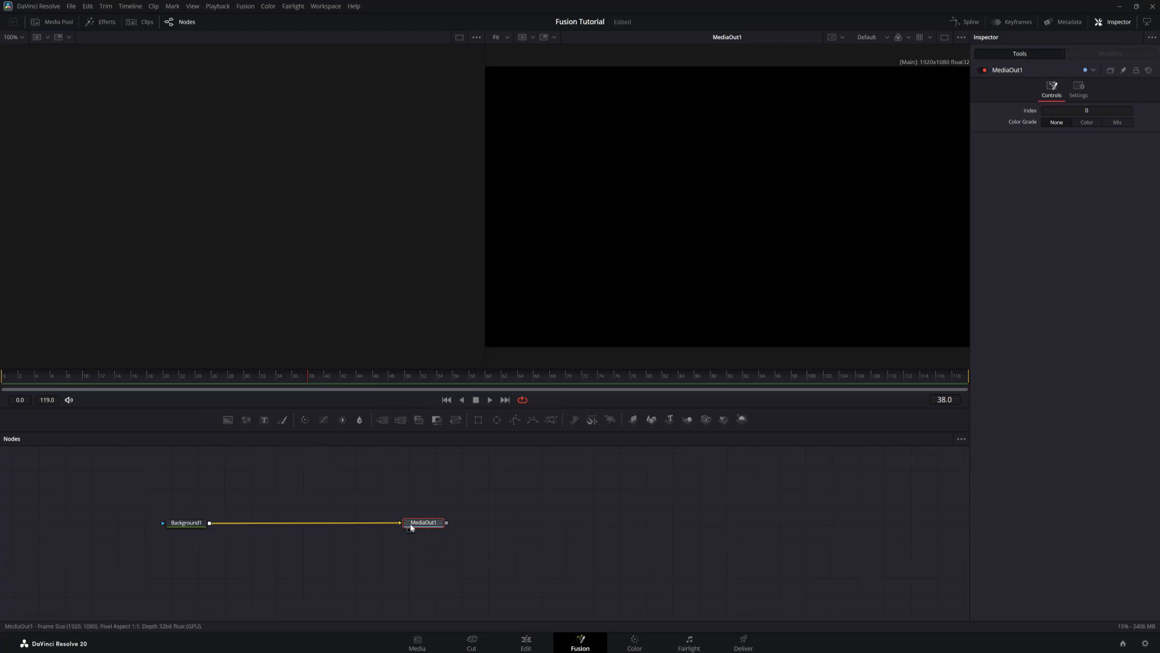
{"action": "mouse_move", "coordinate": [672, 234]}
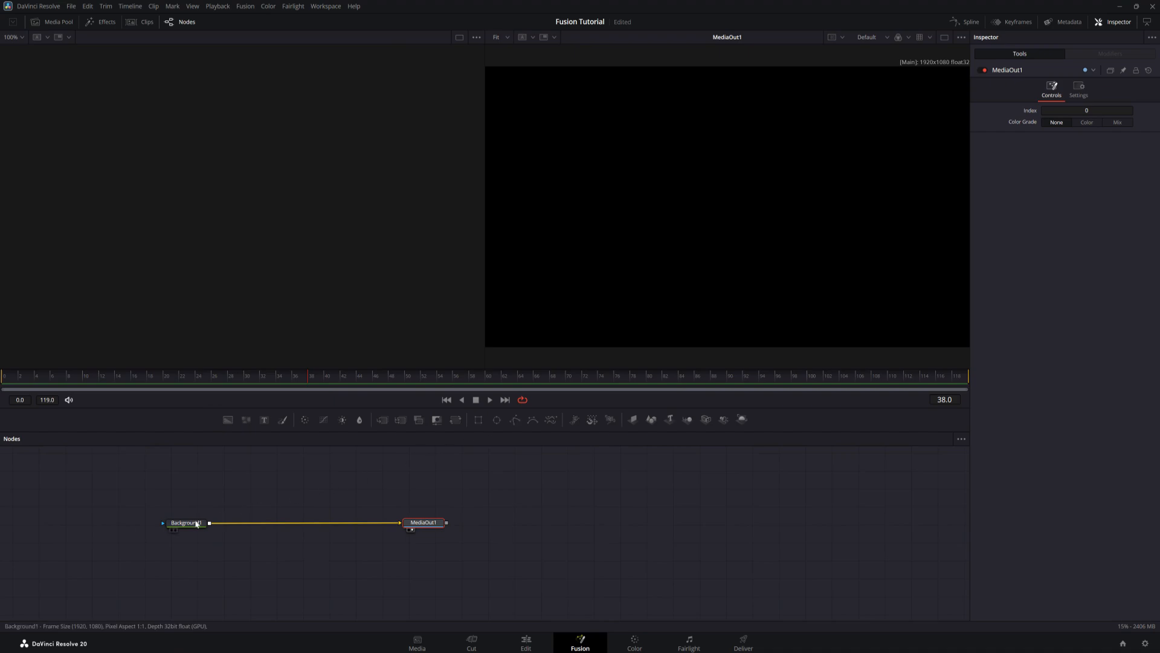
{"action": "left_click", "coordinate": [184, 522]}
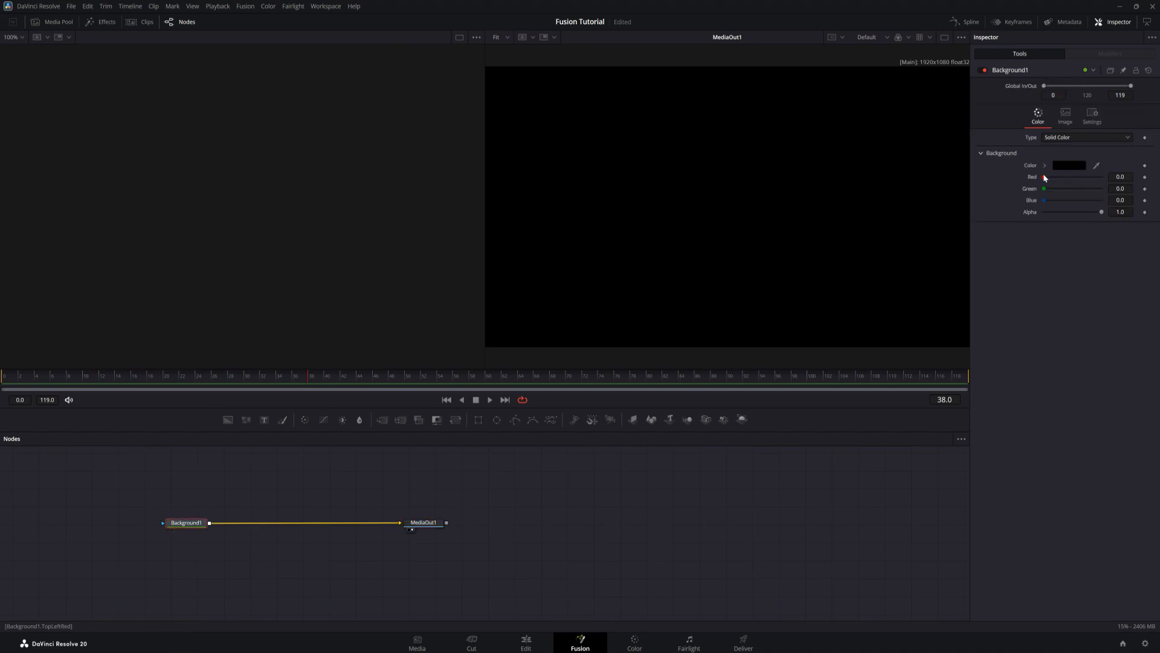
{"action": "left_click_drag", "start_coordinate": [1043, 176], "coordinate": [1084, 176]}
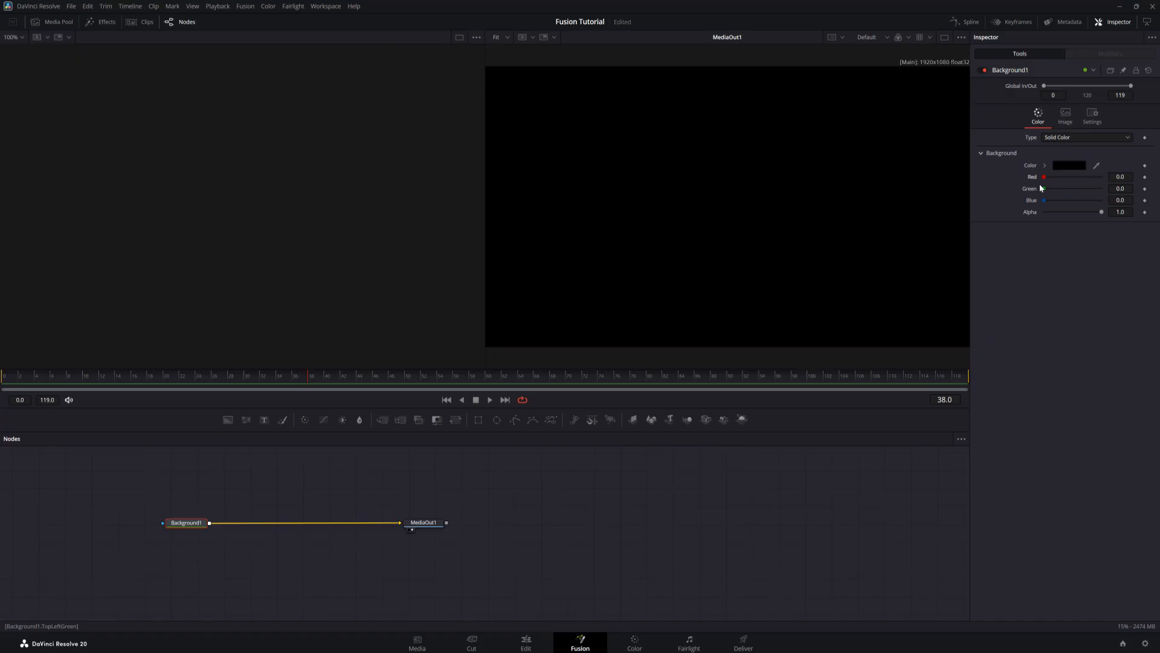
{"action": "mouse_move", "coordinate": [1049, 187]}
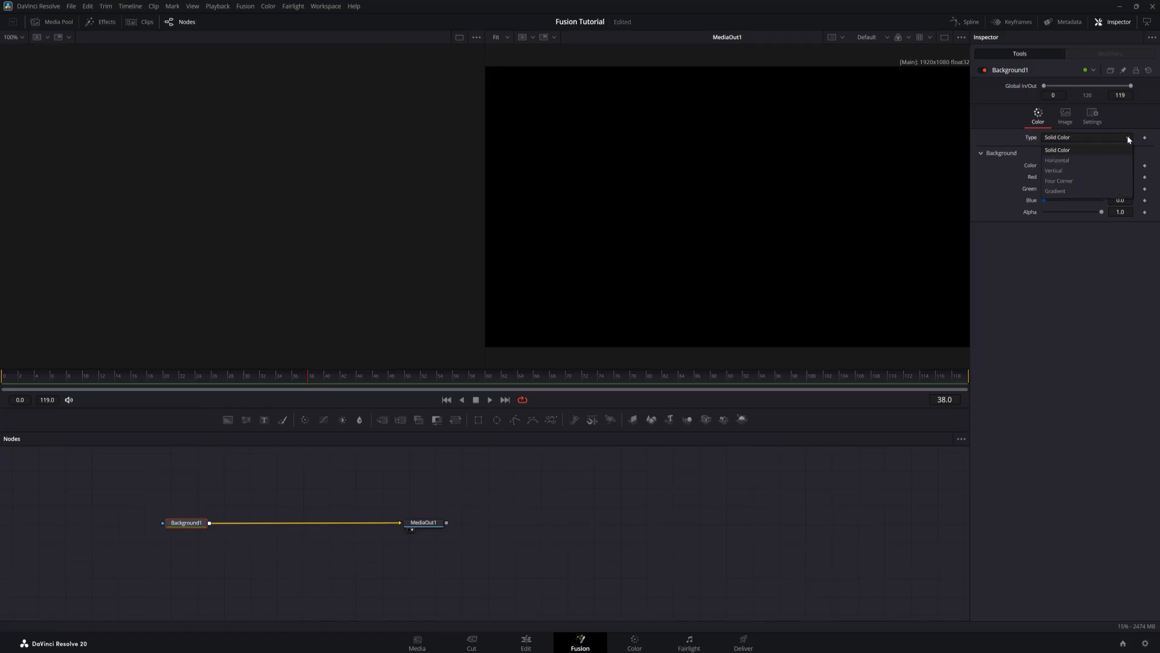
{"action": "mouse_move", "coordinate": [1070, 174]}
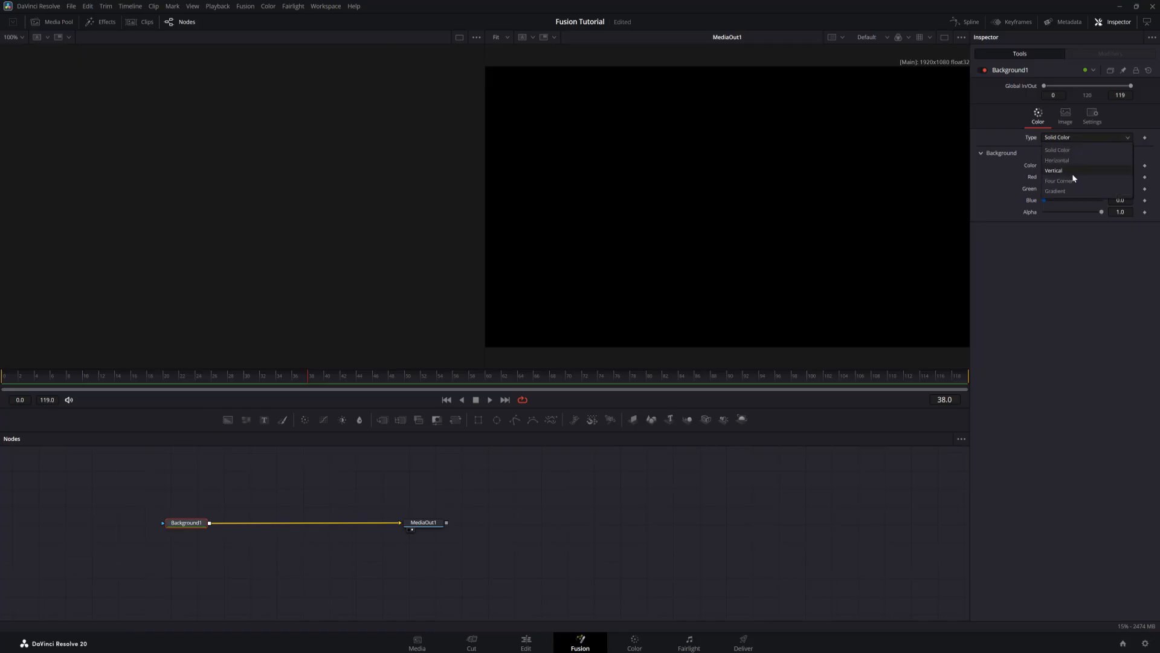
{"action": "left_click", "coordinate": [1064, 181]}
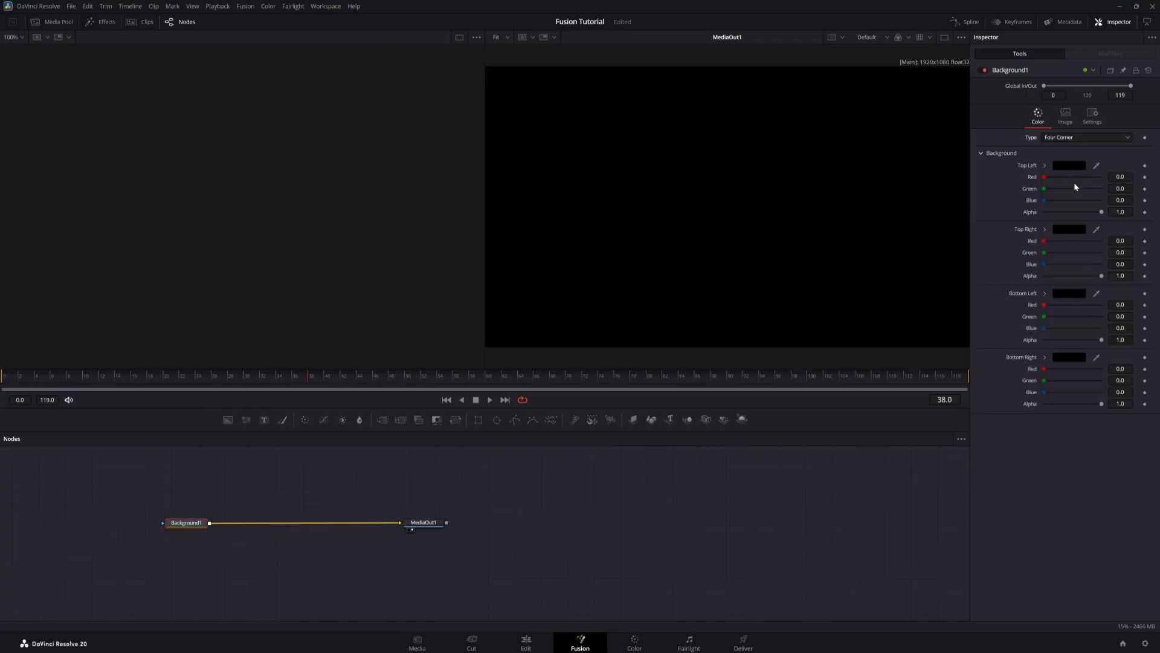
{"action": "left_click_drag", "start_coordinate": [1043, 240], "coordinate": [1070, 240]}
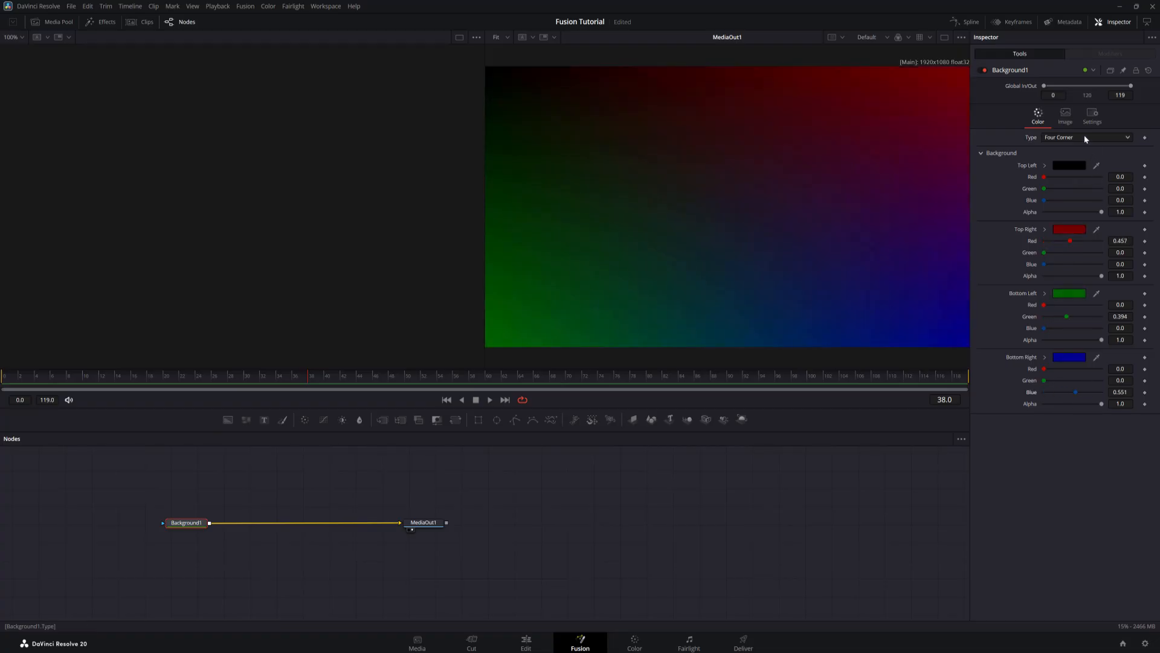
{"action": "left_click", "coordinate": [1087, 136]}
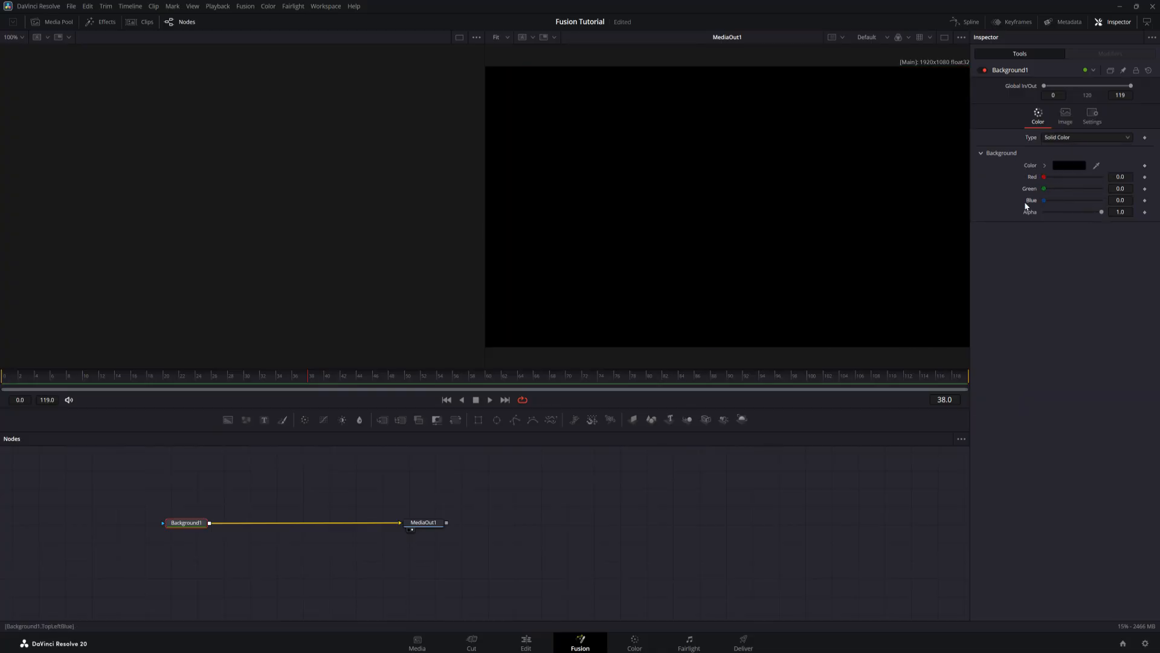
{"action": "mouse_move", "coordinate": [1032, 212]}
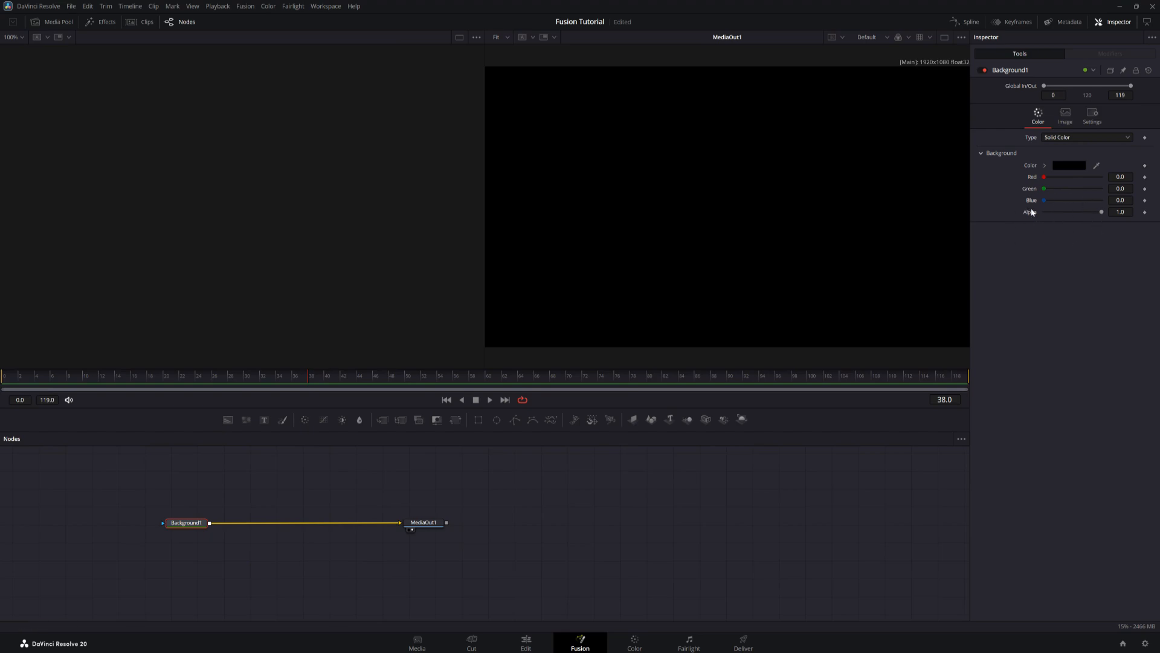
{"action": "left_click_drag", "start_coordinate": [1101, 211], "coordinate": [1043, 211]}
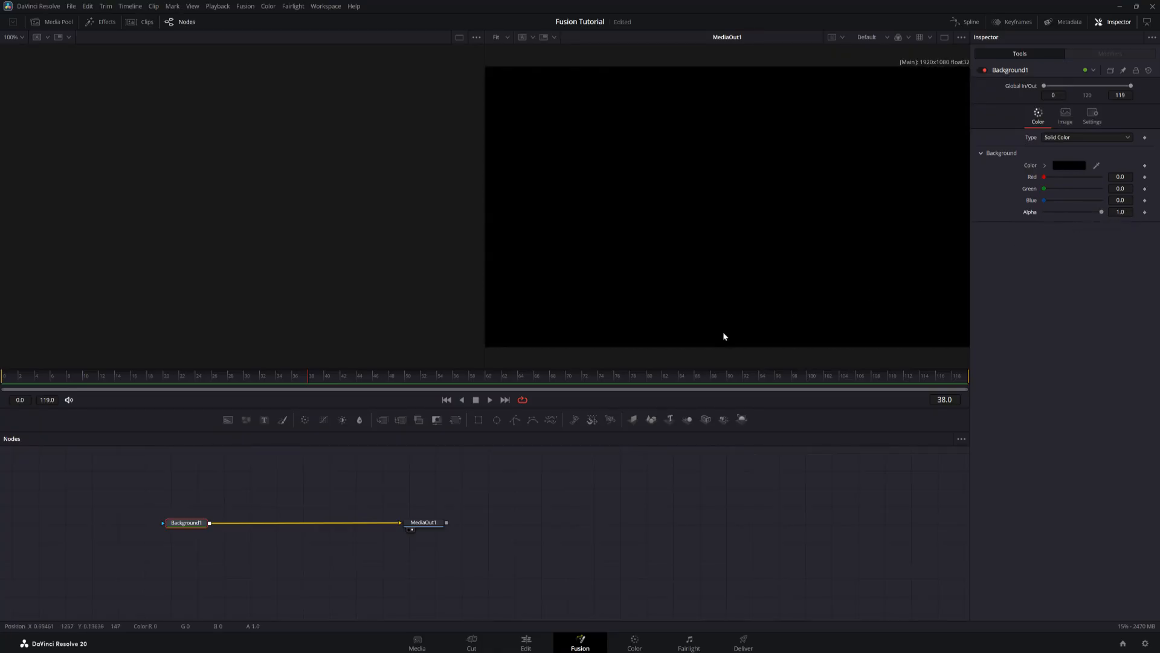
{"action": "mouse_move", "coordinate": [310, 441]}
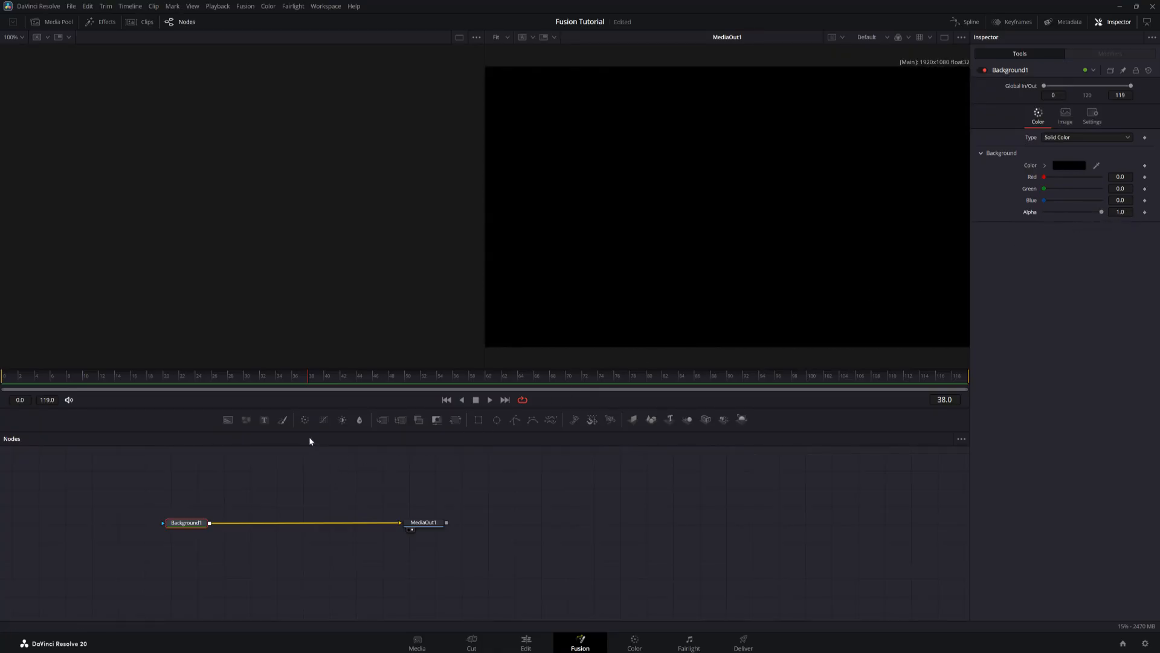
{"action": "mouse_move", "coordinate": [217, 499]}
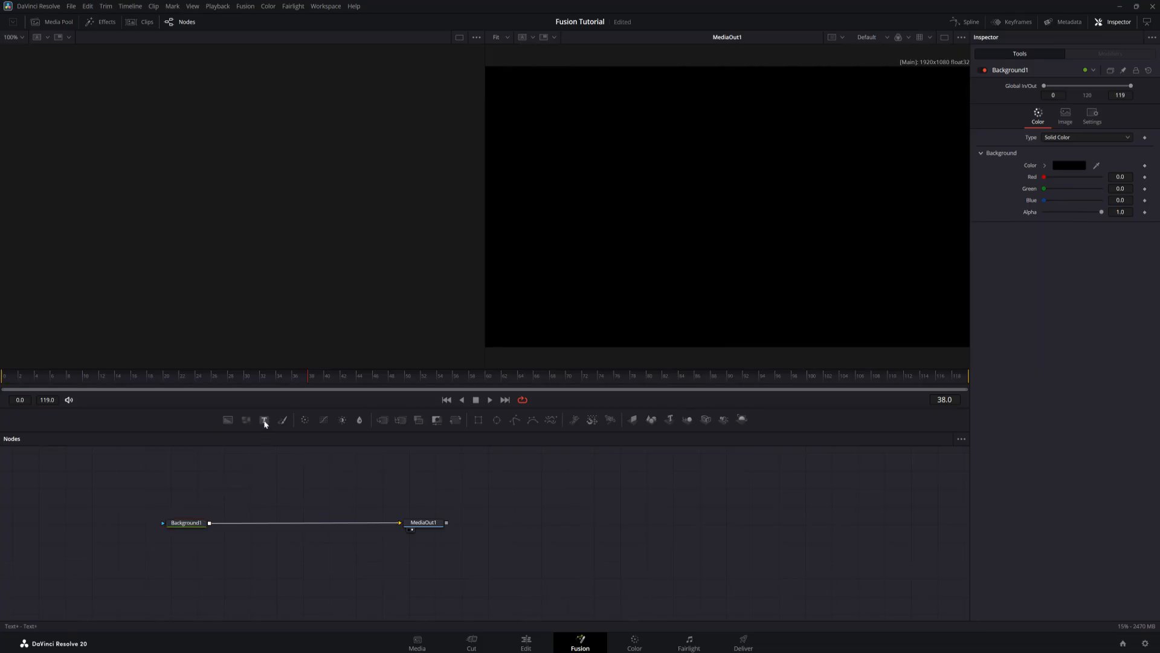
{"action": "mouse_move", "coordinate": [263, 421]}
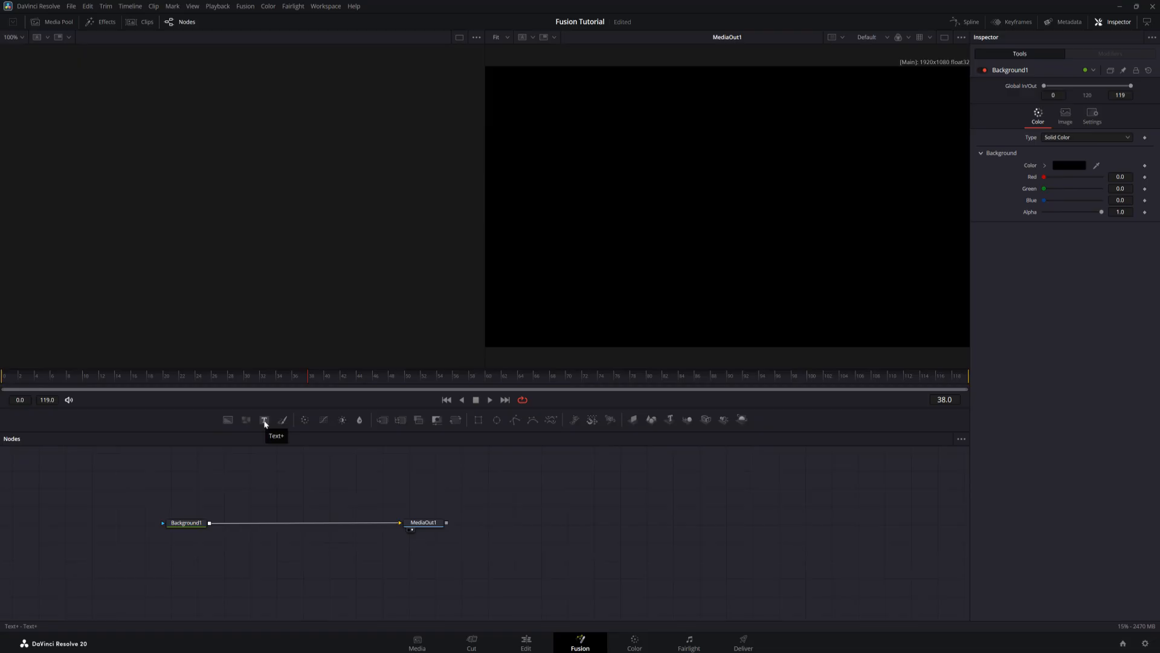
Add a Text+ node and place Text1 above Background1
{"action": "left_click", "coordinate": [264, 421]}
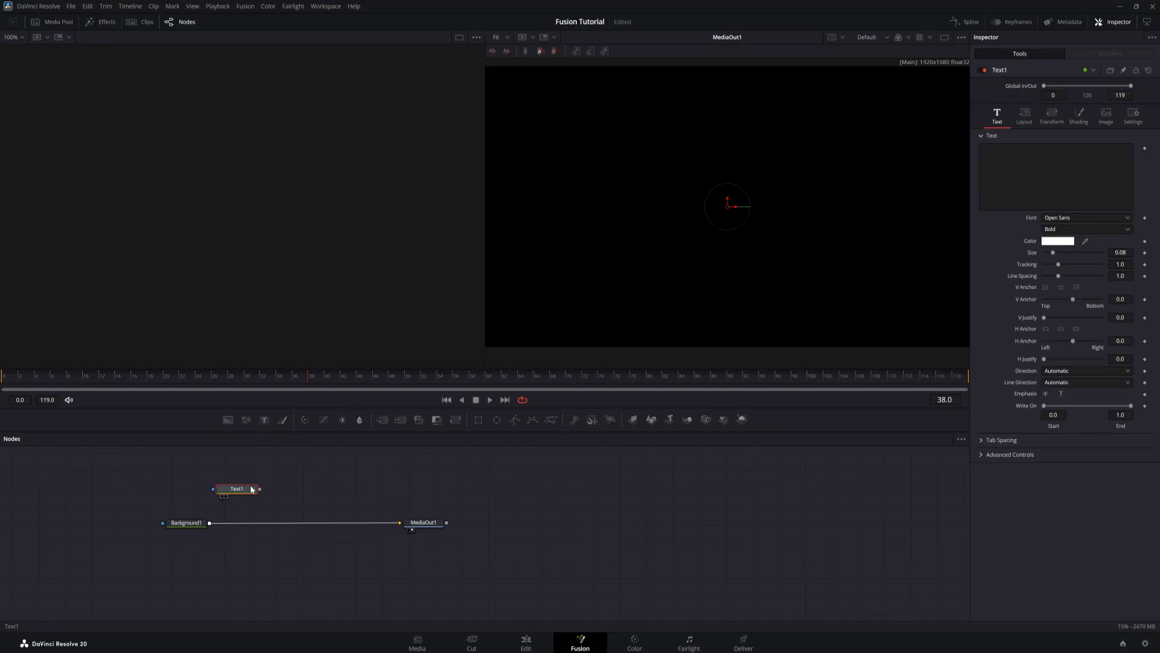
{"action": "left_click_drag", "start_coordinate": [235, 489], "coordinate": [271, 478]}
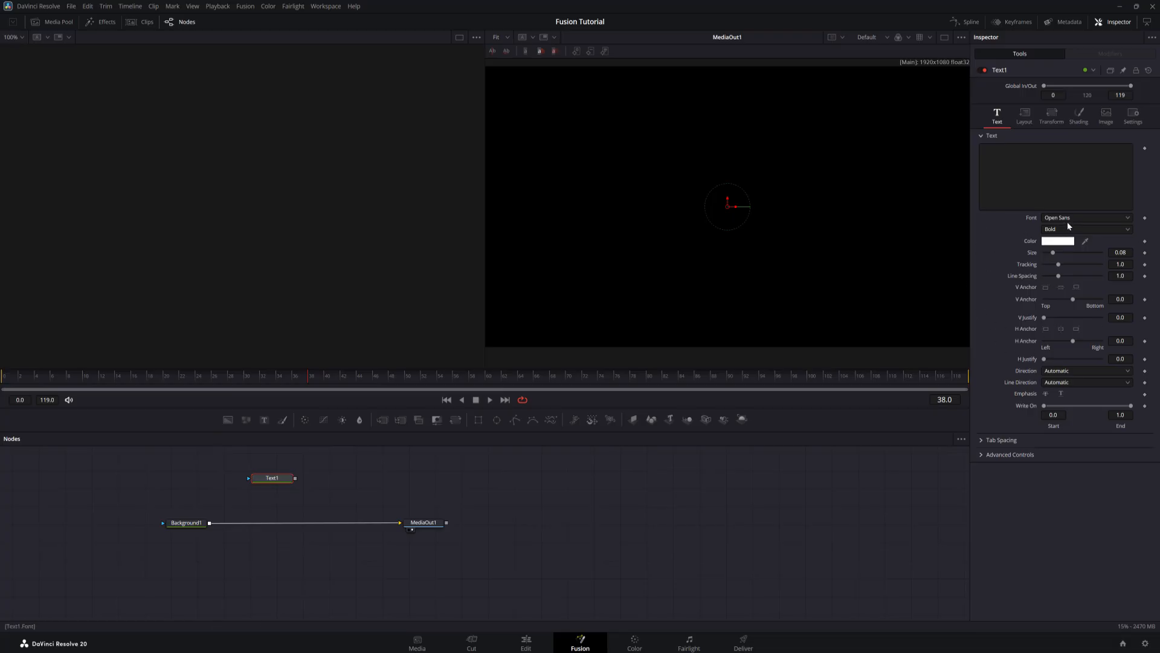
Enter 'Like and Subscribe' in Text1's Styled Text box
{"action": "left_click", "coordinate": [1057, 177]}
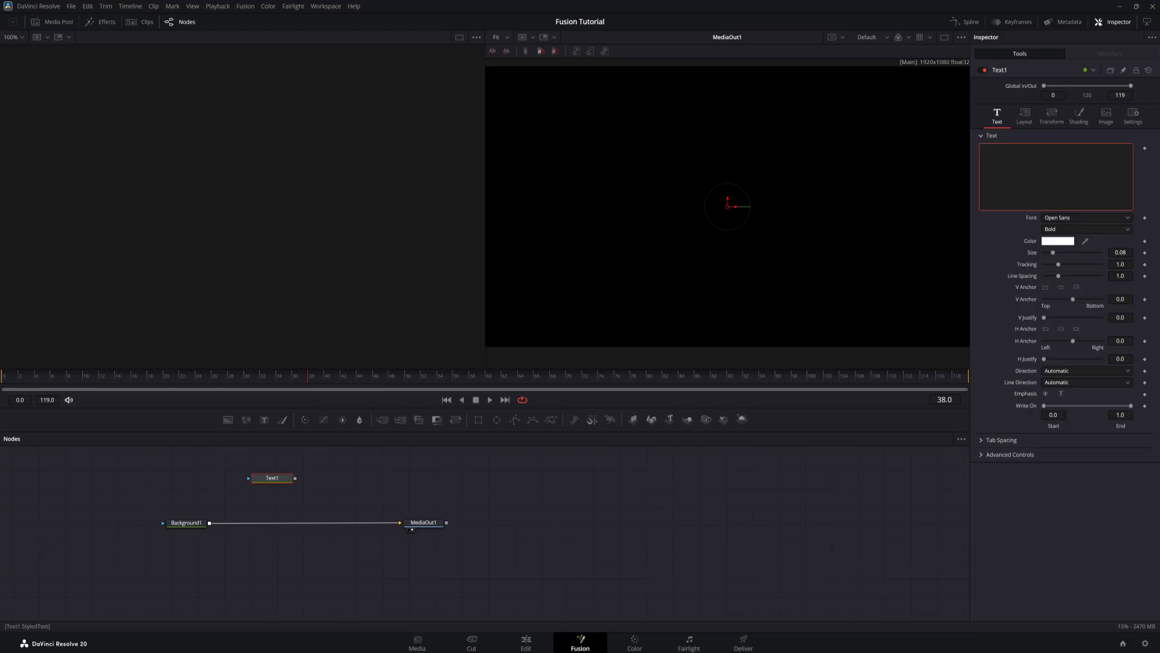
{"action": "left_click", "coordinate": [1056, 178]}
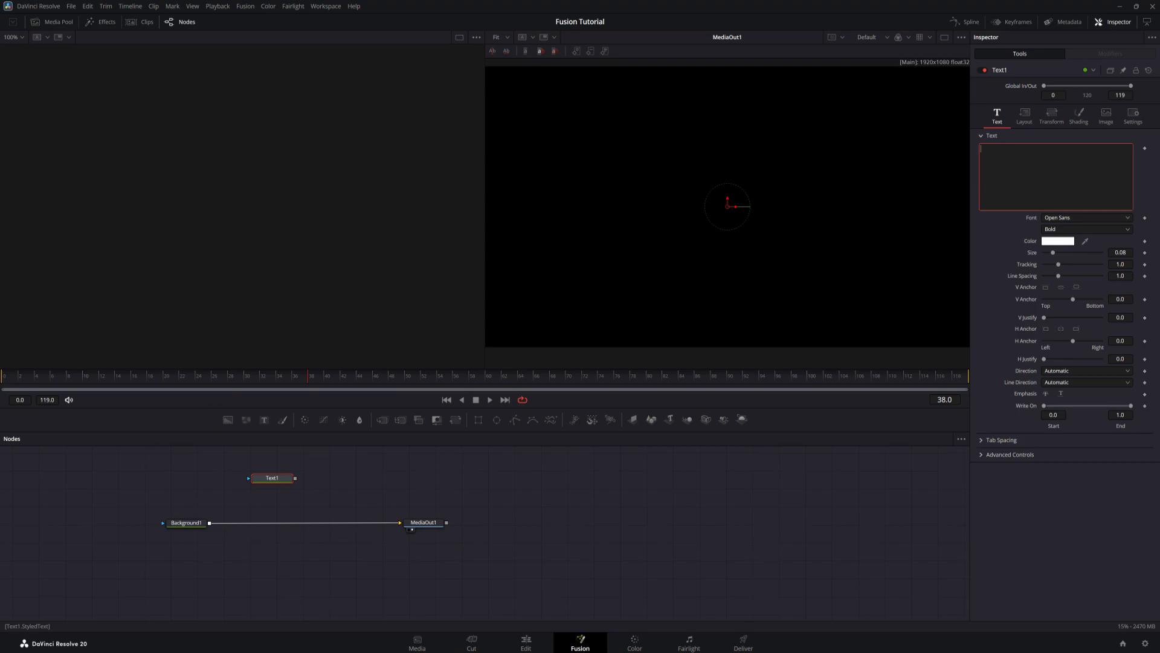
{"action": "type", "text": "Like and Subscribe"}
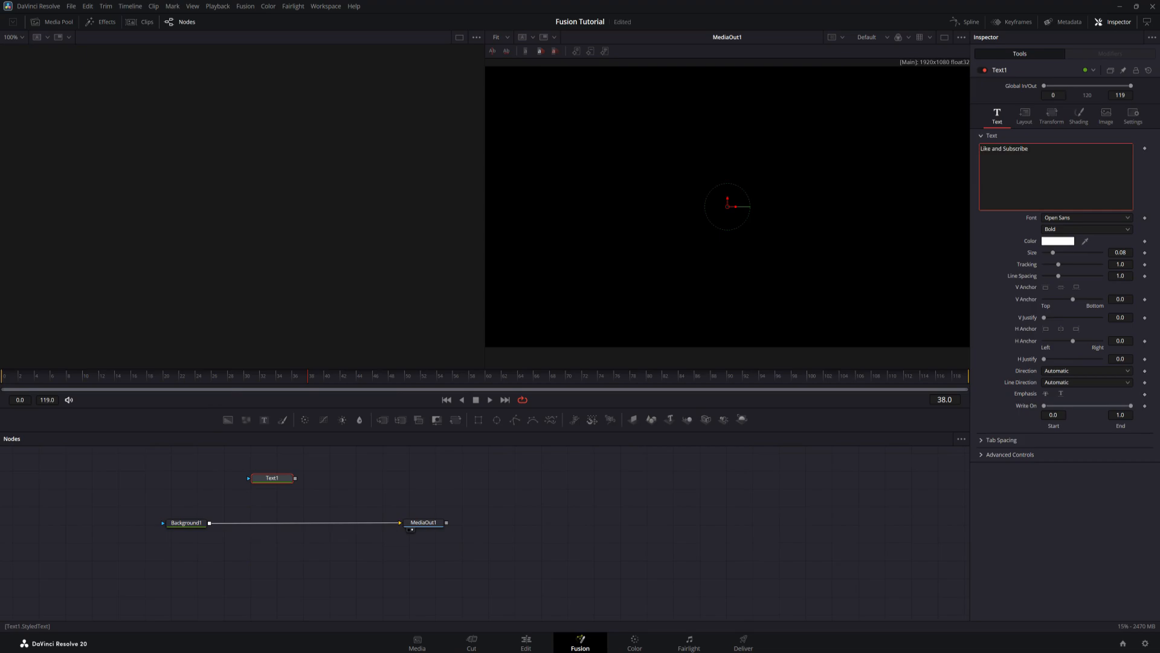
{"action": "mouse_move", "coordinate": [817, 216]}
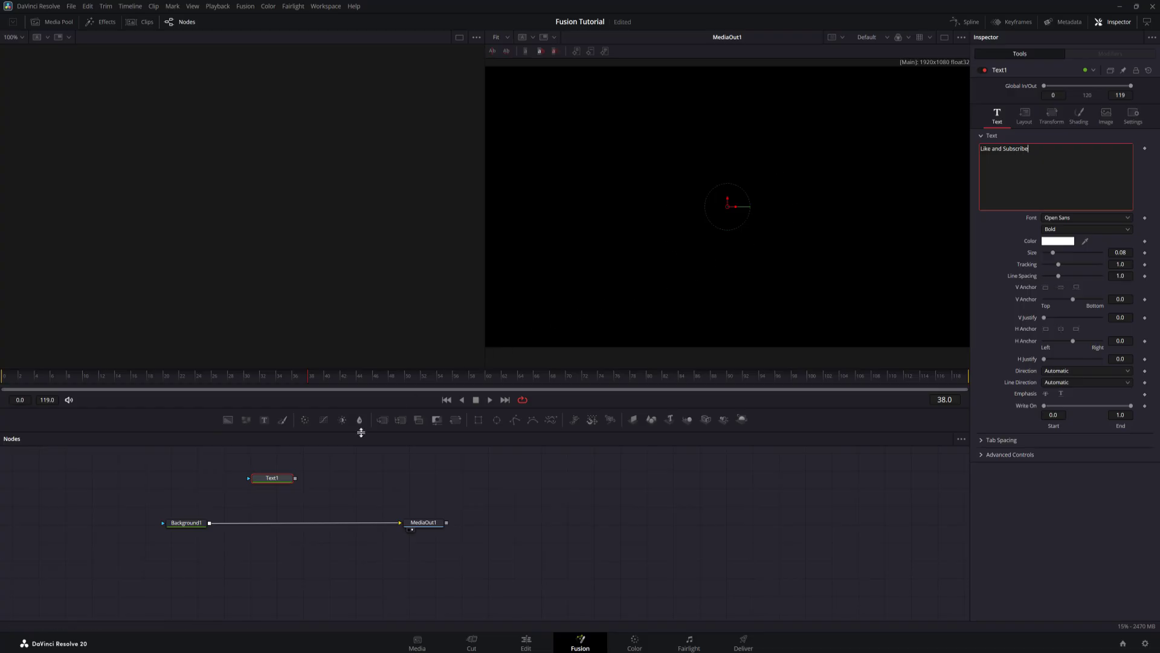
{"action": "mouse_move", "coordinate": [310, 490]}
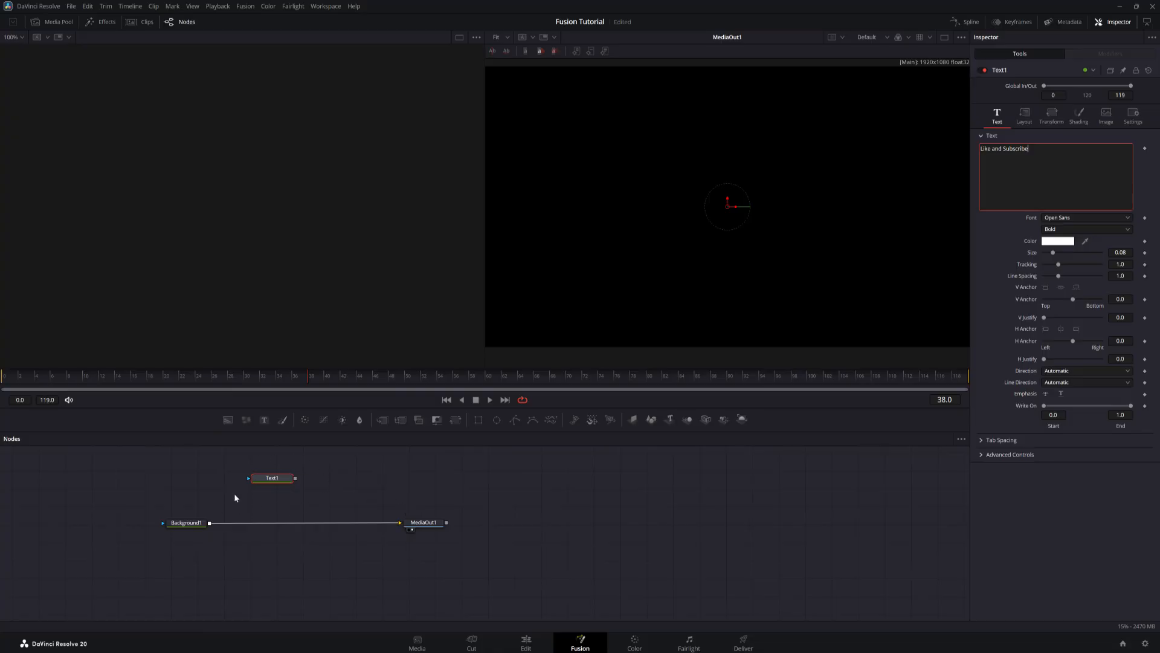
{"action": "mouse_move", "coordinate": [336, 488]}
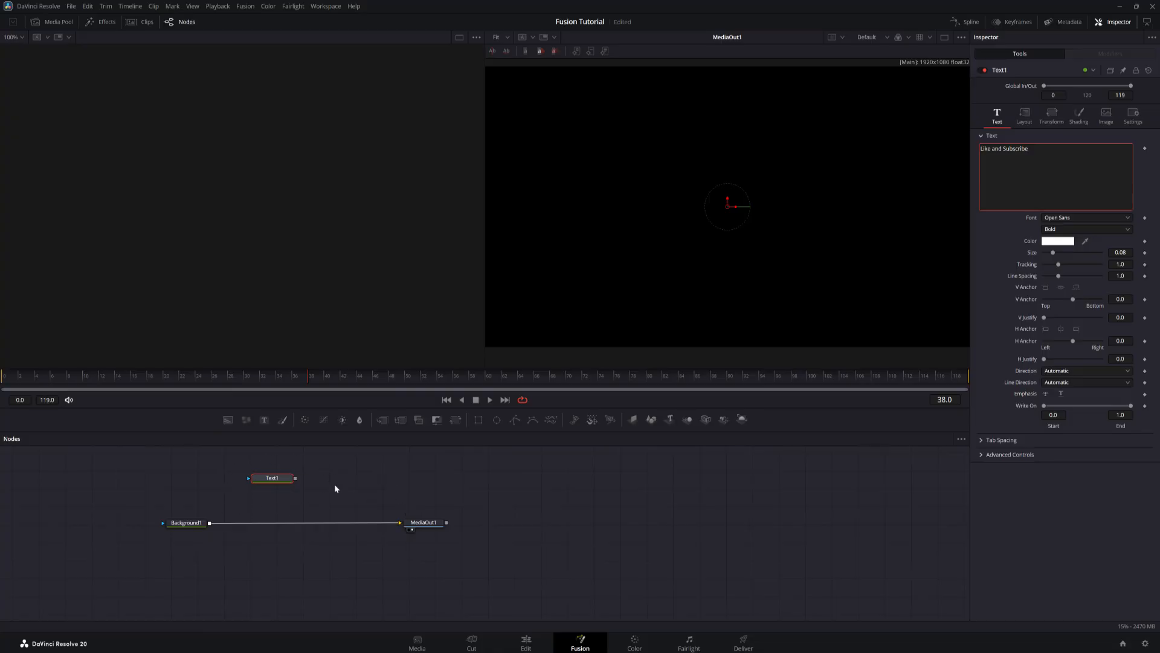
{"action": "mouse_move", "coordinate": [642, 231]}
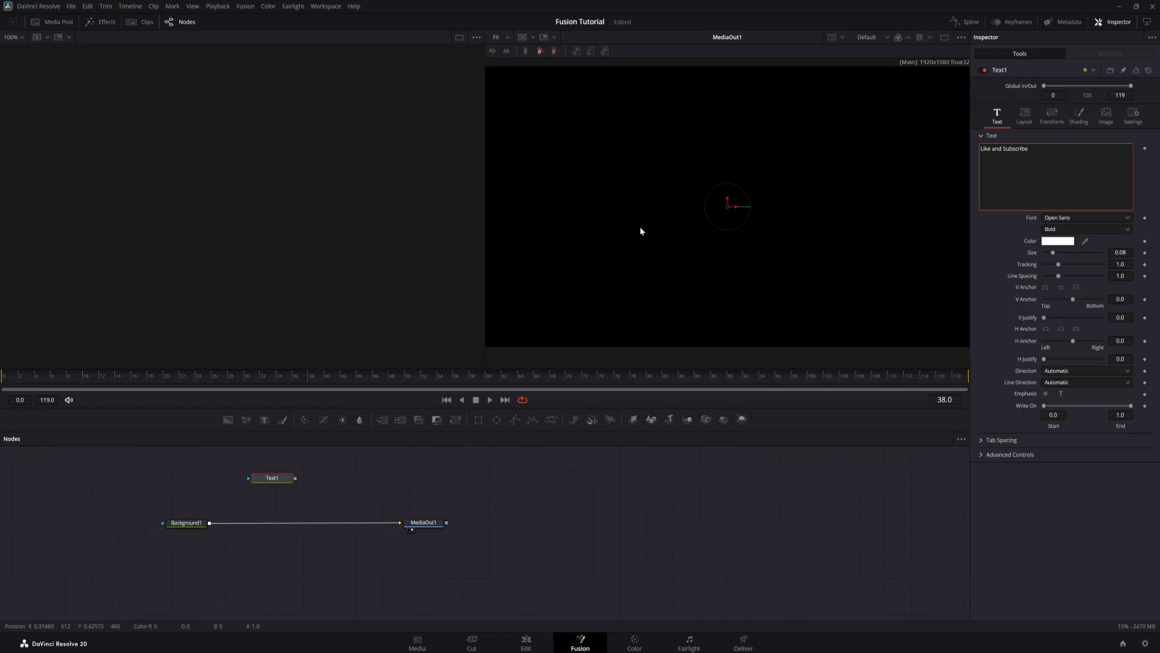
{"action": "mouse_move", "coordinate": [673, 231]}
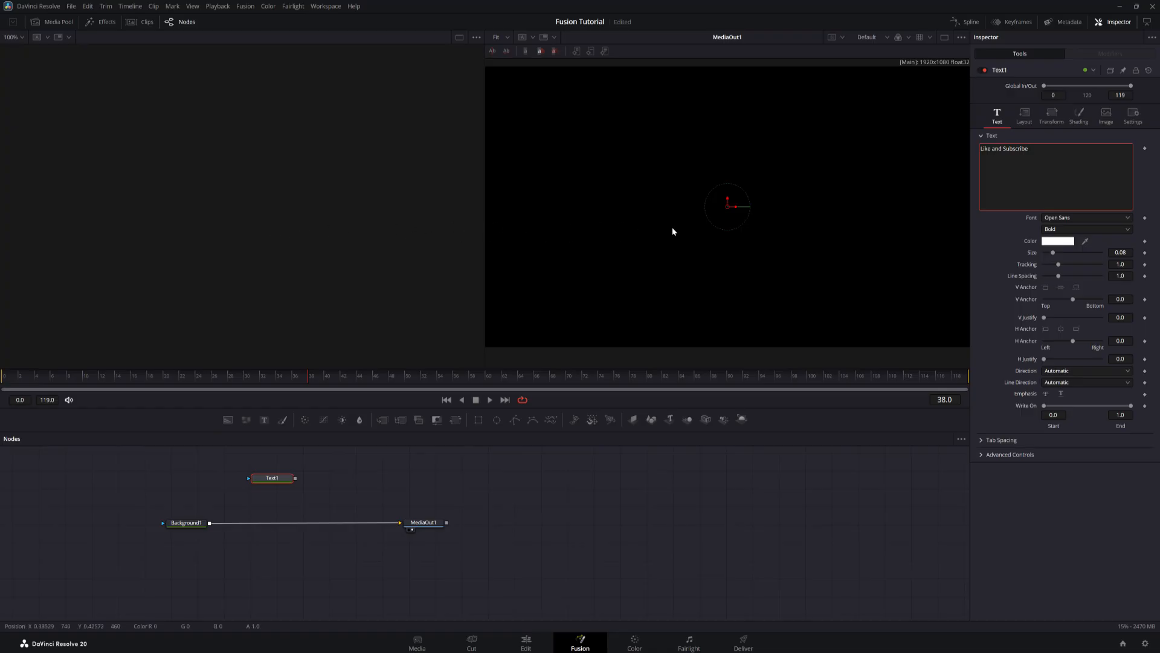
{"action": "mouse_move", "coordinate": [362, 307]}
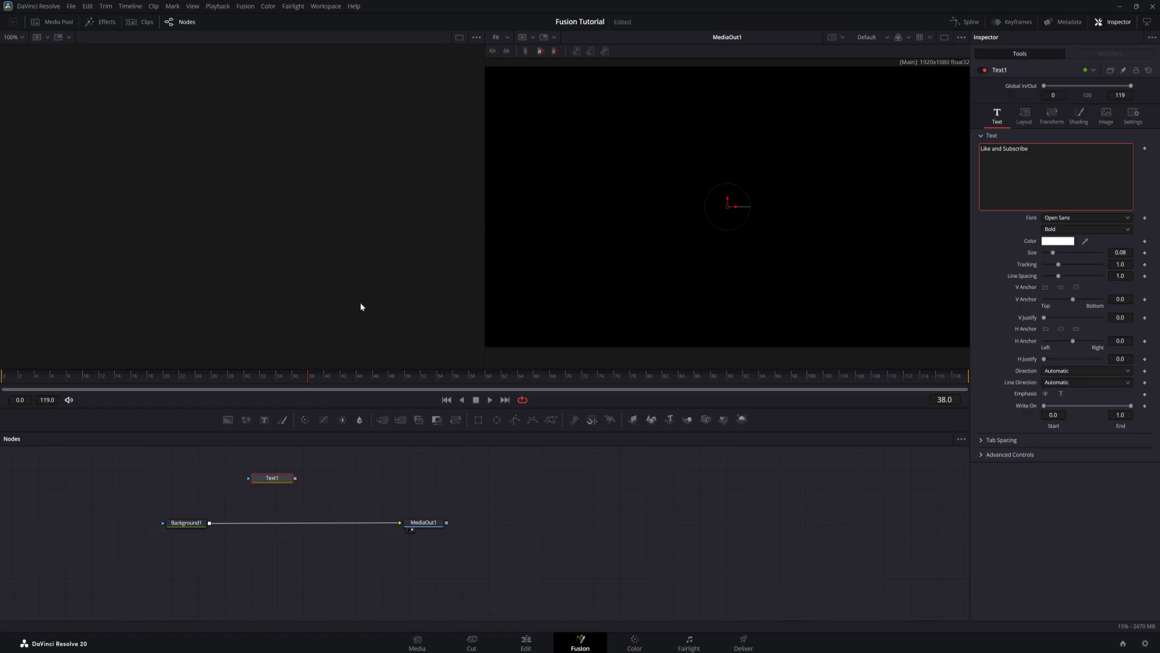
{"action": "mouse_move", "coordinate": [254, 287]}
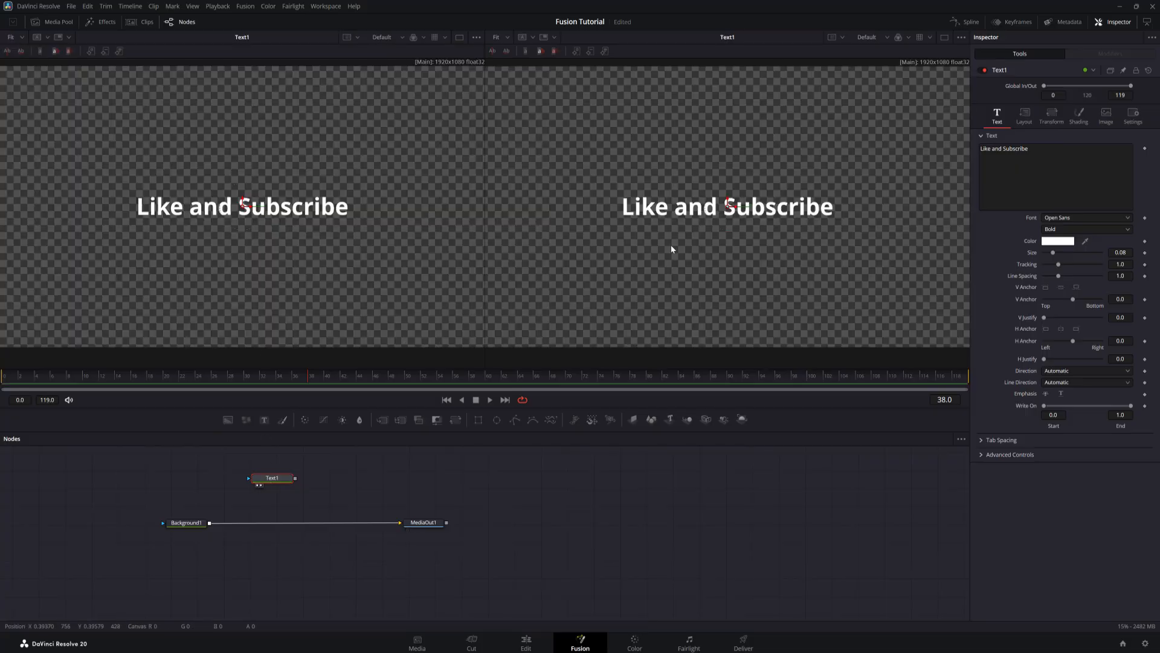
{"action": "mouse_move", "coordinate": [468, 455]}
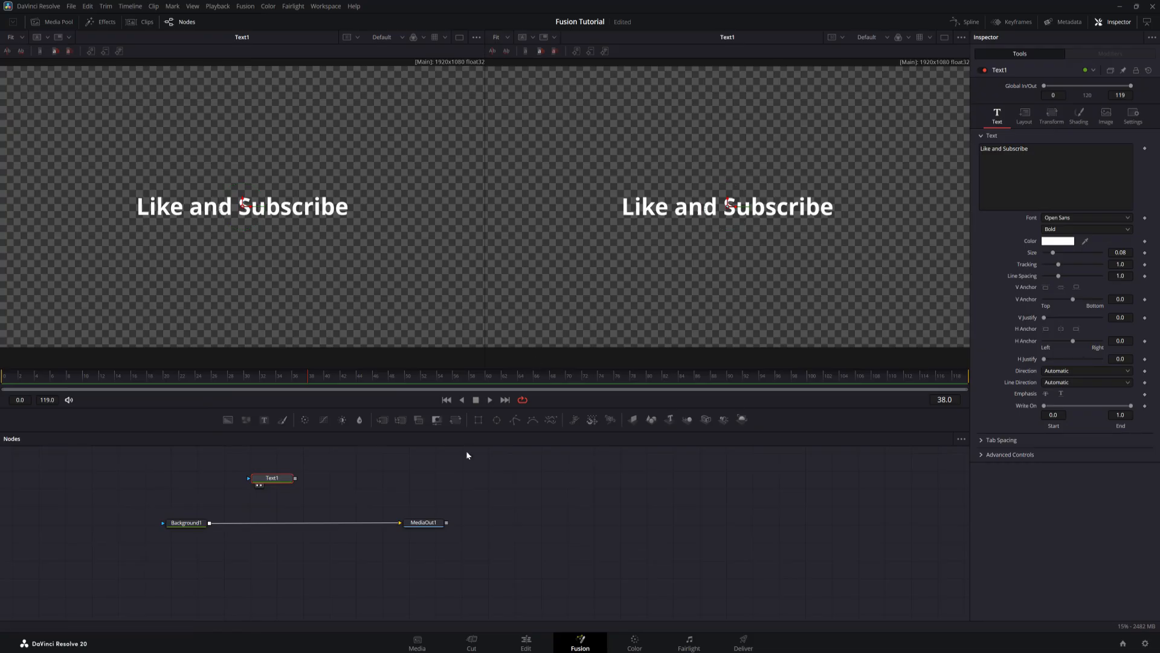
Show MediaOut1's final output in the second viewer
{"action": "left_click", "coordinate": [423, 522]}
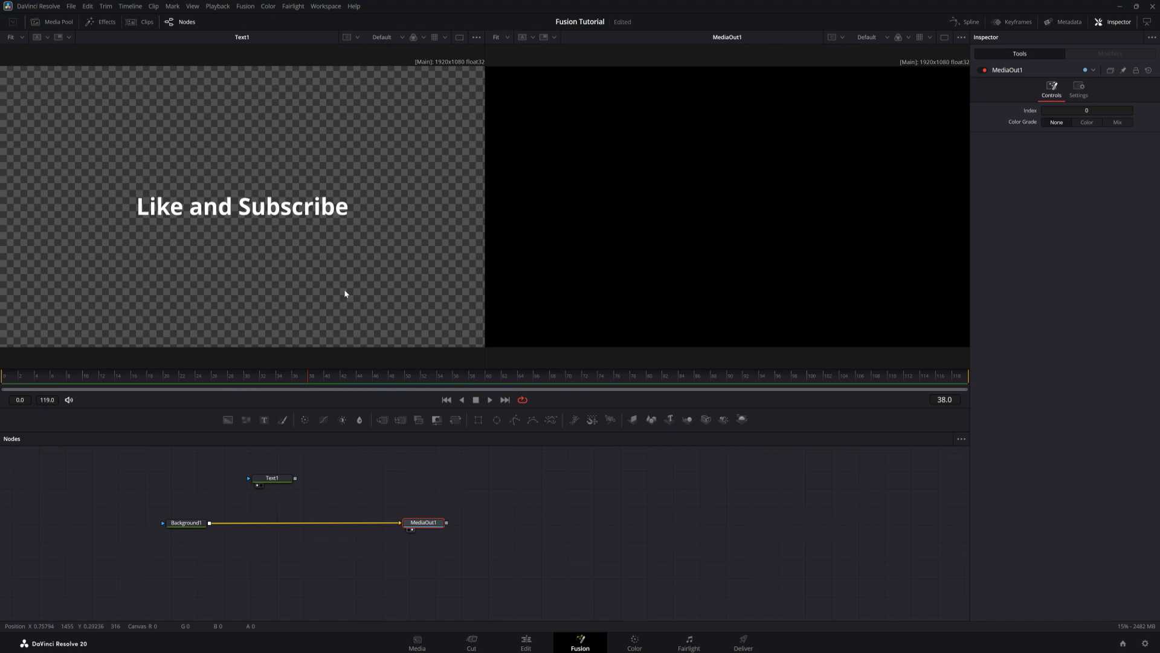
{"action": "mouse_move", "coordinate": [812, 257]}
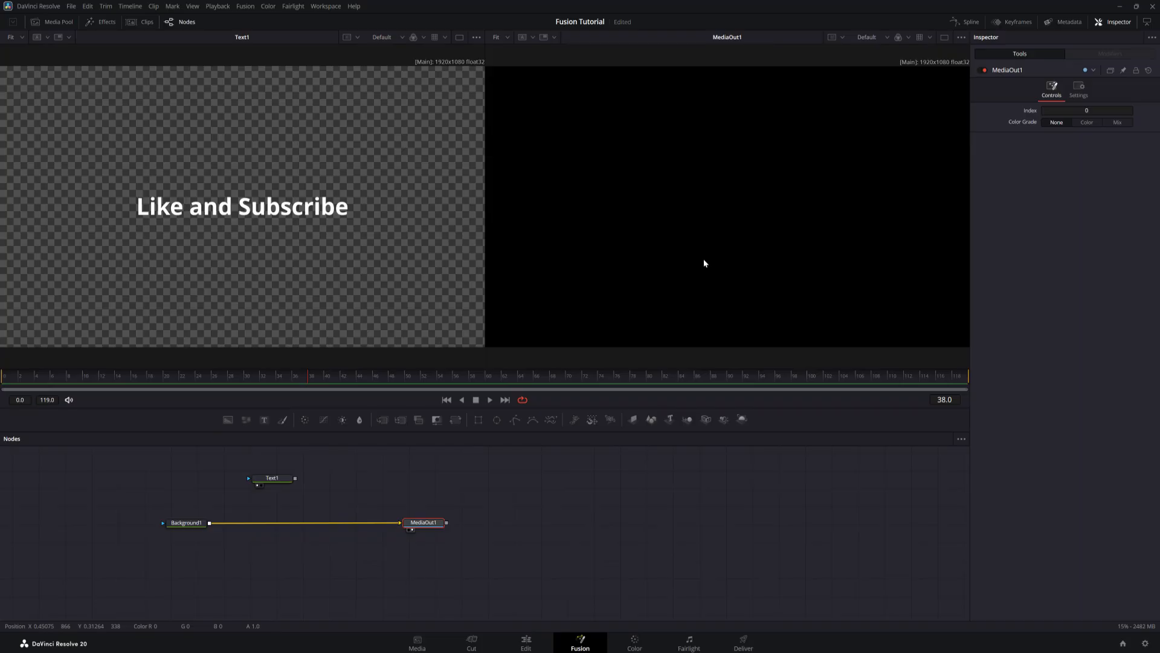
{"action": "mouse_move", "coordinate": [377, 439]}
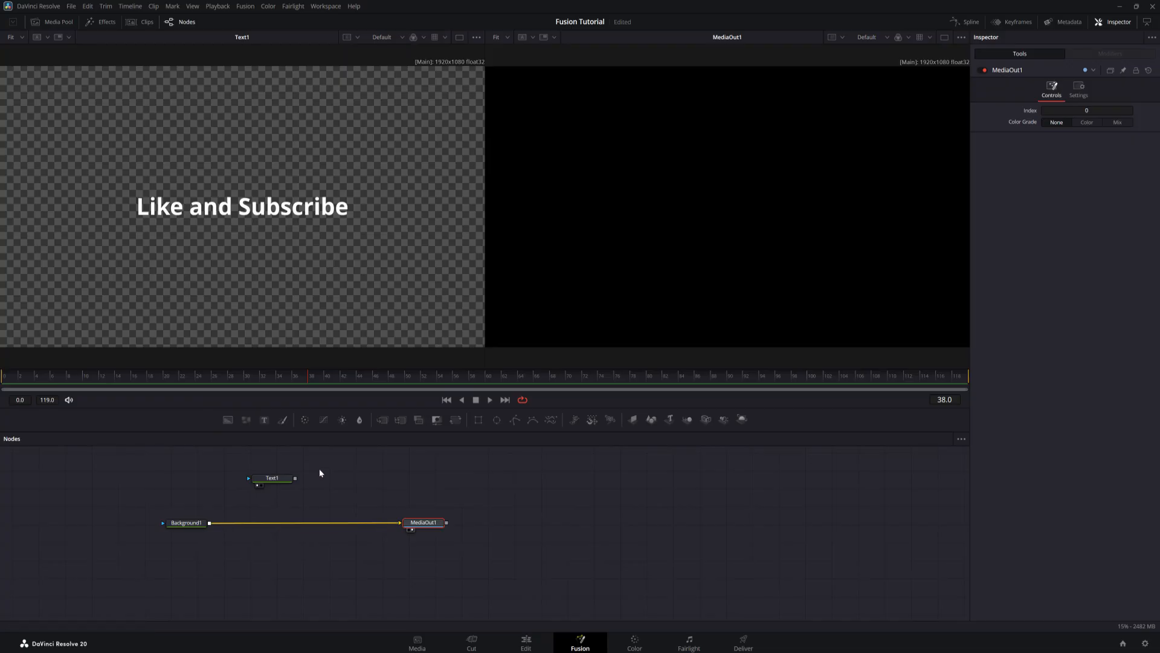
{"action": "mouse_move", "coordinate": [427, 438]}
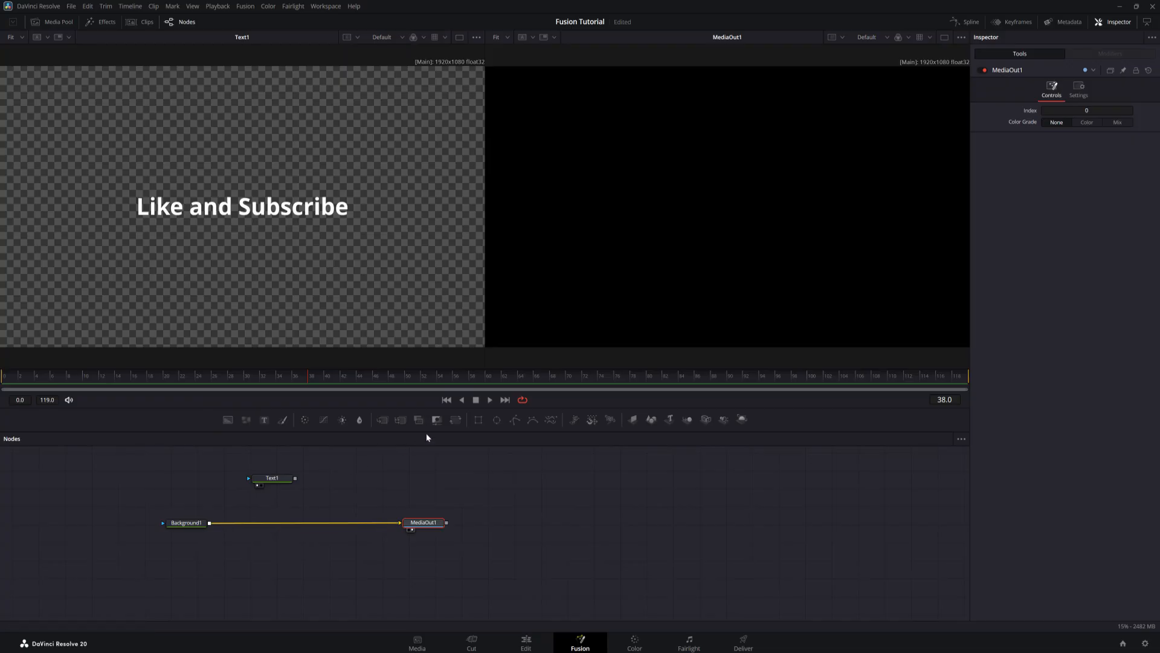
{"action": "mouse_move", "coordinate": [382, 421]}
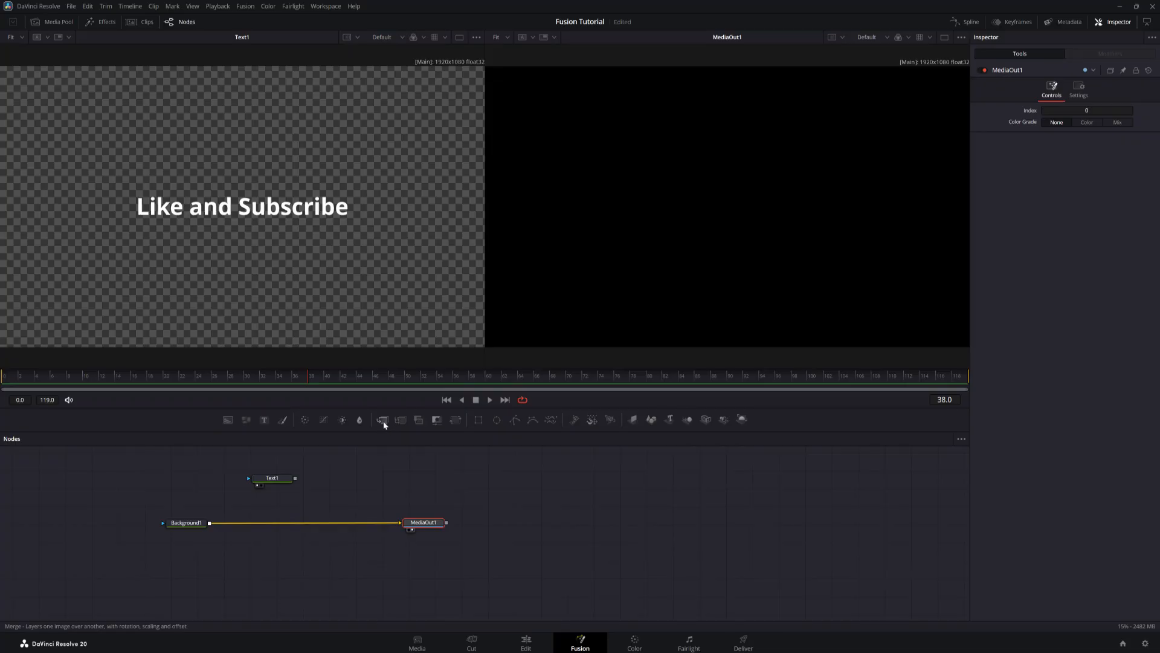
{"action": "mouse_move", "coordinate": [382, 420]}
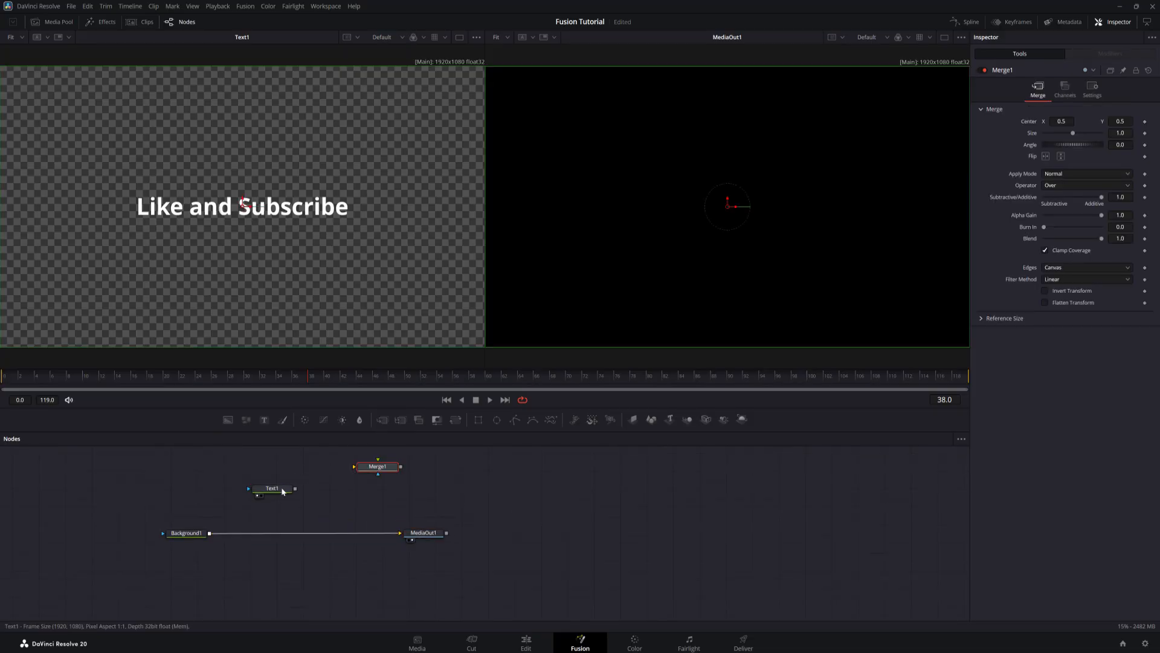
Drop Merge1 onto the Background1–MediaOut1 line just below Text1
{"action": "left_click", "coordinate": [271, 488]}
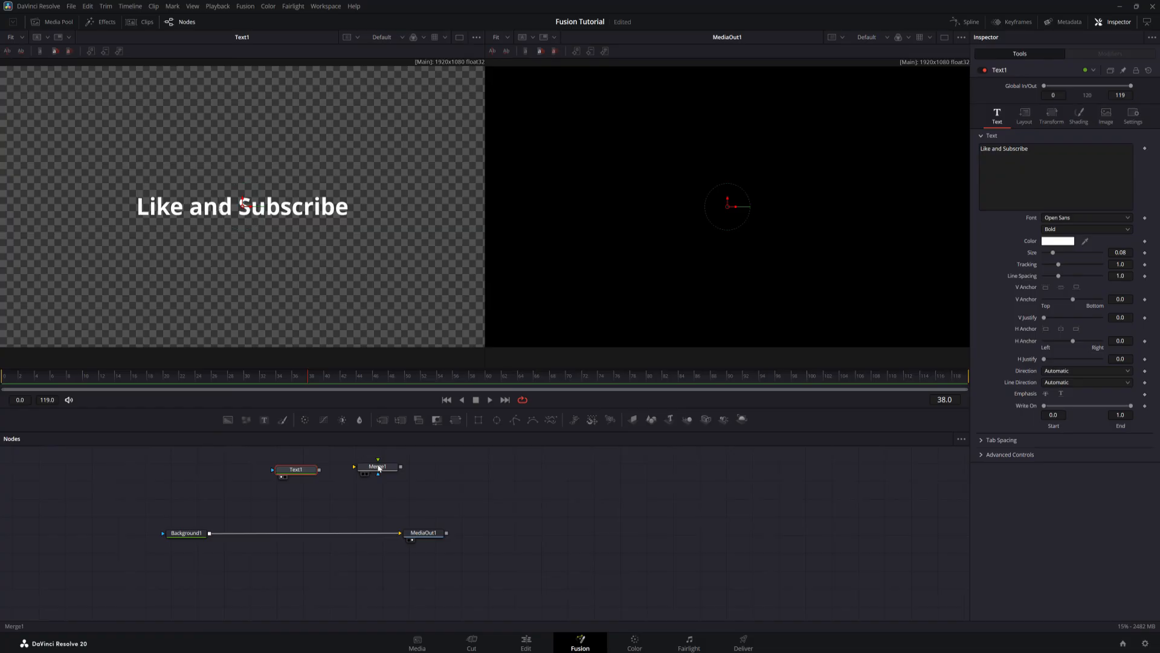
{"action": "left_click_drag", "start_coordinate": [378, 466], "coordinate": [297, 506]}
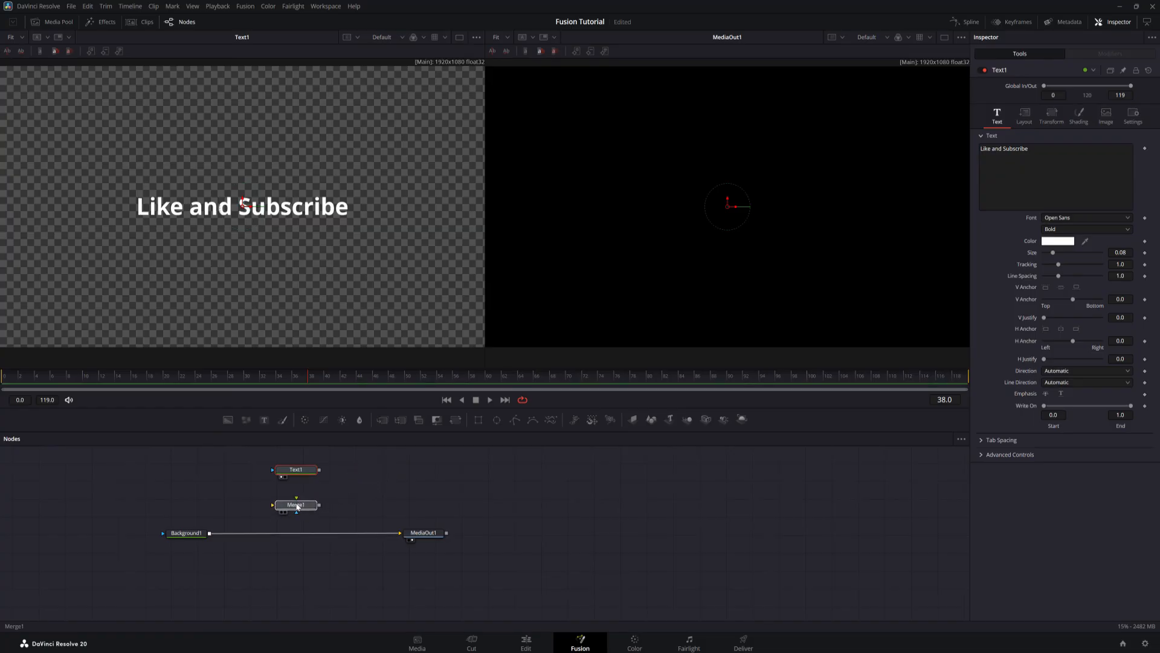
{"action": "left_click", "coordinate": [295, 505]}
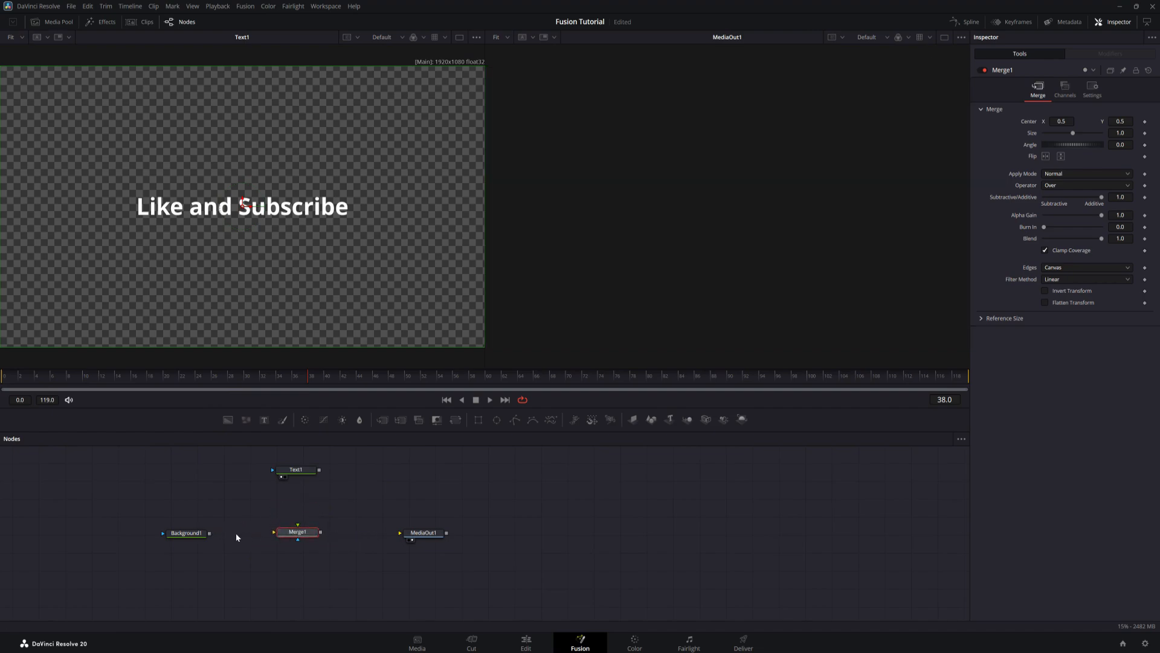
Wire Background1 into Merge1, Merge1 into MediaOut1, and Text1 as Merge1's foreground
{"action": "left_click_drag", "start_coordinate": [209, 531], "coordinate": [273, 531]}
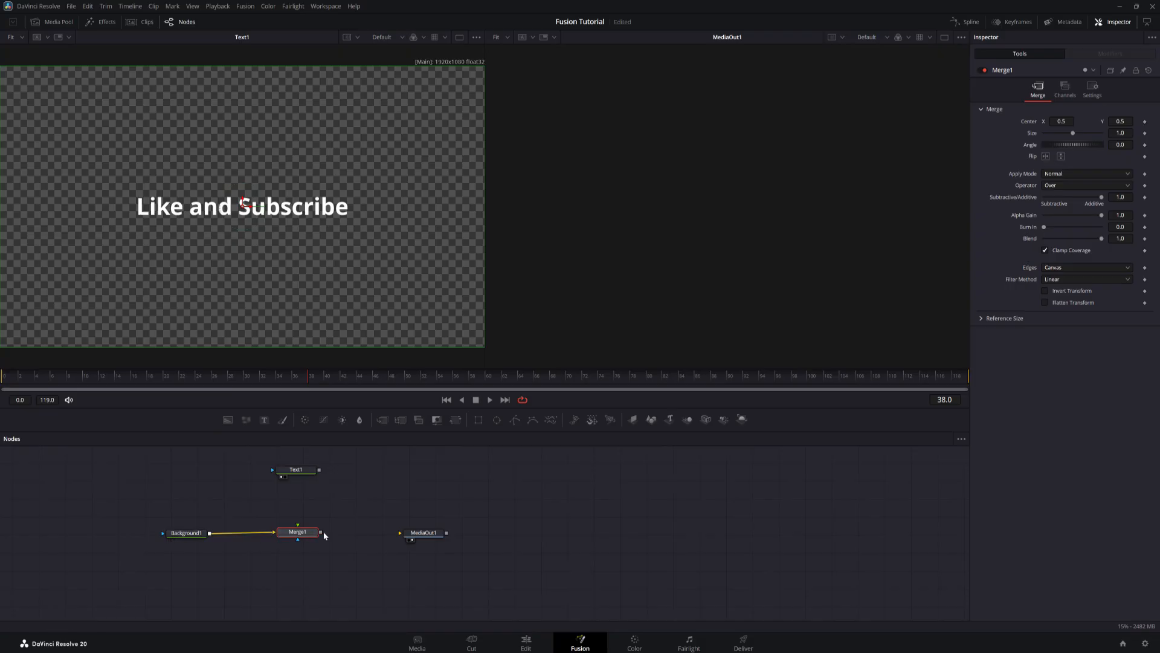
{"action": "left_click_drag", "start_coordinate": [322, 532], "coordinate": [411, 533]}
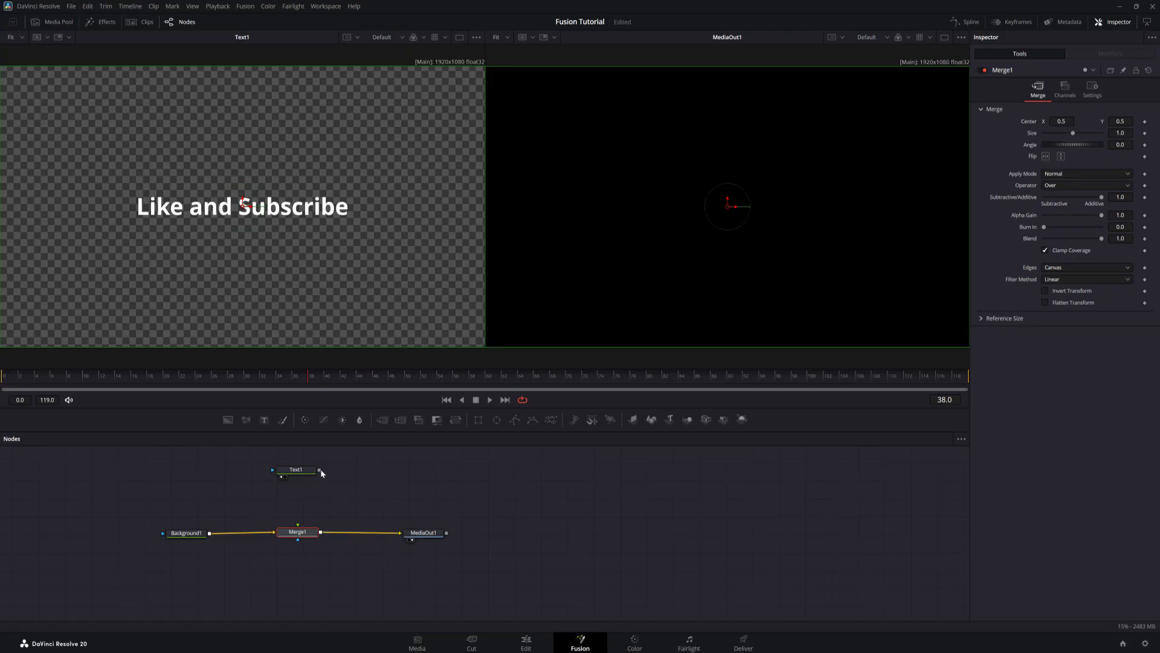
{"action": "left_click_drag", "start_coordinate": [319, 470], "coordinate": [303, 503]}
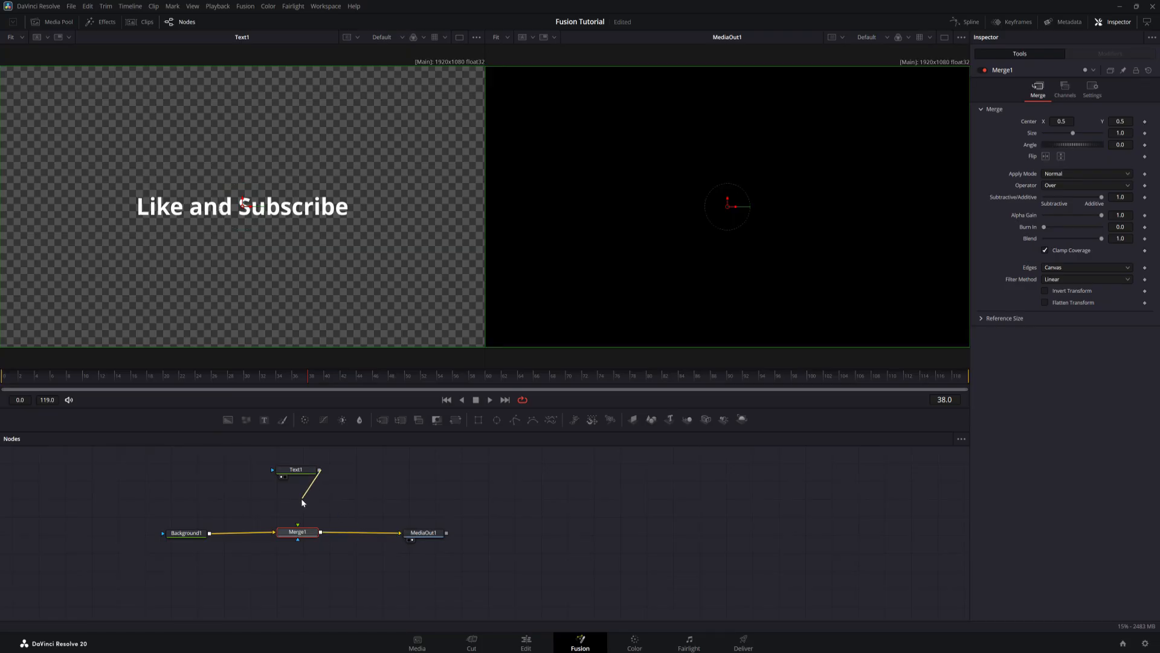
{"action": "left_click_drag", "start_coordinate": [318, 469], "coordinate": [298, 532]}
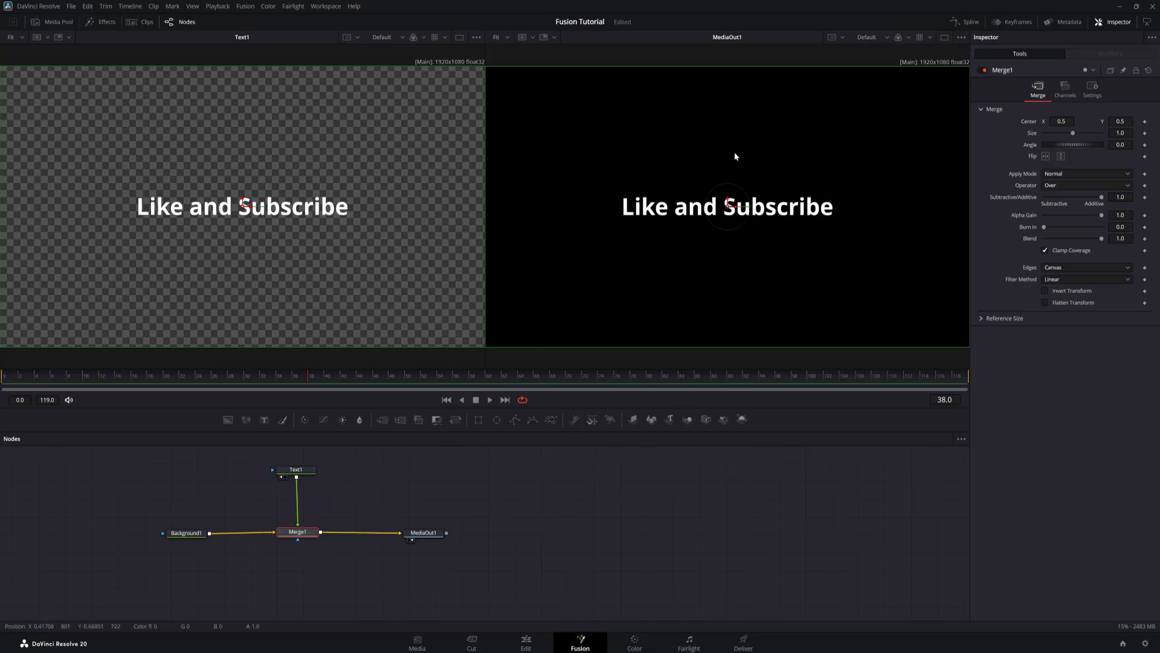
{"action": "mouse_move", "coordinate": [609, 171]}
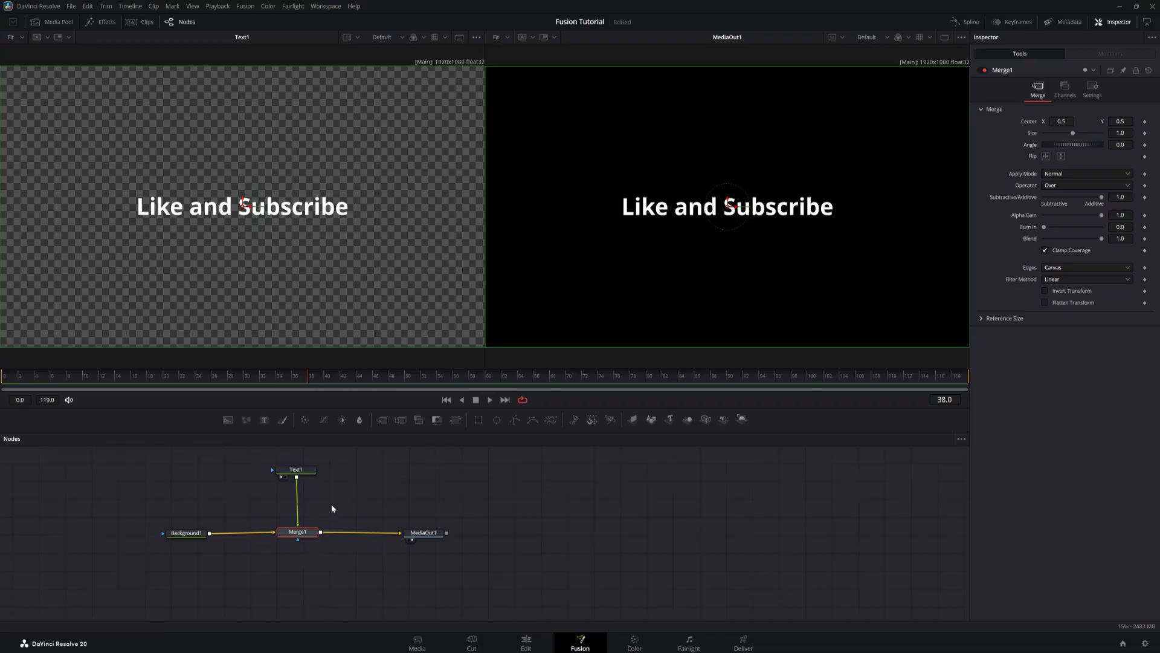
{"action": "mouse_move", "coordinate": [333, 506]}
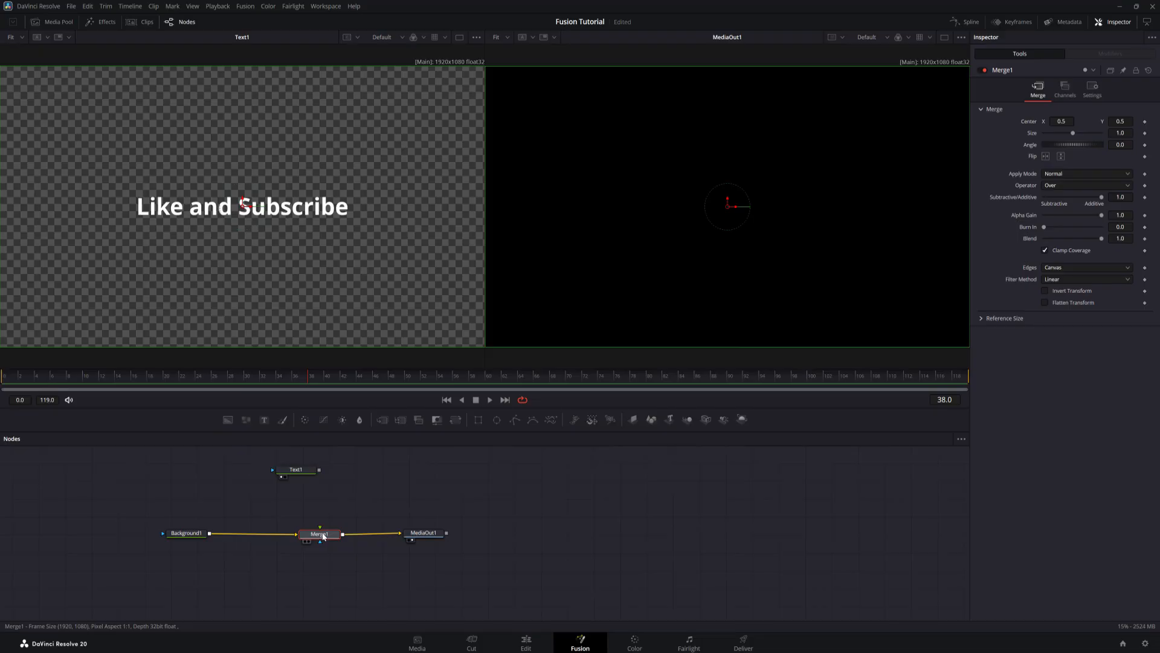
{"action": "mouse_move", "coordinate": [328, 537]}
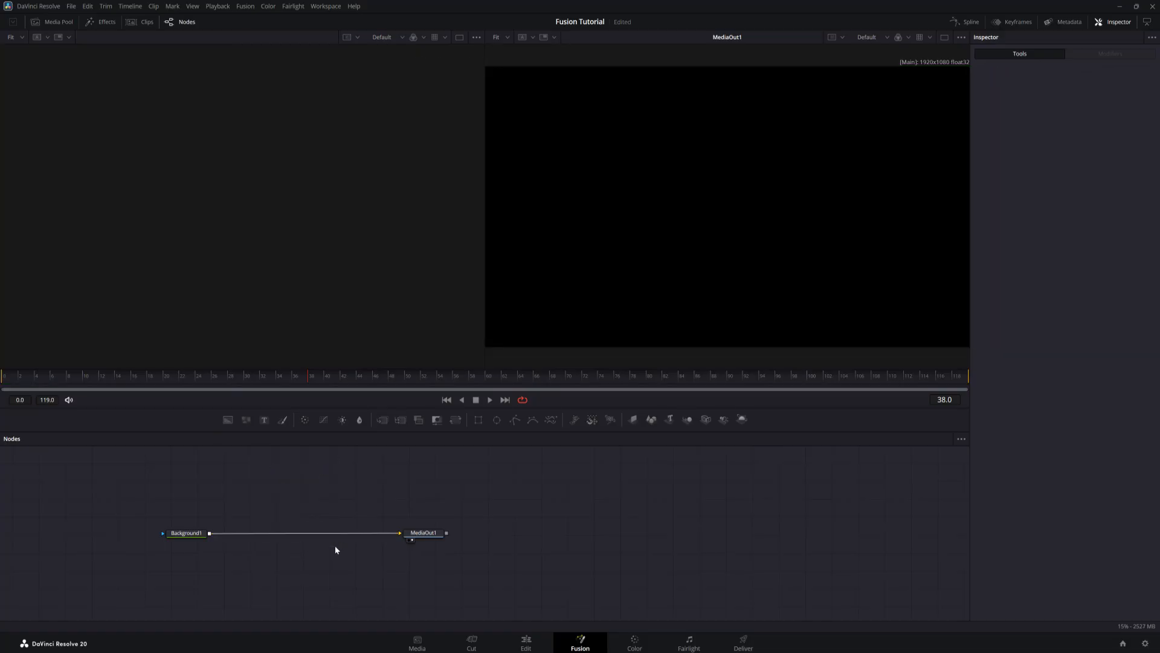
{"action": "mouse_move", "coordinate": [310, 500]}
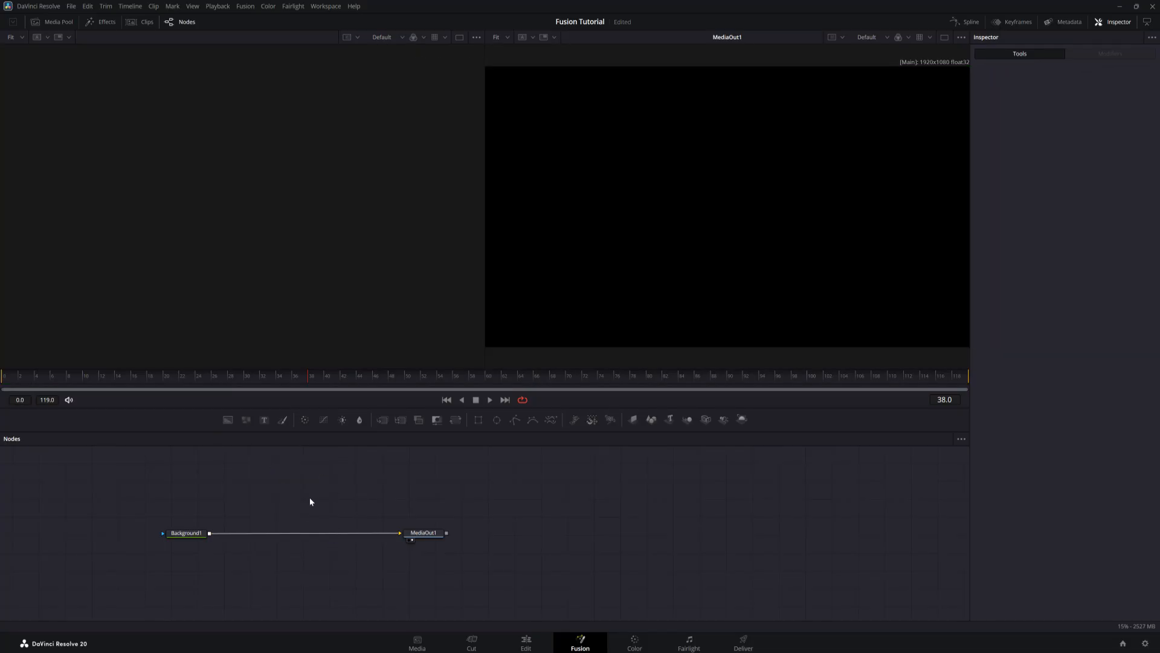
Add a Text node auto-merged over the selected Background1
{"action": "left_click", "coordinate": [186, 532]}
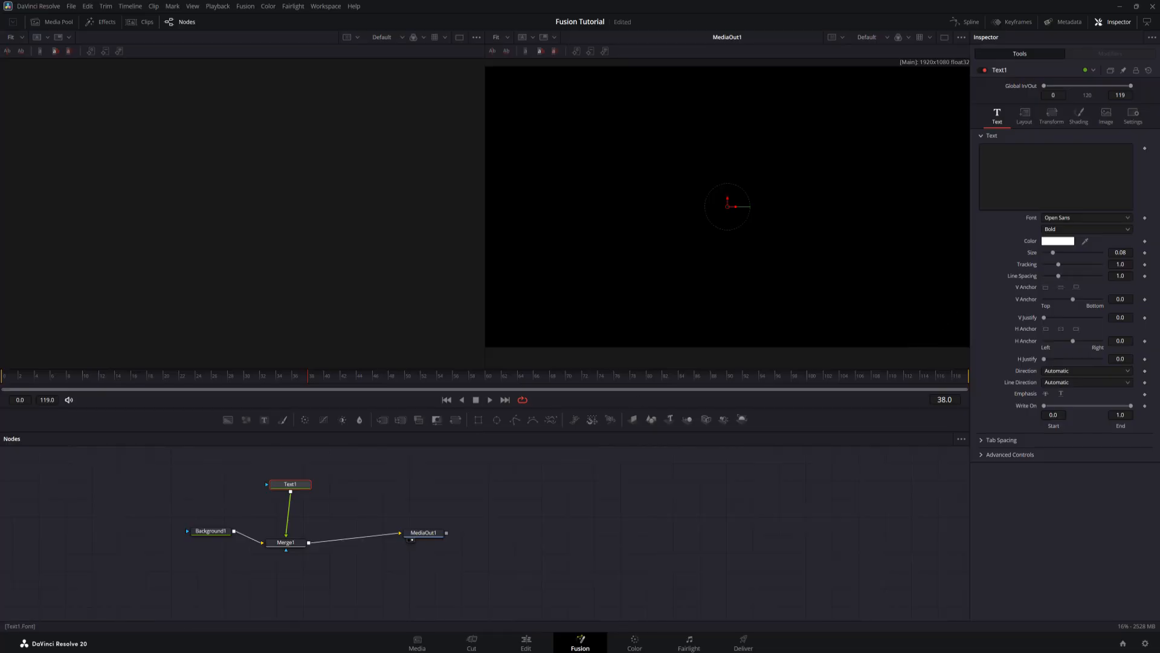
Enter 'Like and Subscribe' as Text1's text, shown white over black
{"action": "type", "text": "Like and Subsc"}
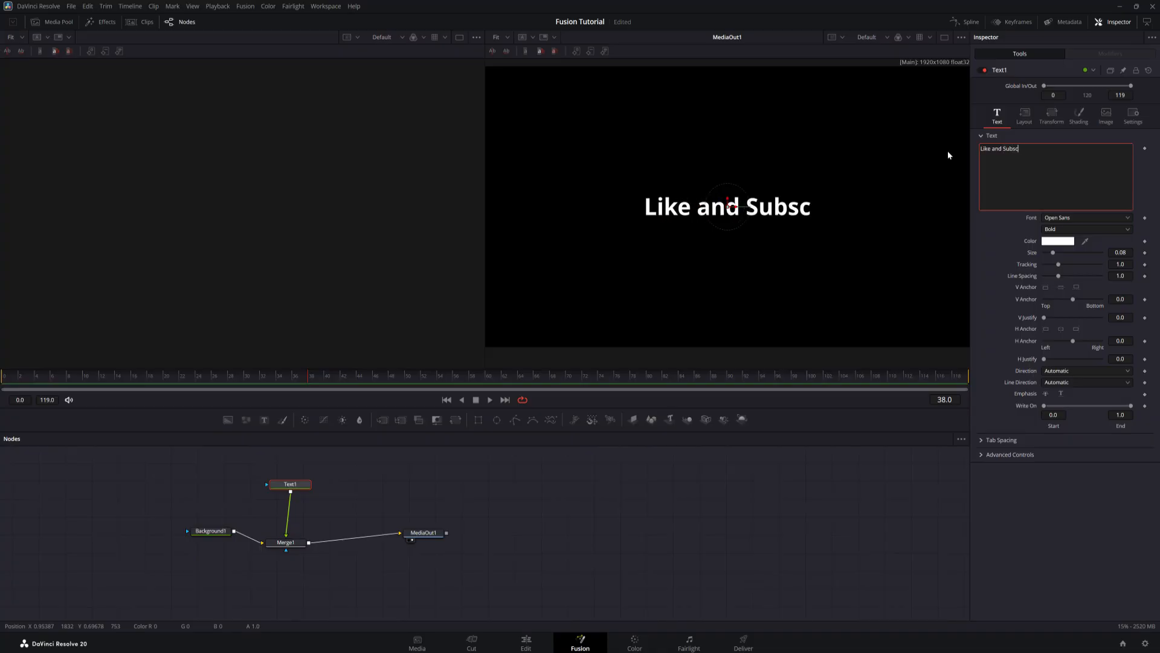
{"action": "type", "text": "ribe"}
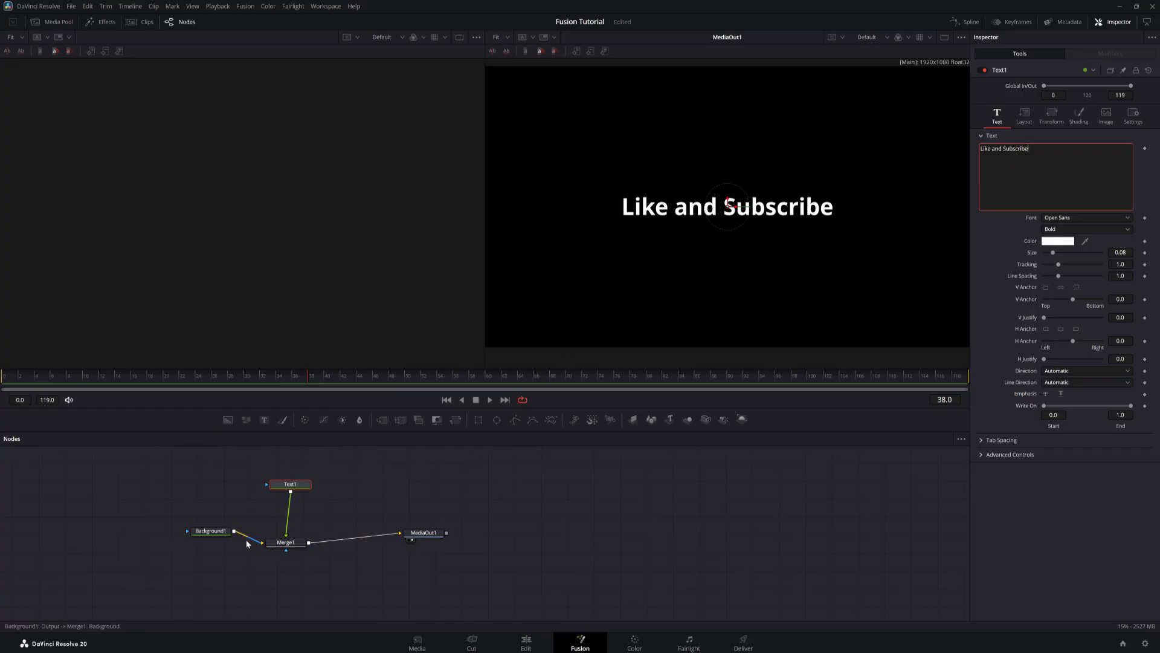
{"action": "left_click", "coordinate": [285, 542]}
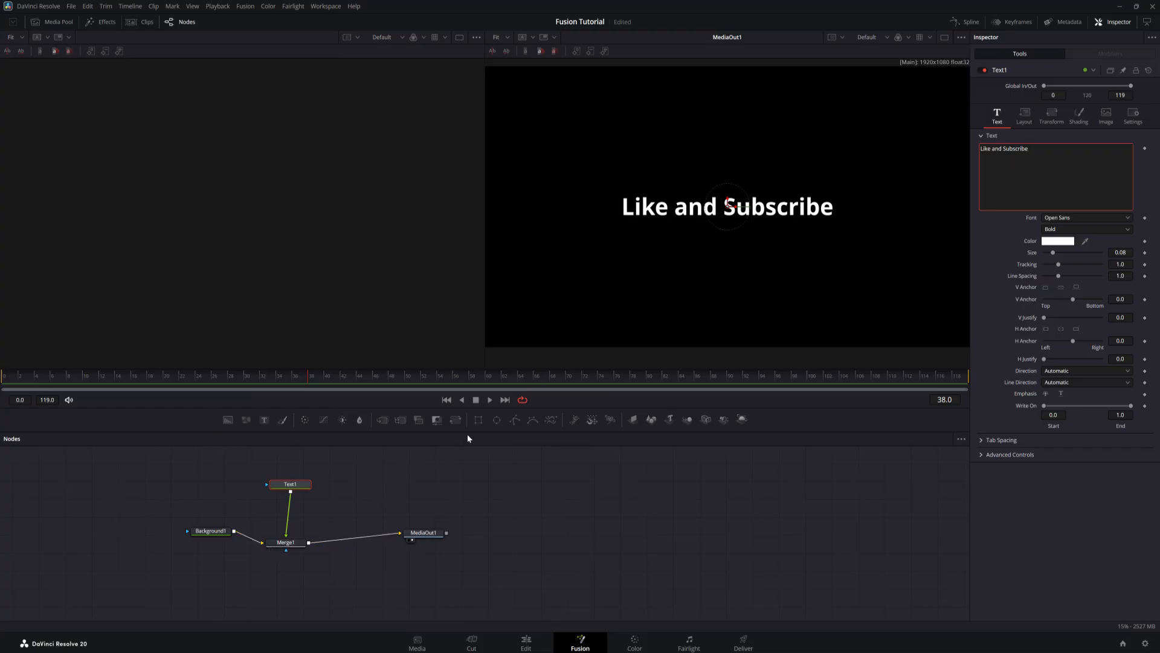
{"action": "mouse_move", "coordinate": [478, 421]}
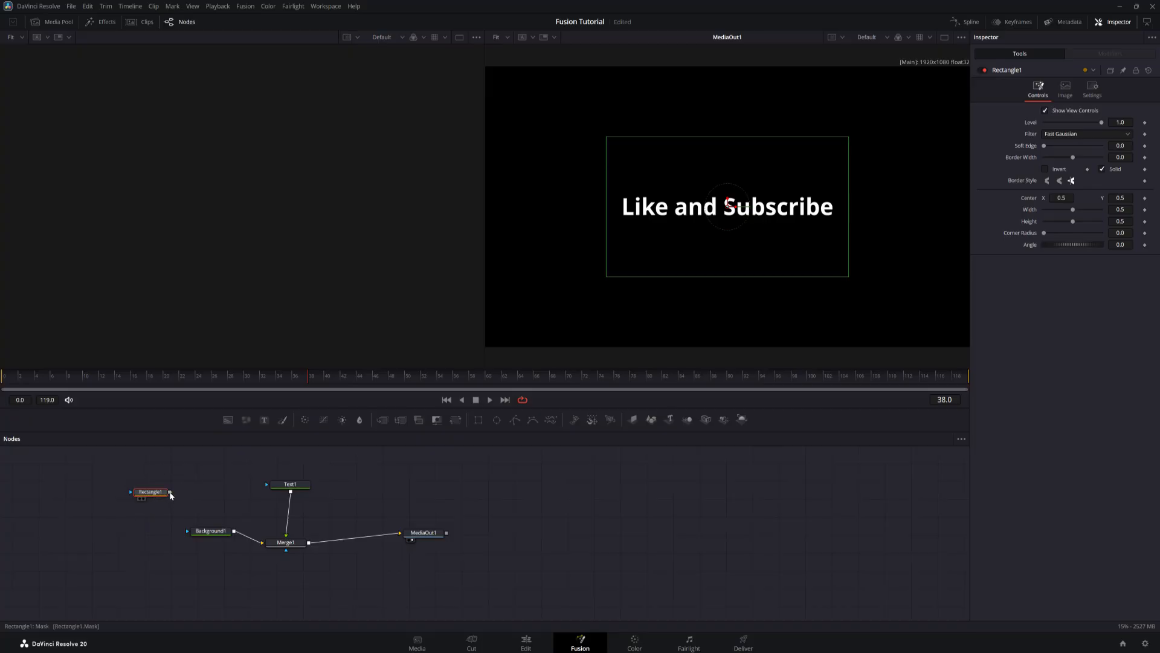
Wire Rectangle1's output into Background1's effect-mask input, leaving a black box backdrop
{"action": "left_click_drag", "start_coordinate": [169, 492], "coordinate": [195, 533]}
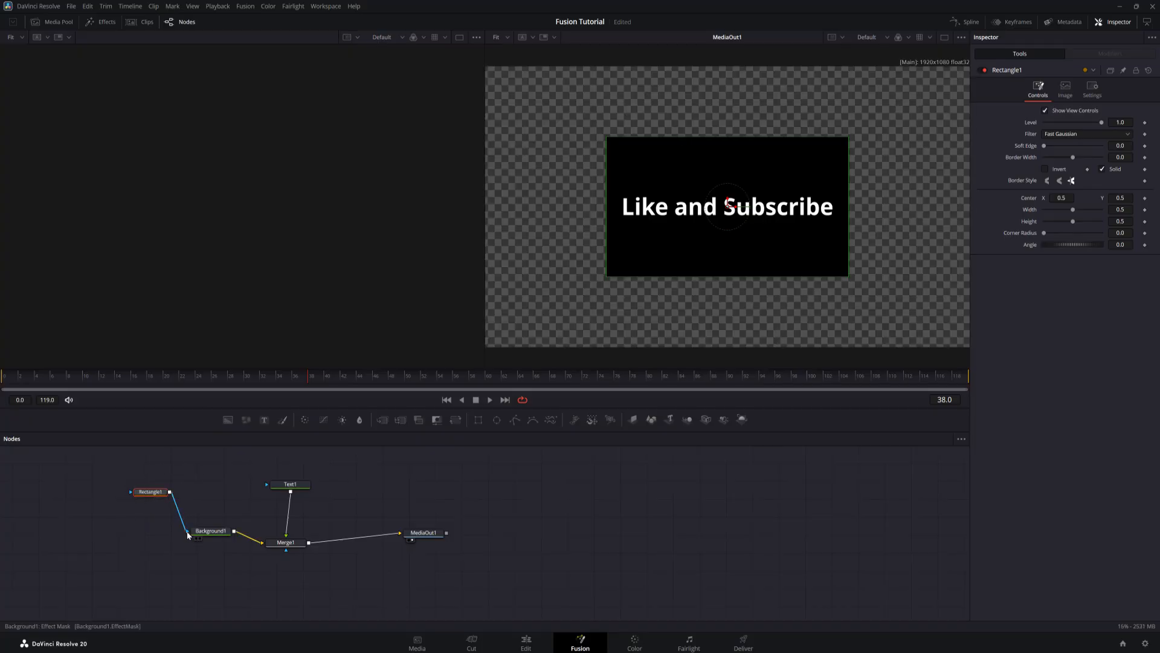
{"action": "left_click", "coordinate": [290, 483]}
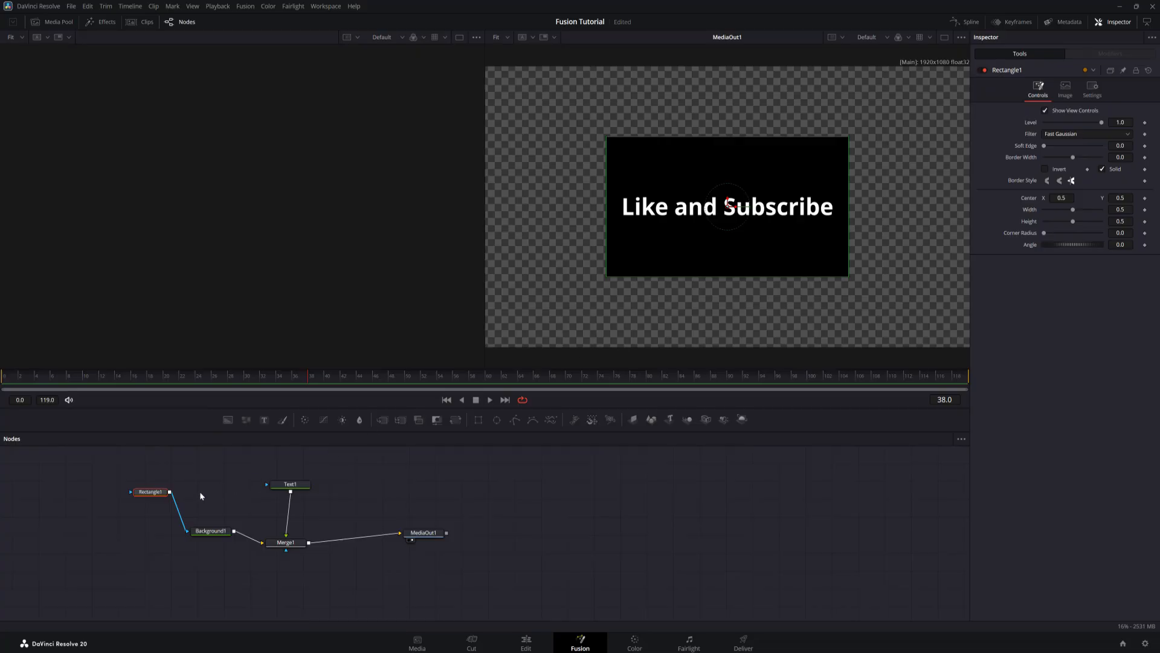
{"action": "mouse_move", "coordinate": [260, 363]}
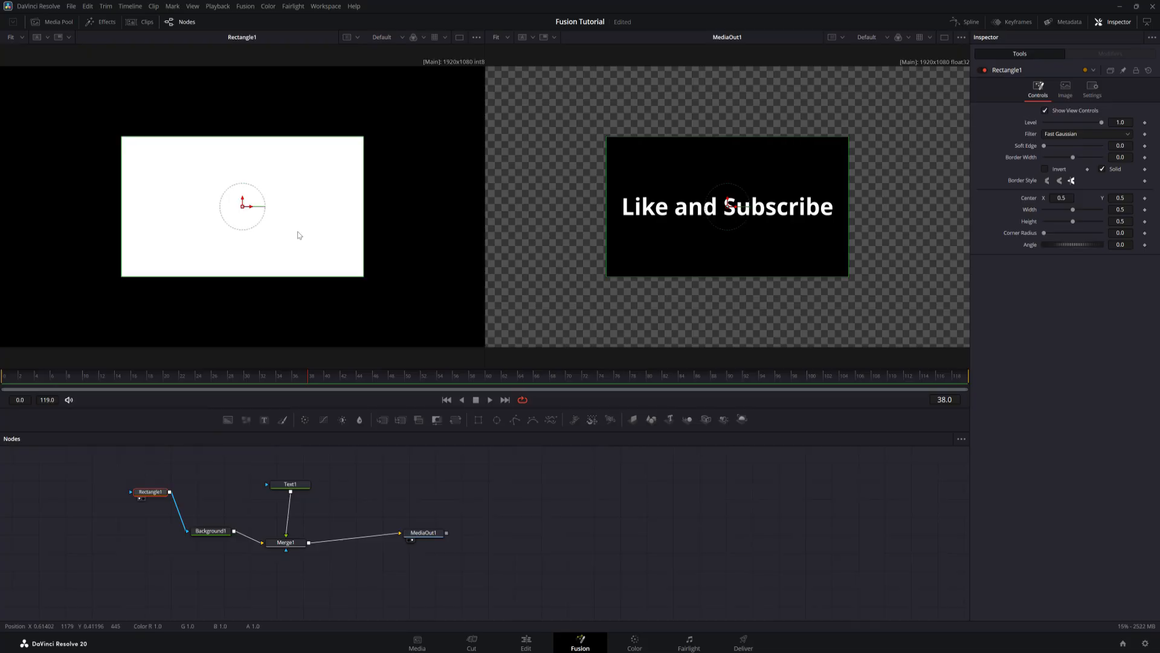
{"action": "mouse_move", "coordinate": [123, 224]}
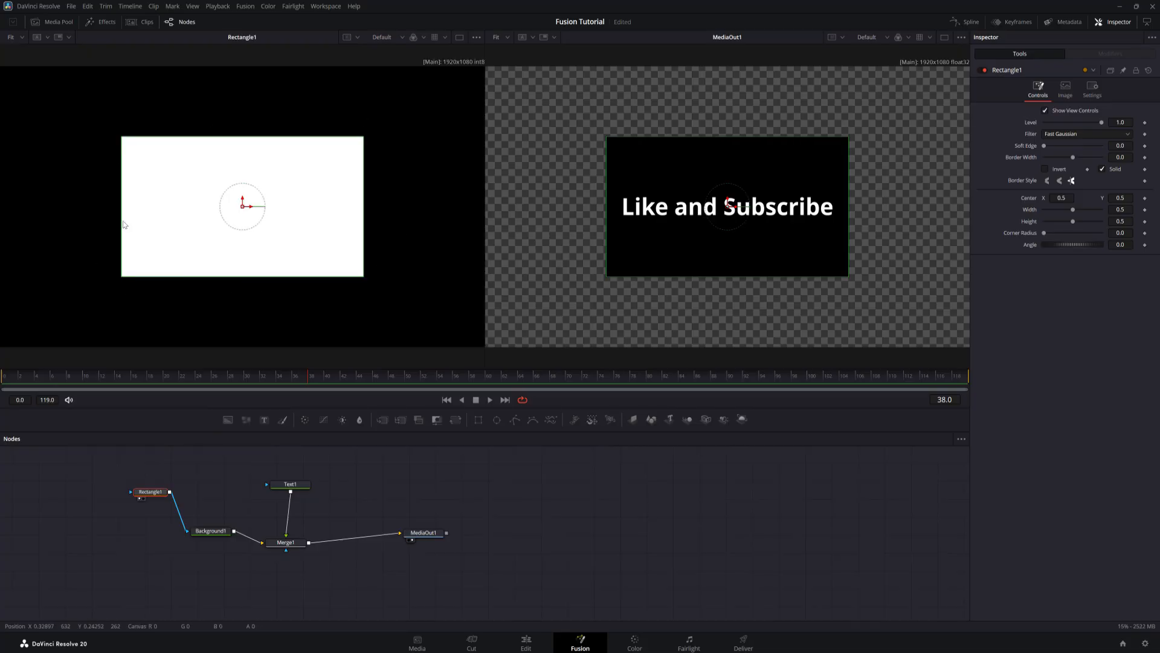
{"action": "mouse_move", "coordinate": [367, 144]}
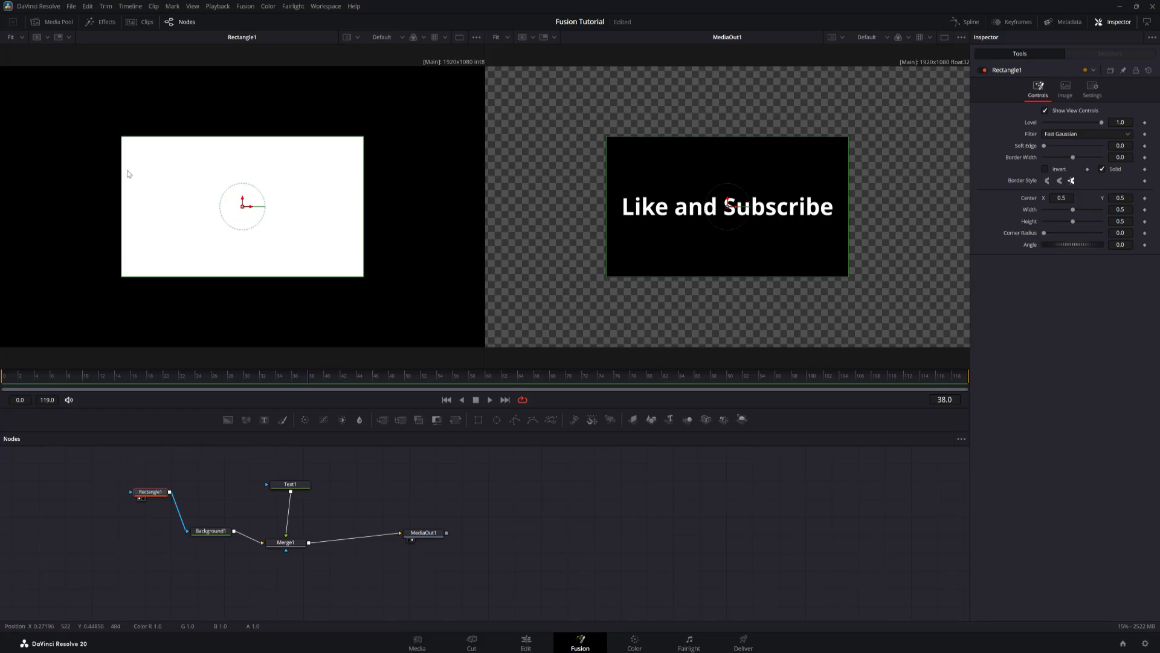
{"action": "mouse_move", "coordinate": [420, 166]}
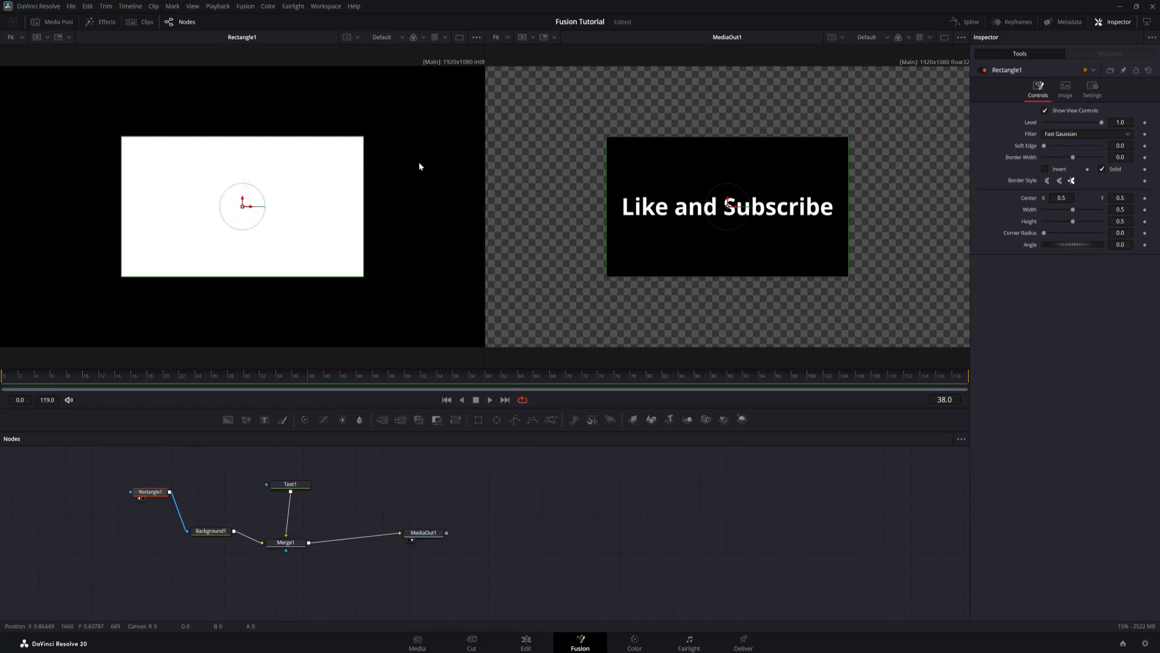
{"action": "mouse_move", "coordinate": [904, 196]}
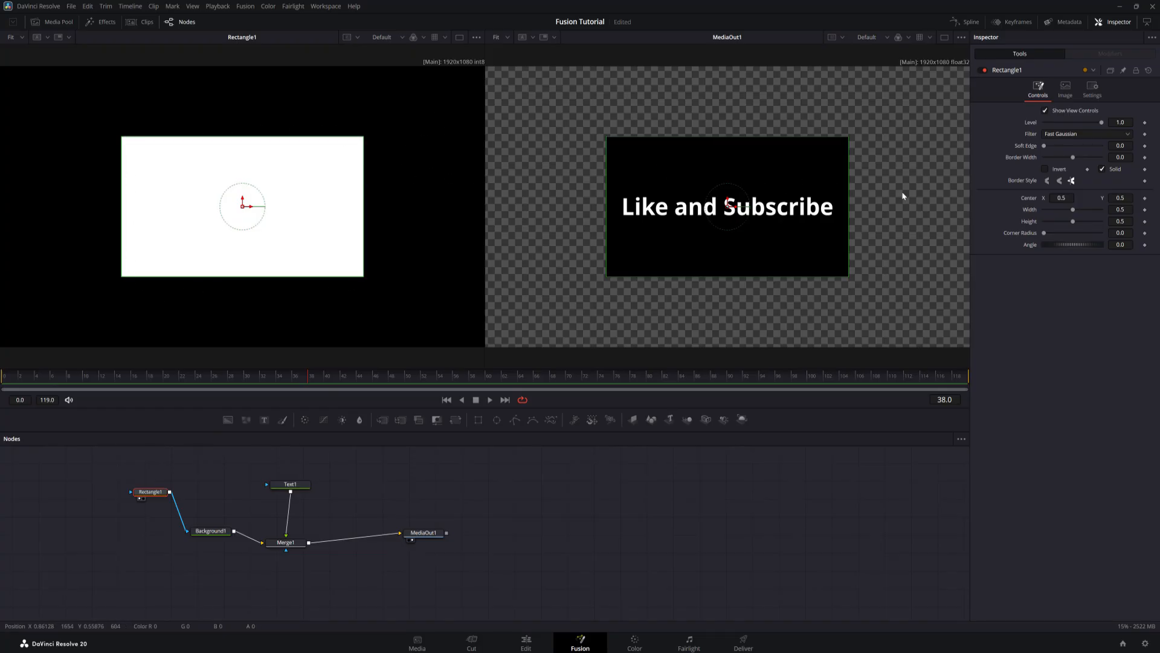
{"action": "mouse_move", "coordinate": [1044, 146]}
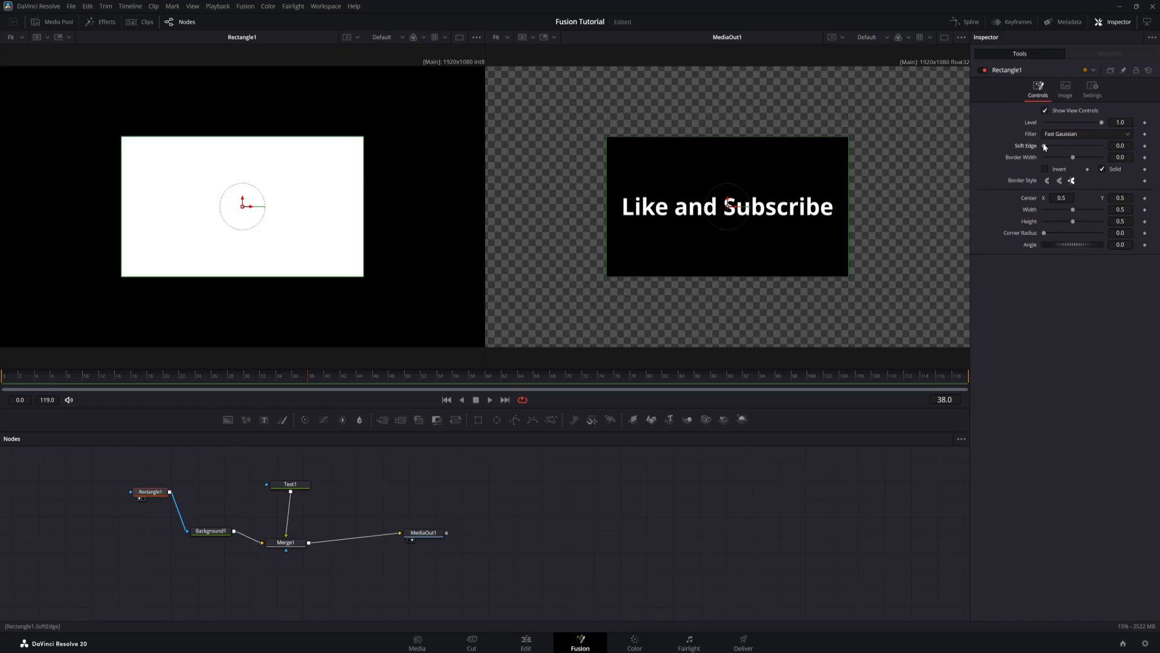
Try and reset Soft Edge on Rectangle1, then reshape it into a wide rounded bar
{"action": "left_click_drag", "start_coordinate": [1044, 147], "coordinate": [1064, 146]}
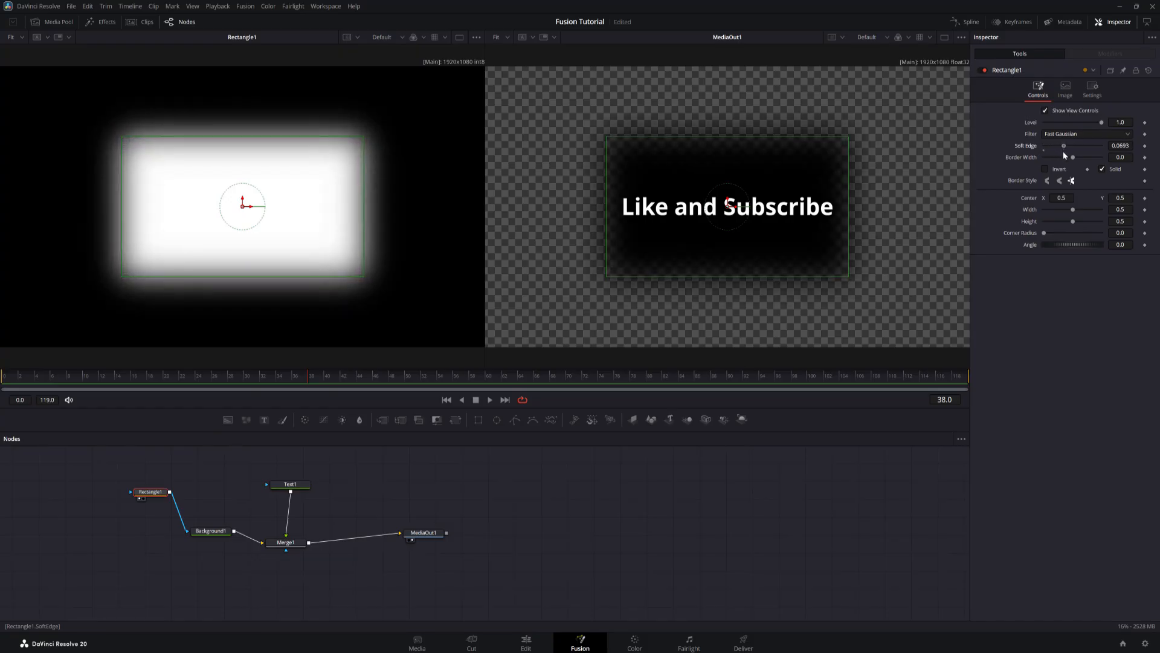
{"action": "mouse_move", "coordinate": [353, 175]}
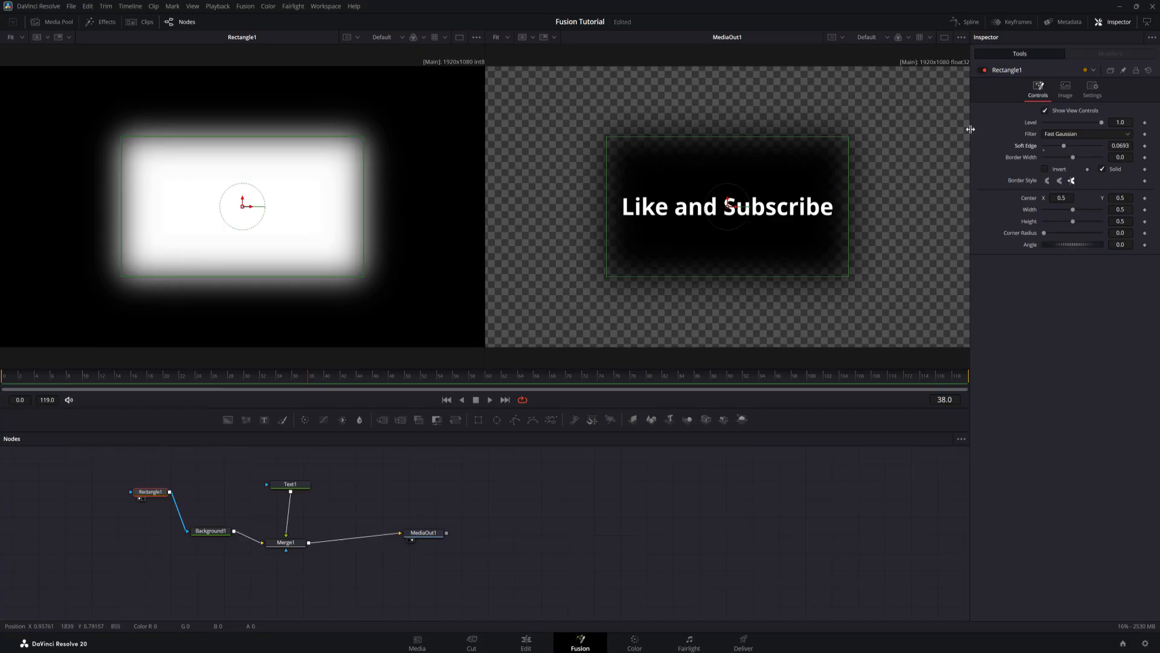
{"action": "left_click_drag", "start_coordinate": [1064, 146], "coordinate": [1056, 146]}
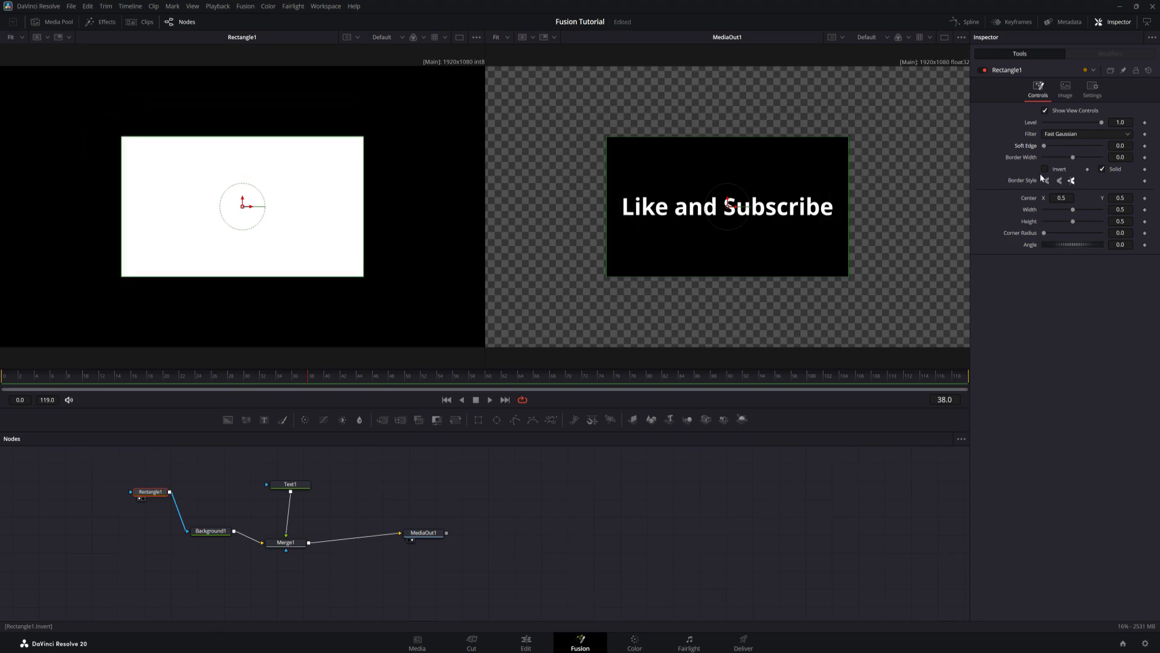
{"action": "left_click_drag", "start_coordinate": [1044, 232], "coordinate": [1050, 232]}
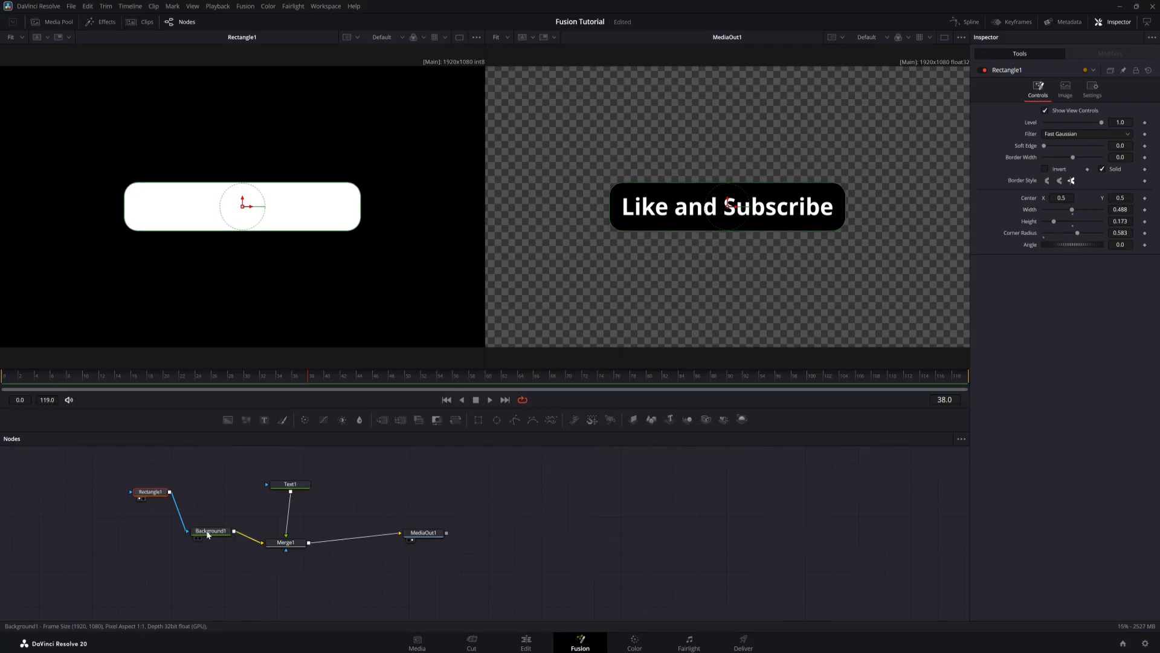
Check Background1's pink color, then set Text1's color to yellow
{"action": "left_click", "coordinate": [209, 531]}
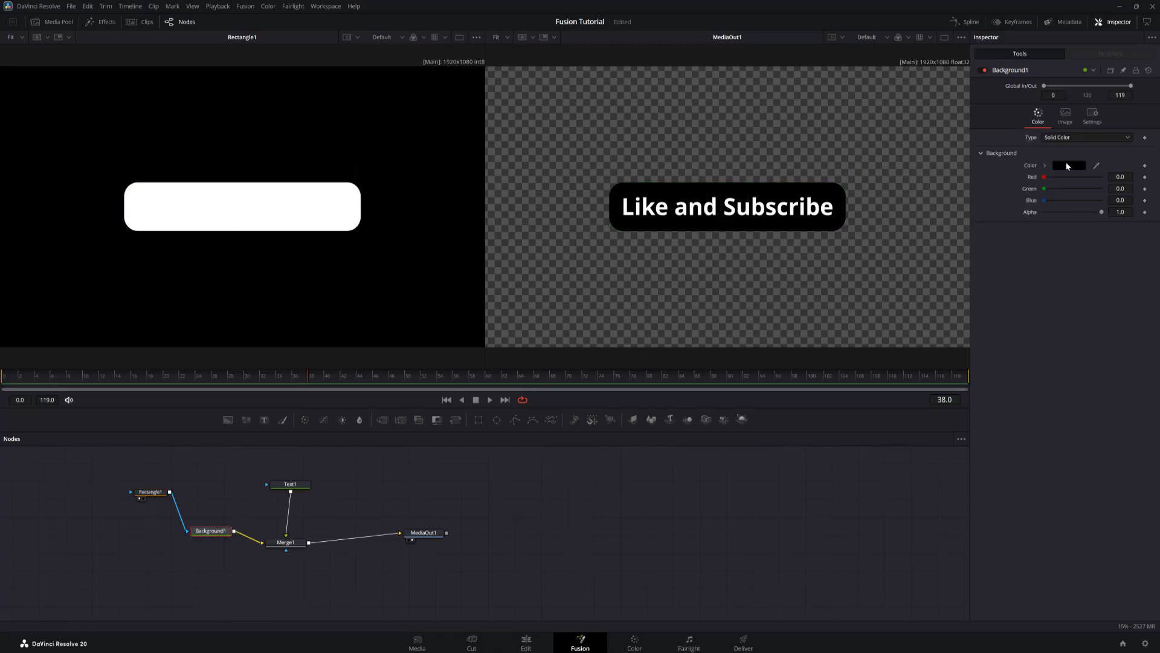
{"action": "left_click", "coordinate": [1068, 165]}
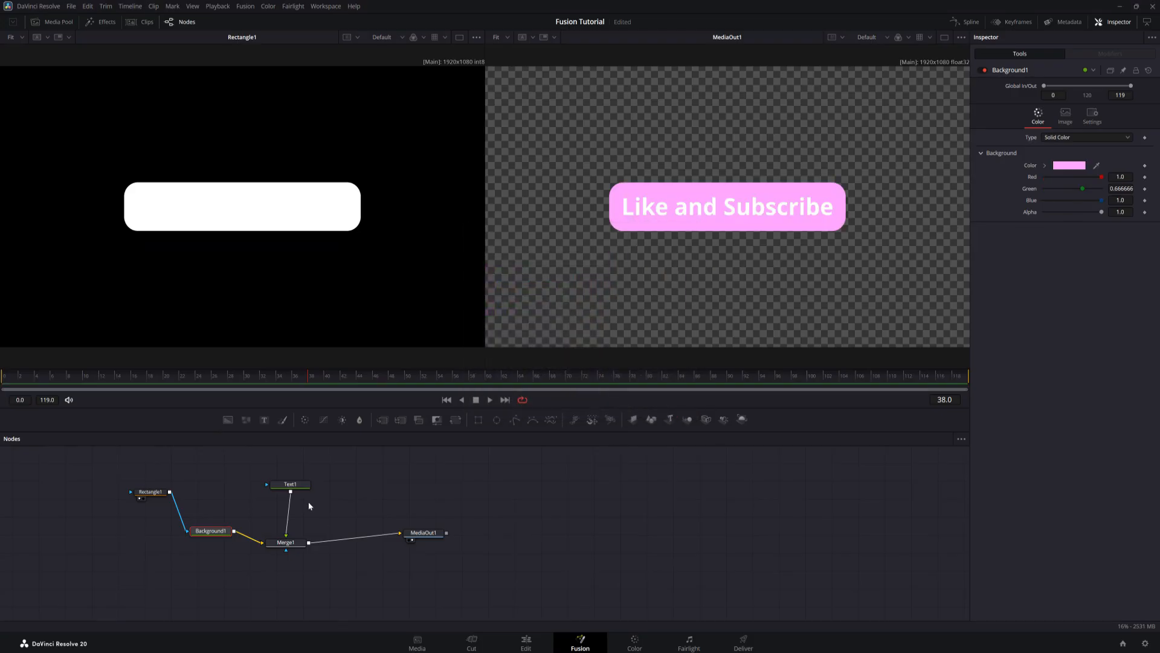
{"action": "left_click", "coordinate": [290, 484]}
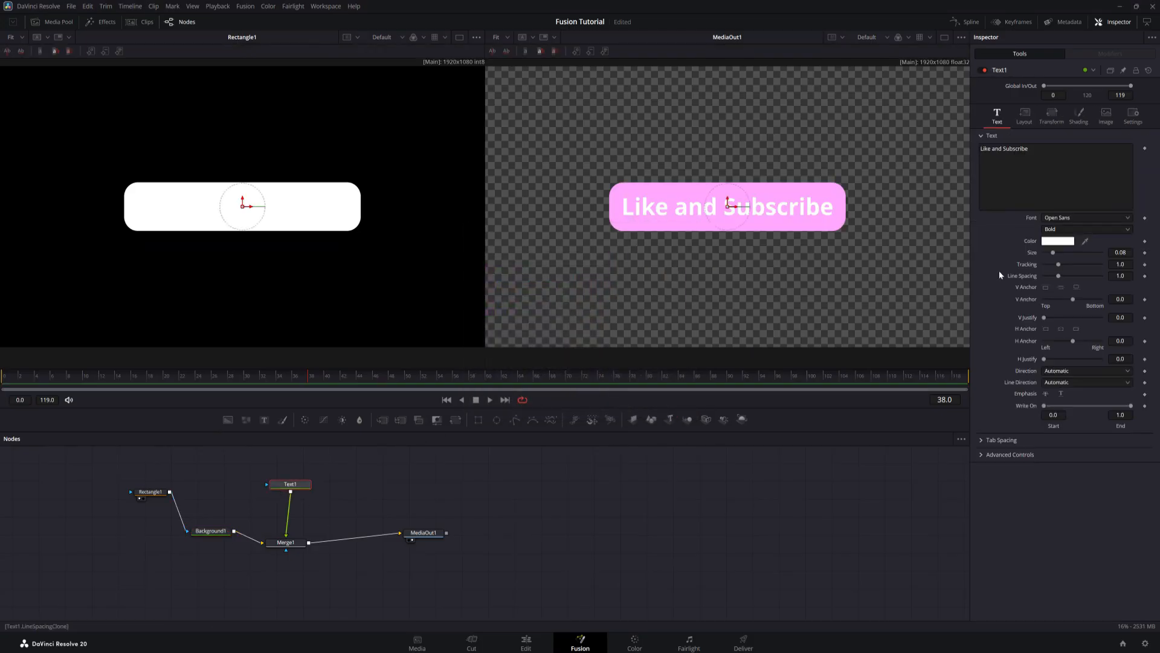
{"action": "left_click", "coordinate": [1056, 241]}
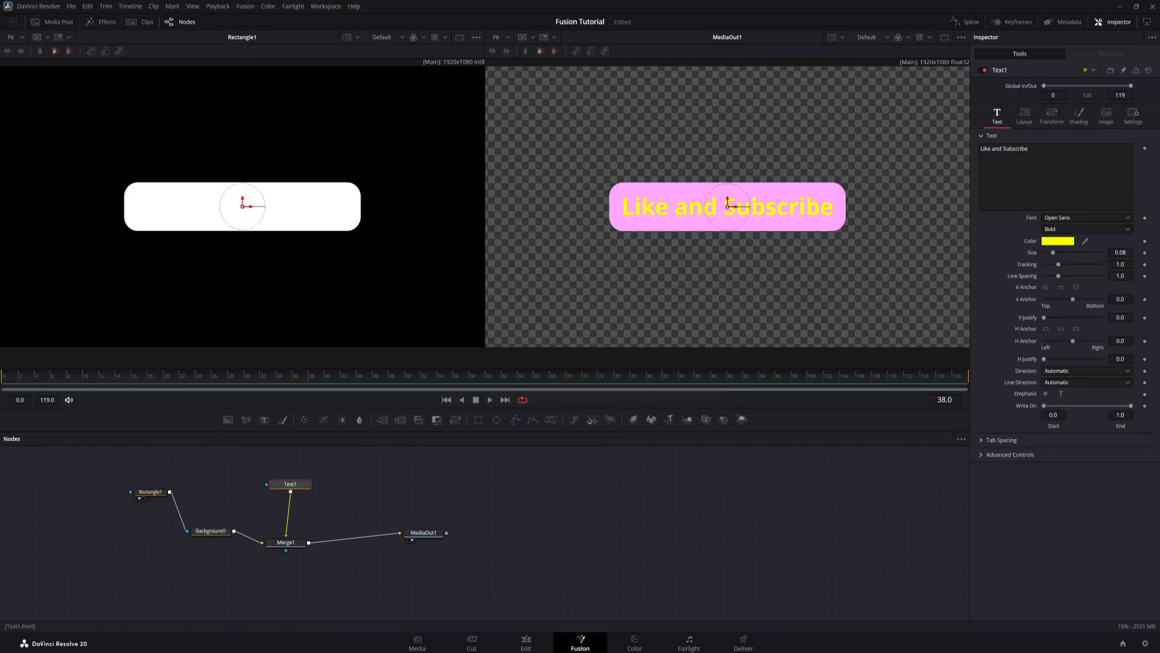
Enable the Black Shadow shading element (3) on the text
{"action": "left_click", "coordinate": [1078, 114]}
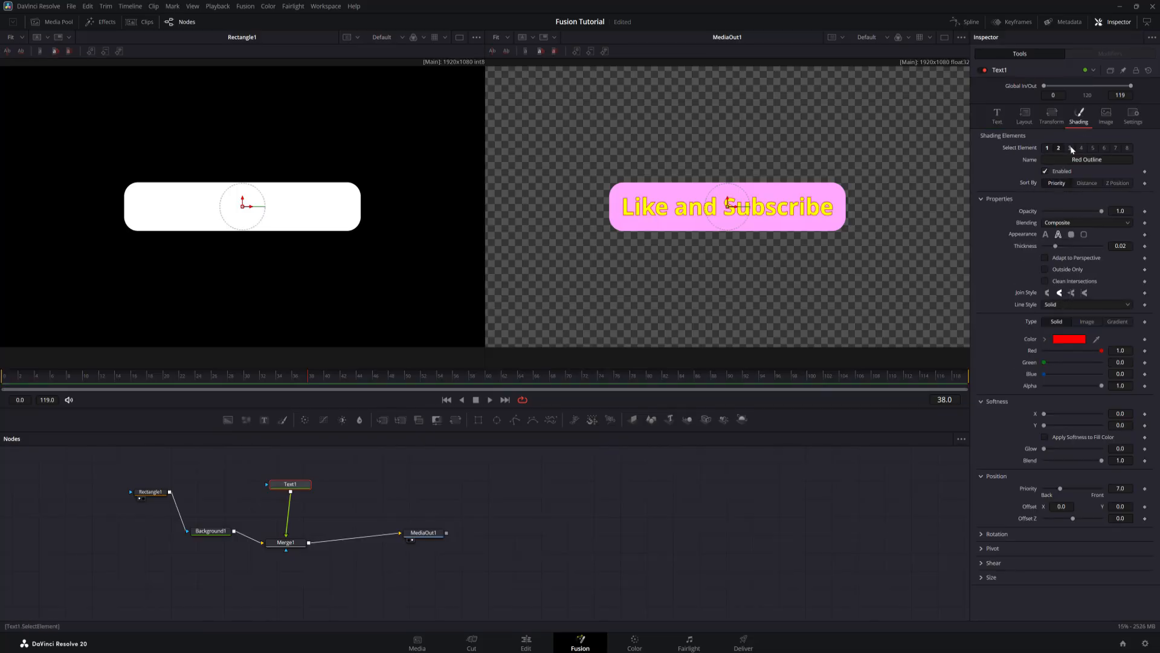
{"action": "left_click", "coordinate": [1068, 147]}
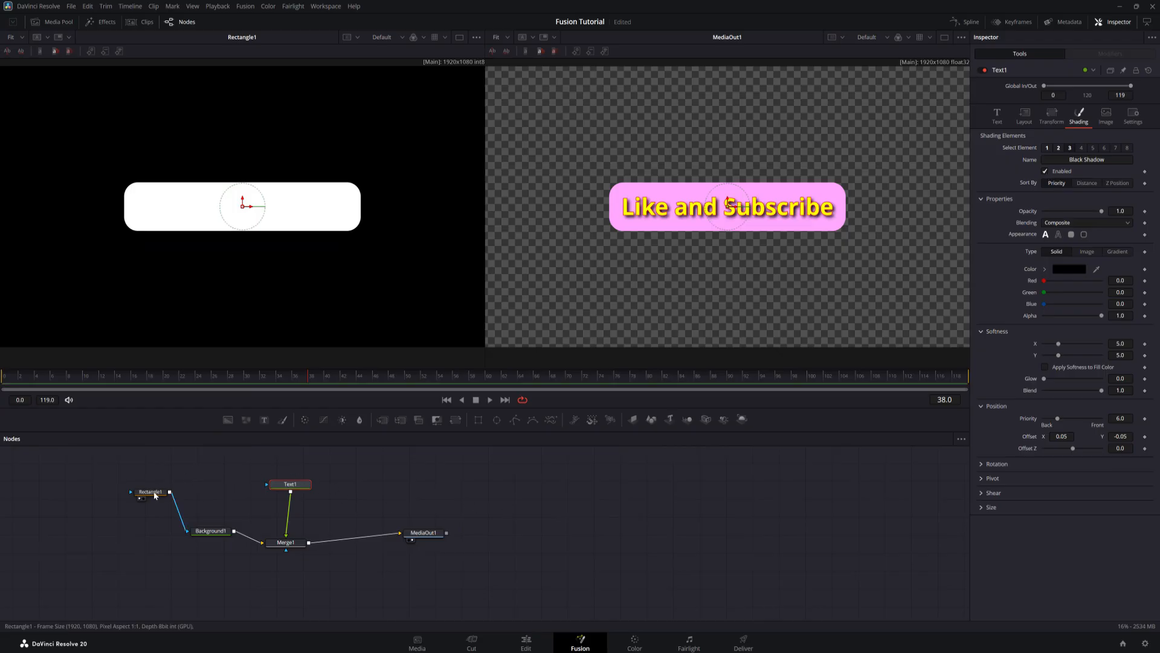
{"action": "left_click", "coordinate": [210, 530]}
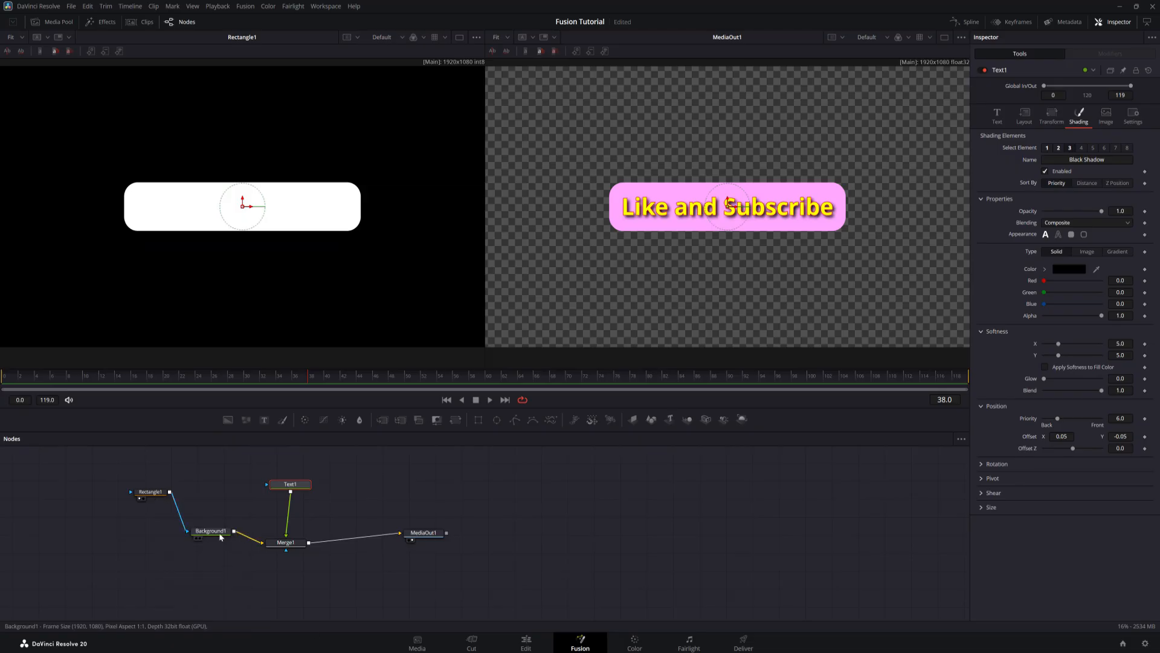
{"action": "mouse_move", "coordinate": [289, 484]}
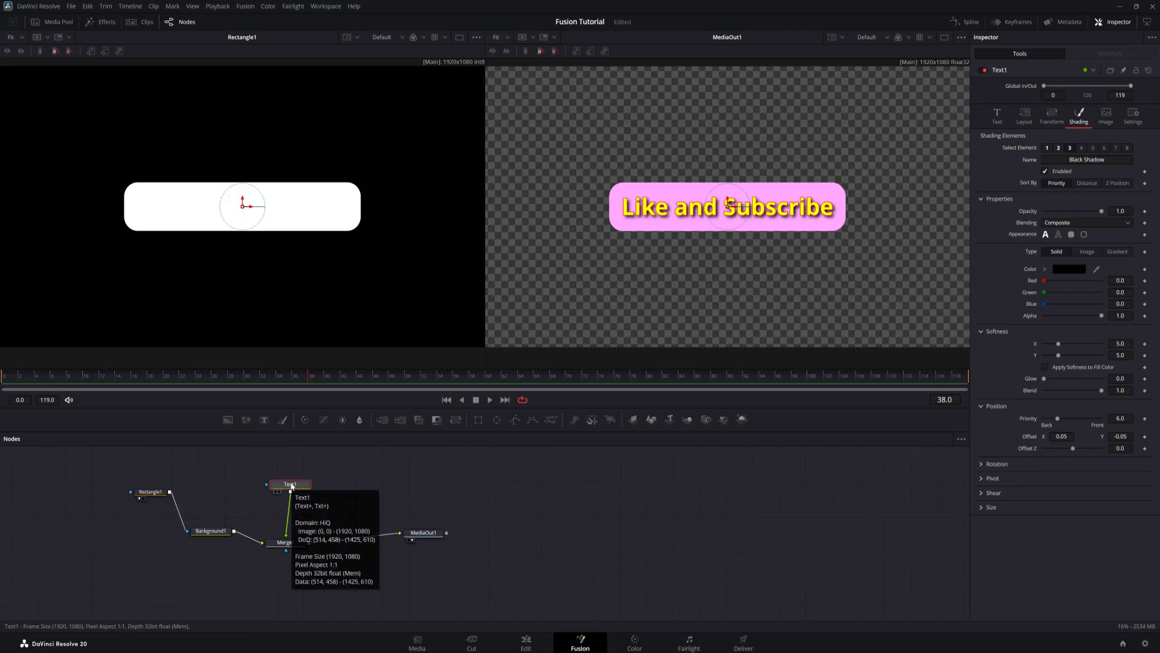
{"action": "mouse_move", "coordinate": [205, 495]}
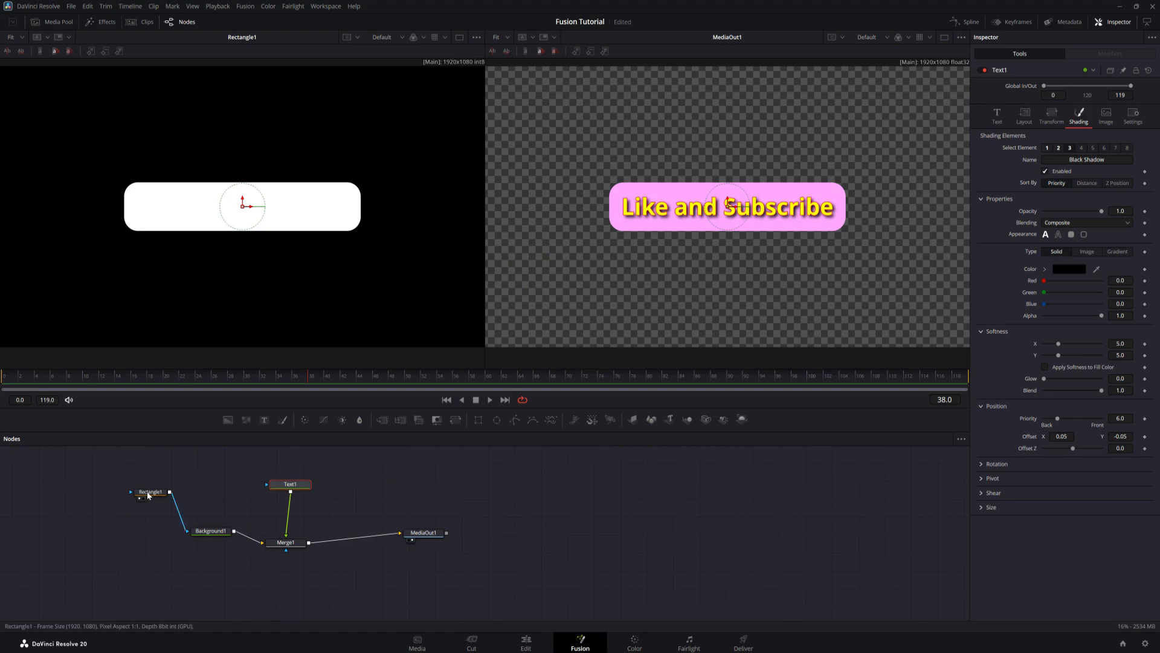
Rename Rectangle1 to Mask and Background1 to BG
{"action": "left_click", "coordinate": [150, 492]}
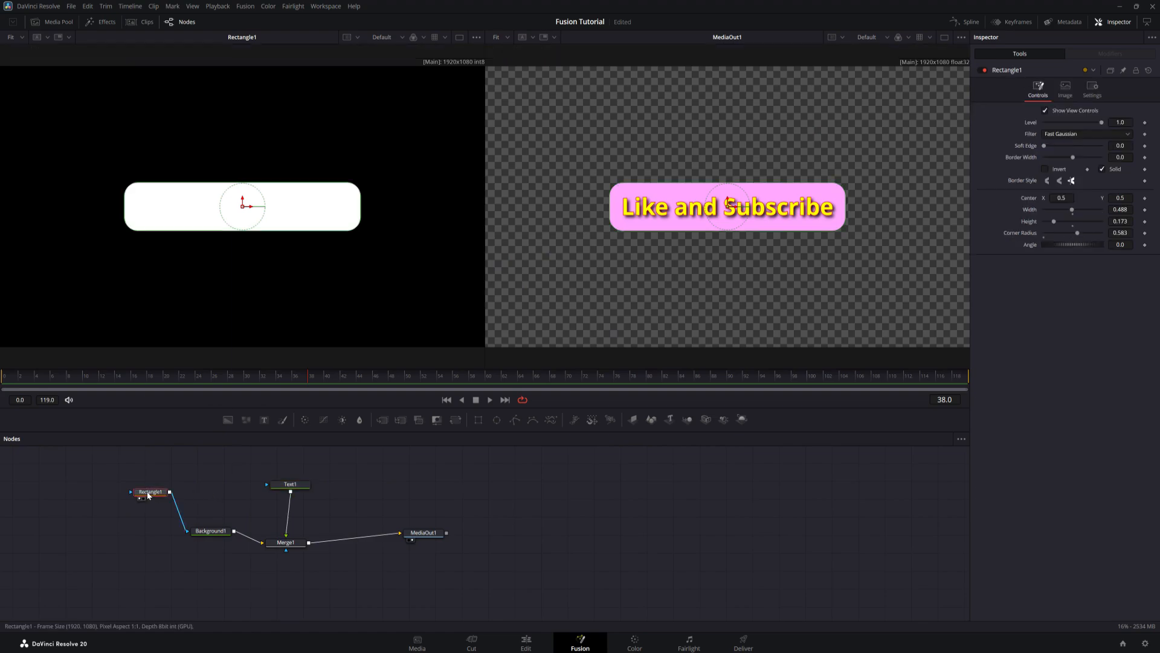
{"action": "right_click", "coordinate": [150, 492]}
{"action": "type", "text": "Mask"}
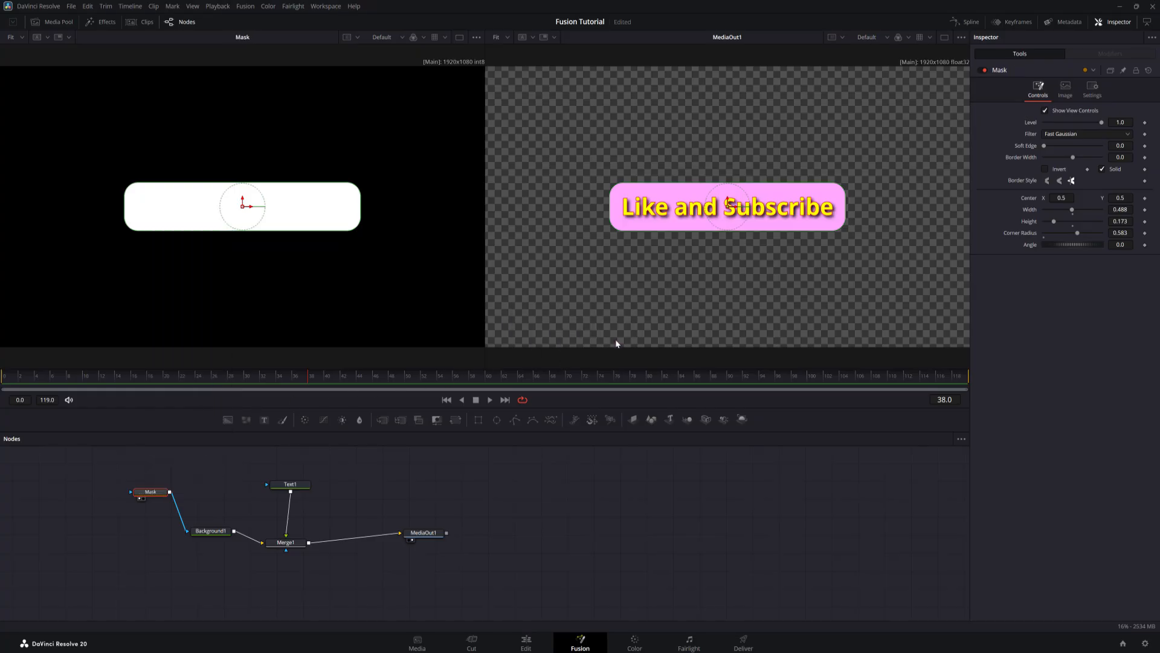
{"action": "left_click", "coordinate": [210, 531]}
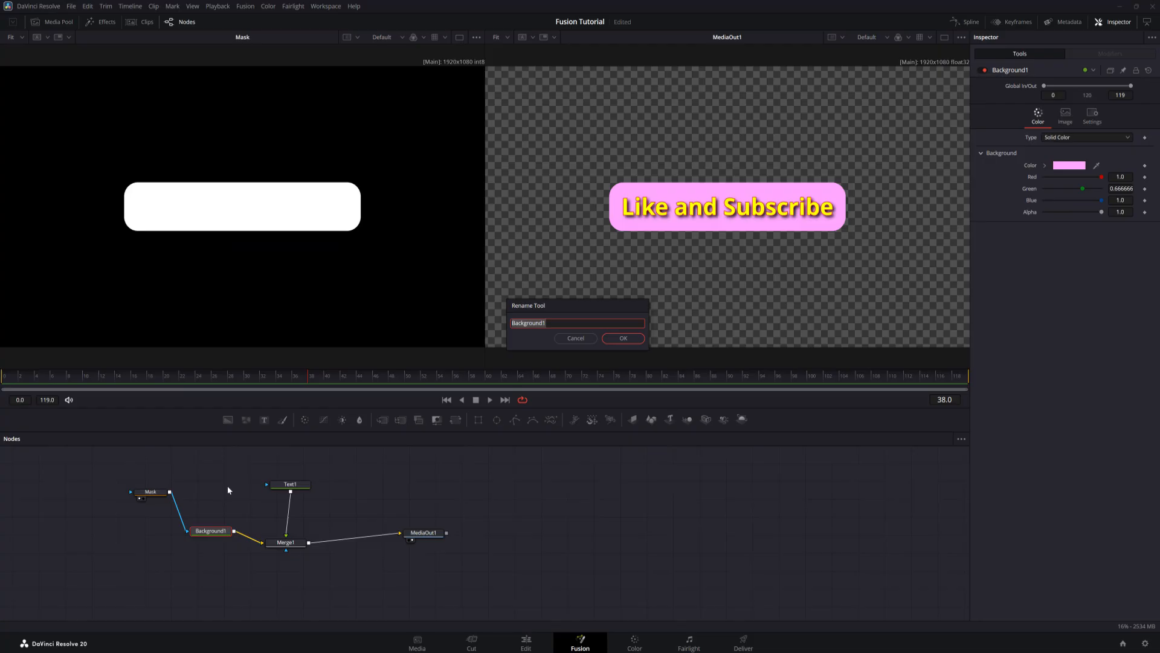
{"action": "left_click", "coordinate": [624, 339]}
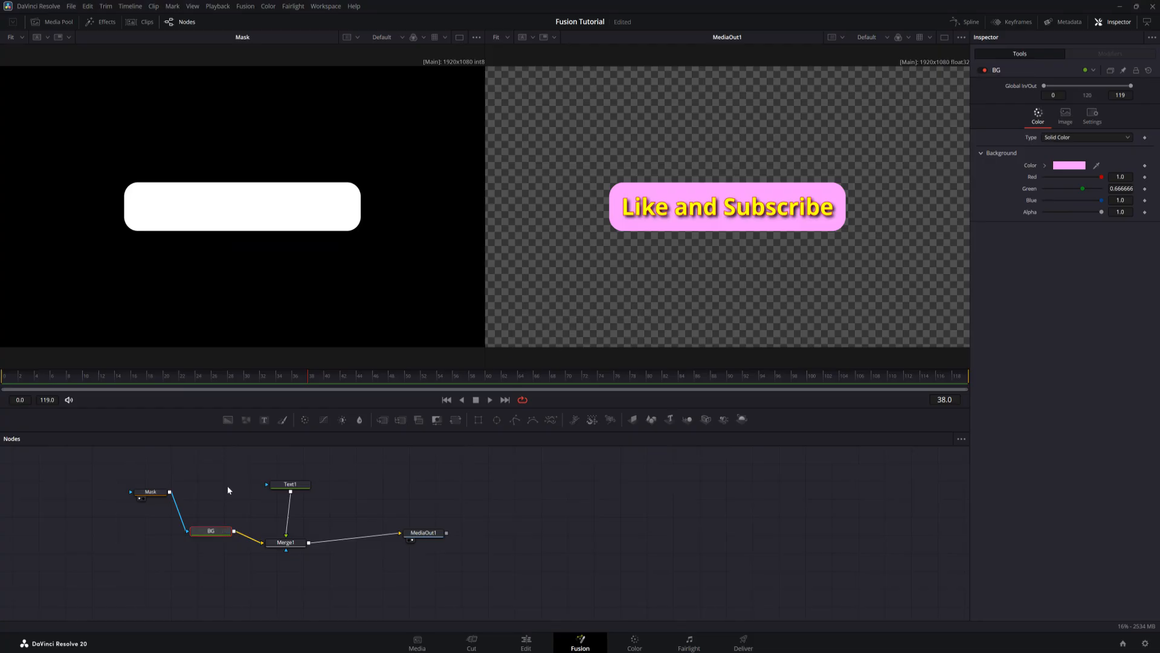
{"action": "left_click", "coordinate": [286, 541]}
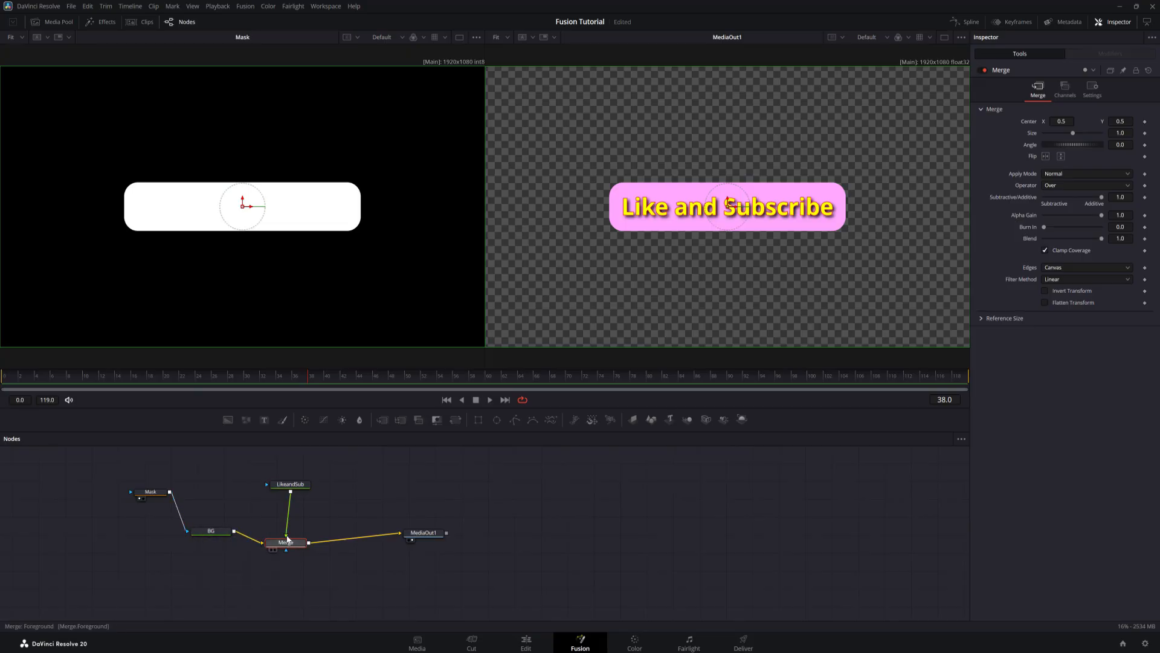
{"action": "mouse_move", "coordinate": [285, 554]}
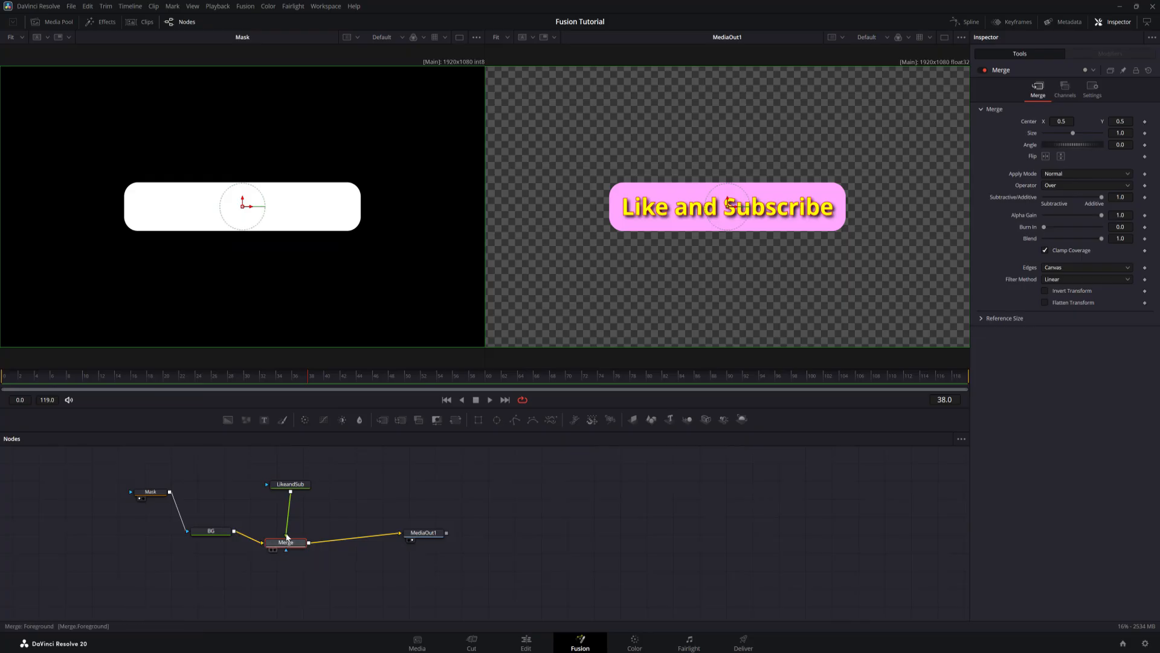
{"action": "mouse_move", "coordinate": [284, 541]}
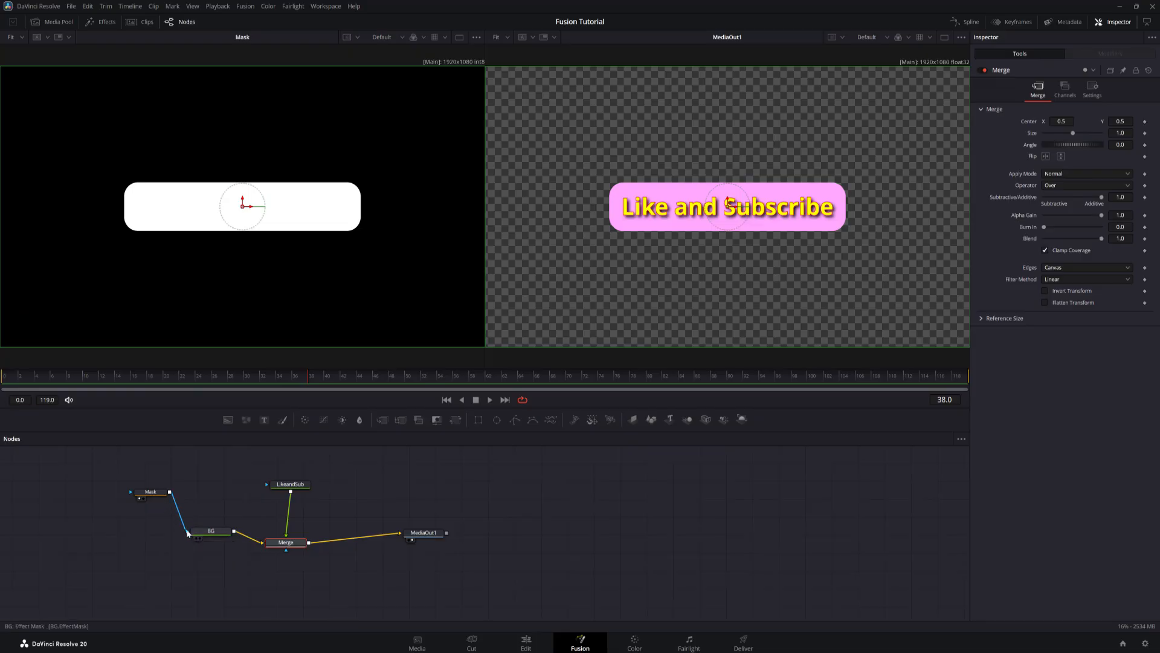
{"action": "mouse_move", "coordinate": [211, 530]}
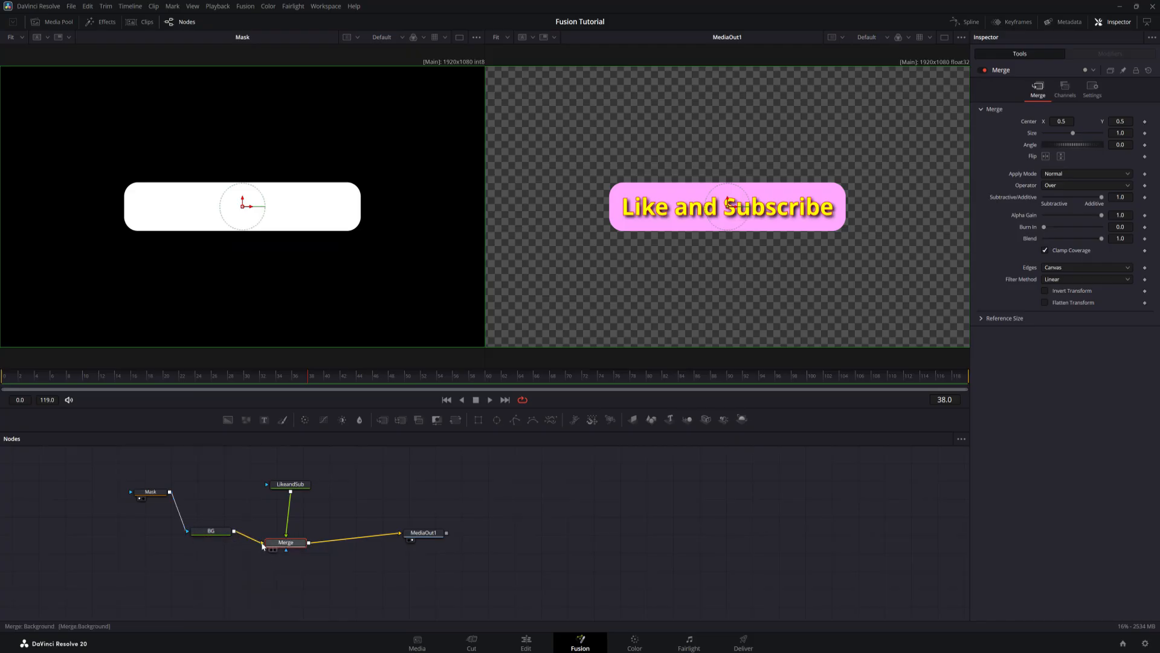
{"action": "mouse_move", "coordinate": [263, 548]}
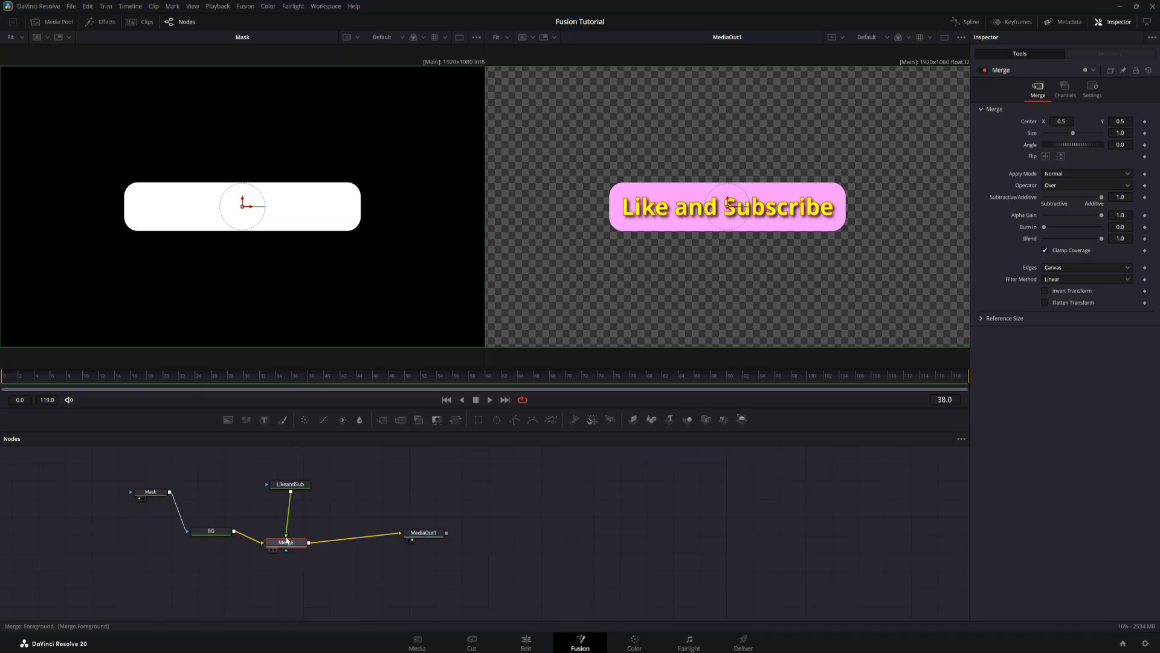
{"action": "mouse_move", "coordinate": [287, 540]}
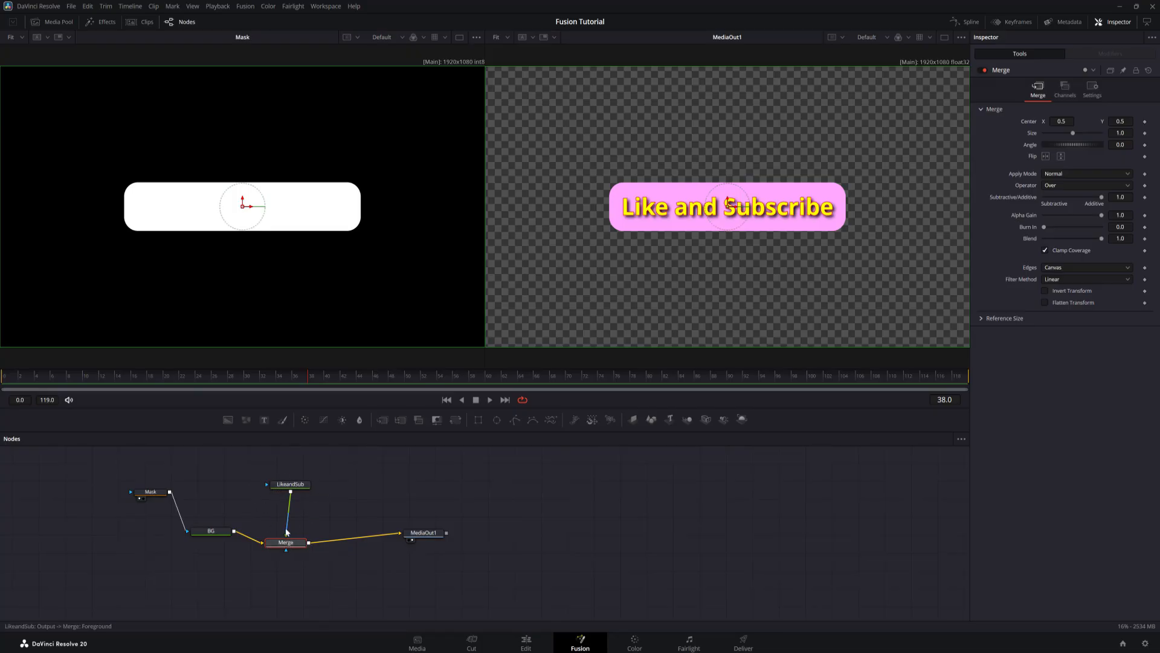
{"action": "mouse_move", "coordinate": [317, 514]}
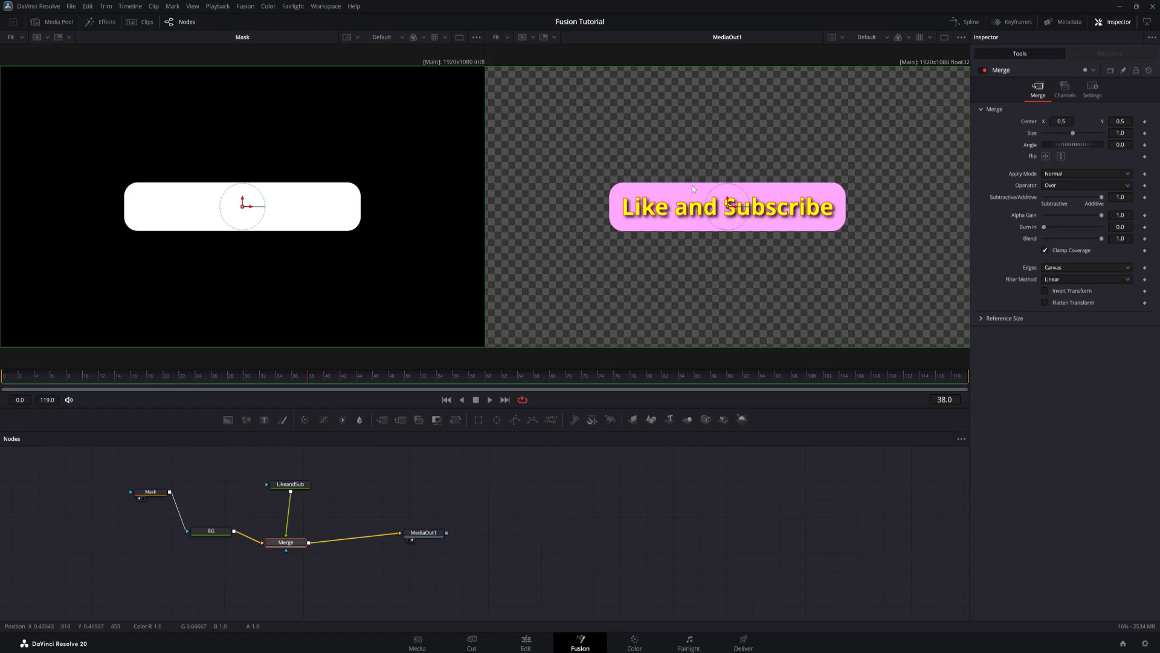
{"action": "mouse_move", "coordinate": [248, 545]}
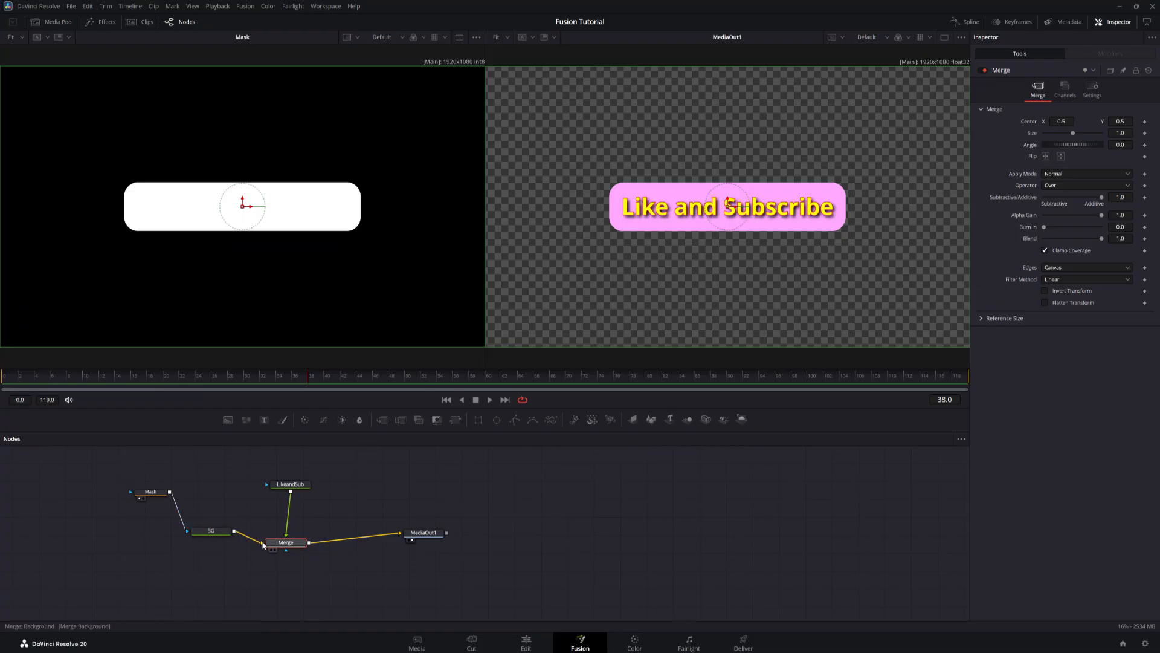
{"action": "mouse_move", "coordinate": [264, 545]}
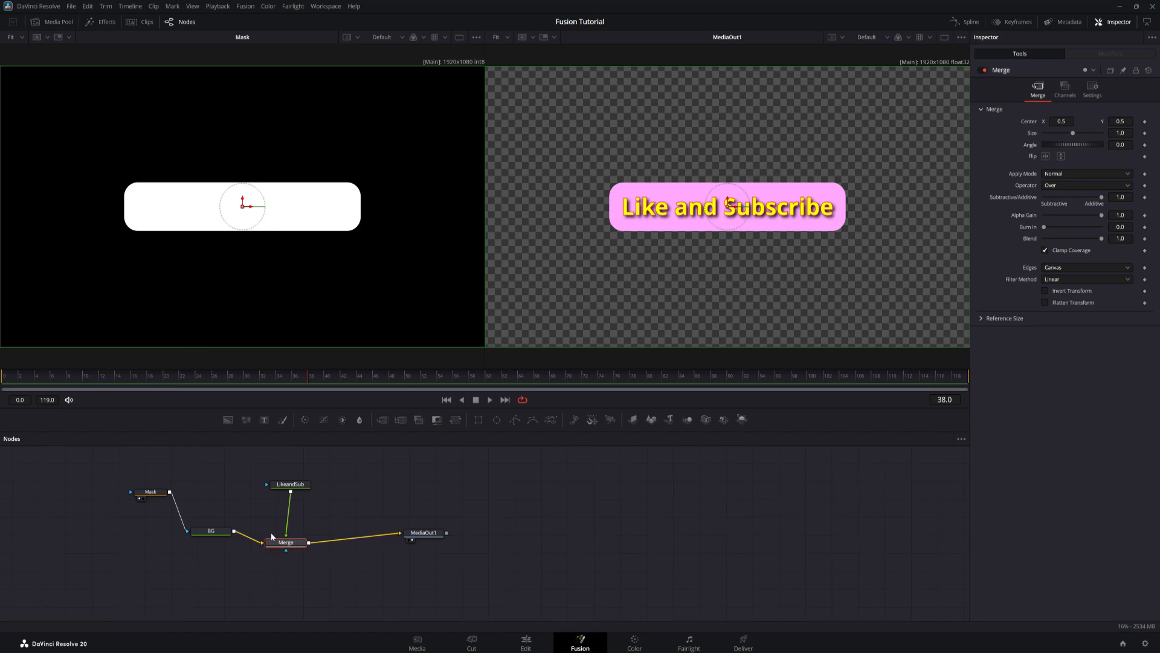
{"action": "mouse_move", "coordinate": [344, 489]}
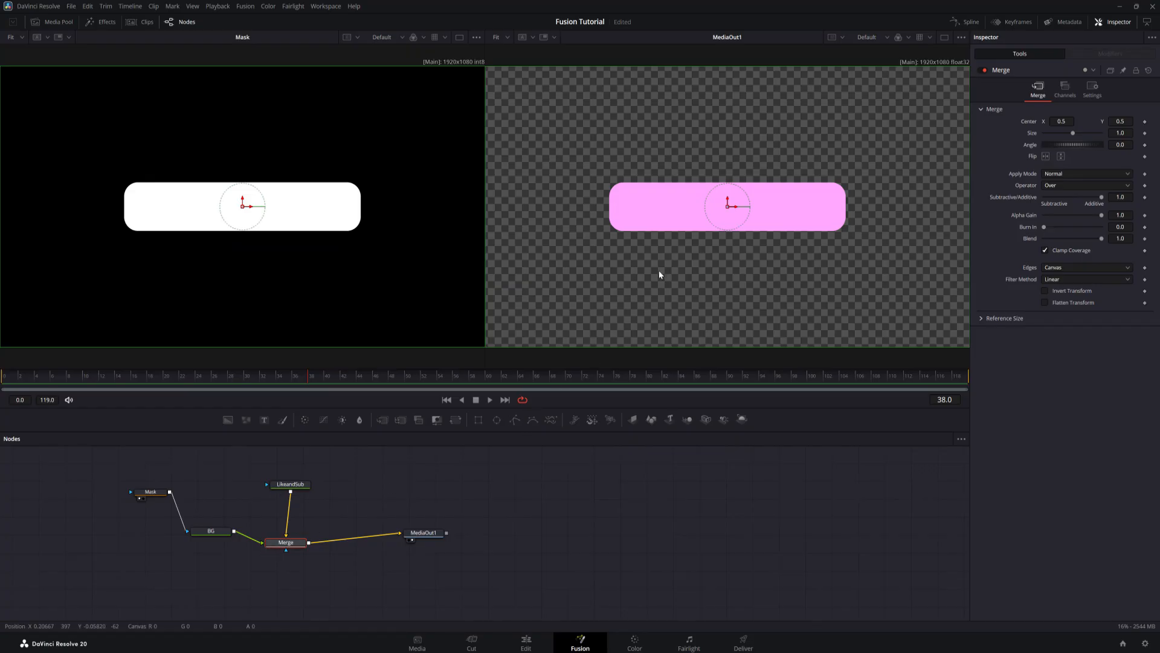
Adjust the Mask's Center X with the merge layers reversed, then select the merge wiring
{"action": "left_click", "coordinate": [149, 490]}
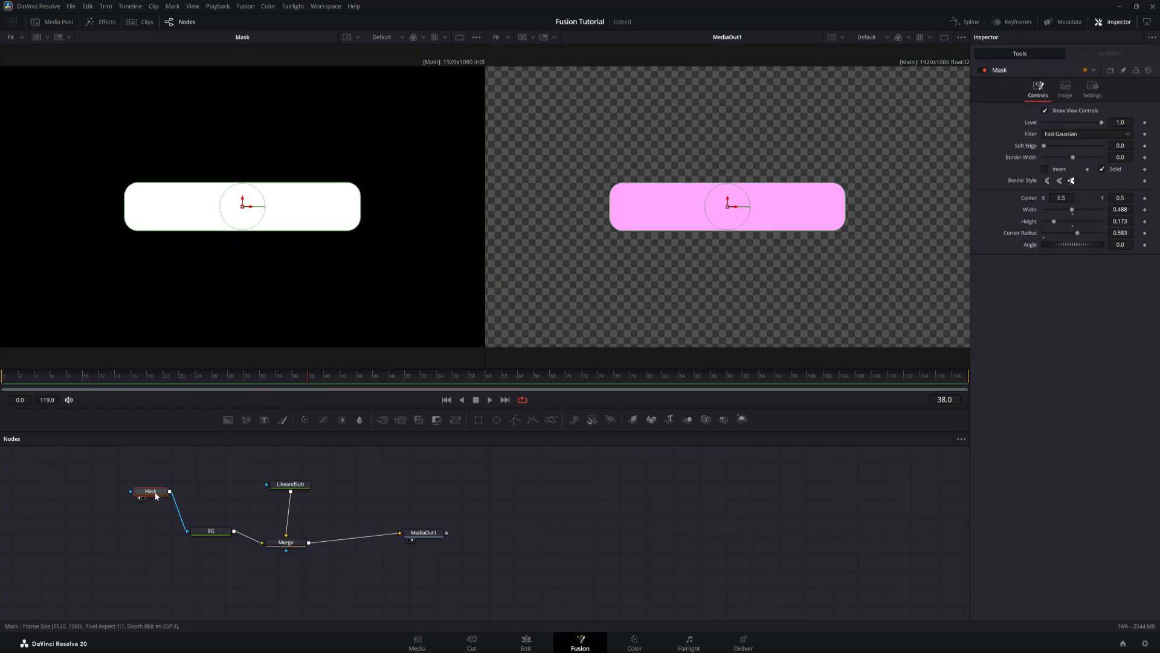
{"action": "mouse_move", "coordinate": [769, 230]}
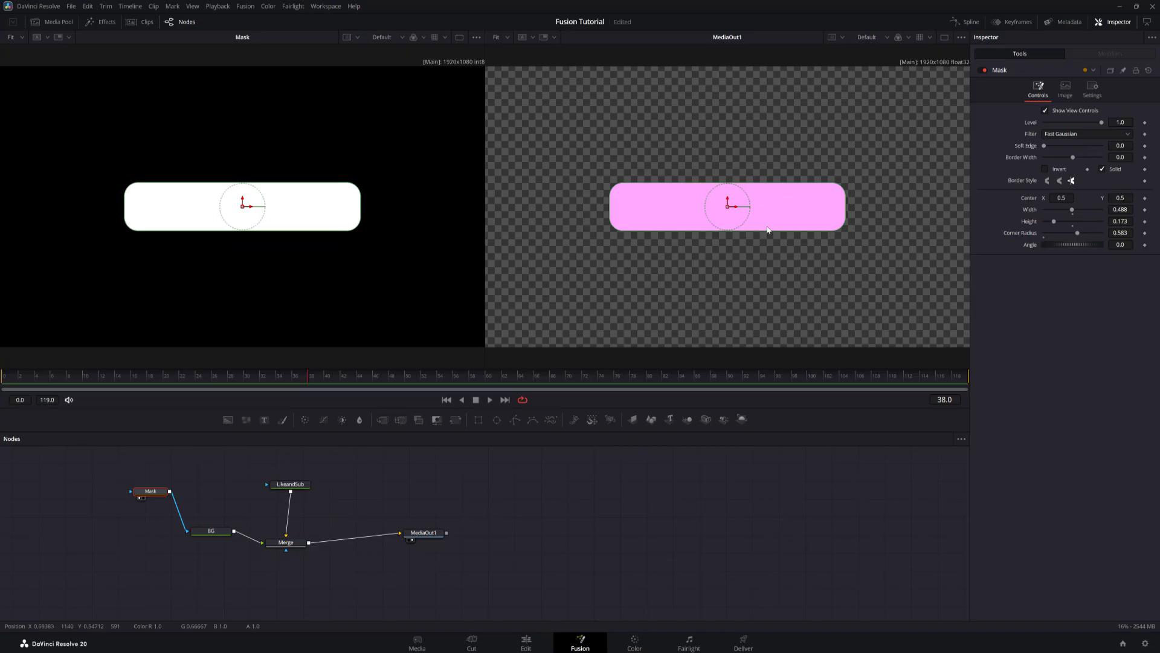
{"action": "mouse_move", "coordinate": [1073, 181]}
{"action": "type", "text": "0.023"}
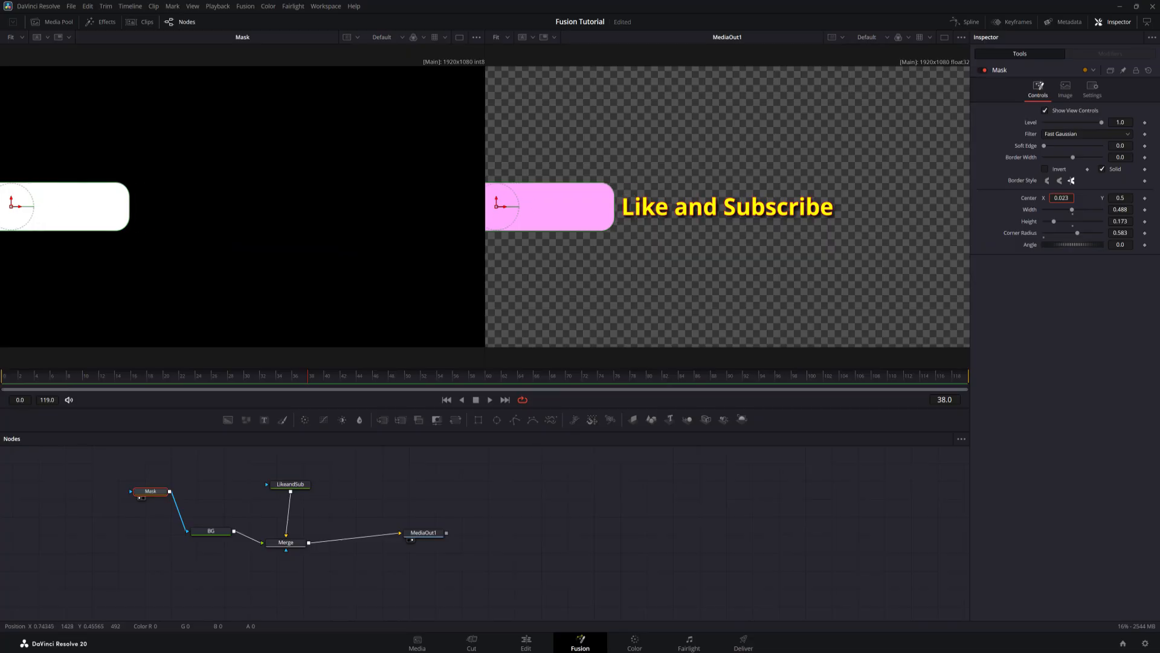
{"action": "left_click", "coordinate": [285, 542]}
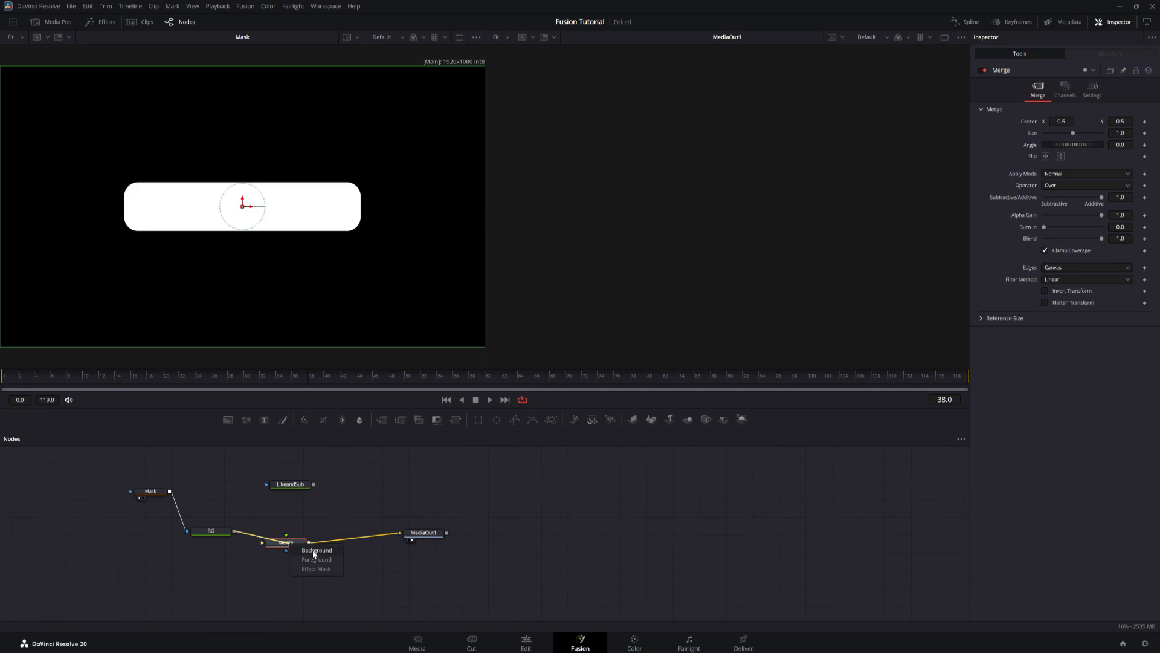
{"action": "mouse_move", "coordinate": [311, 556]}
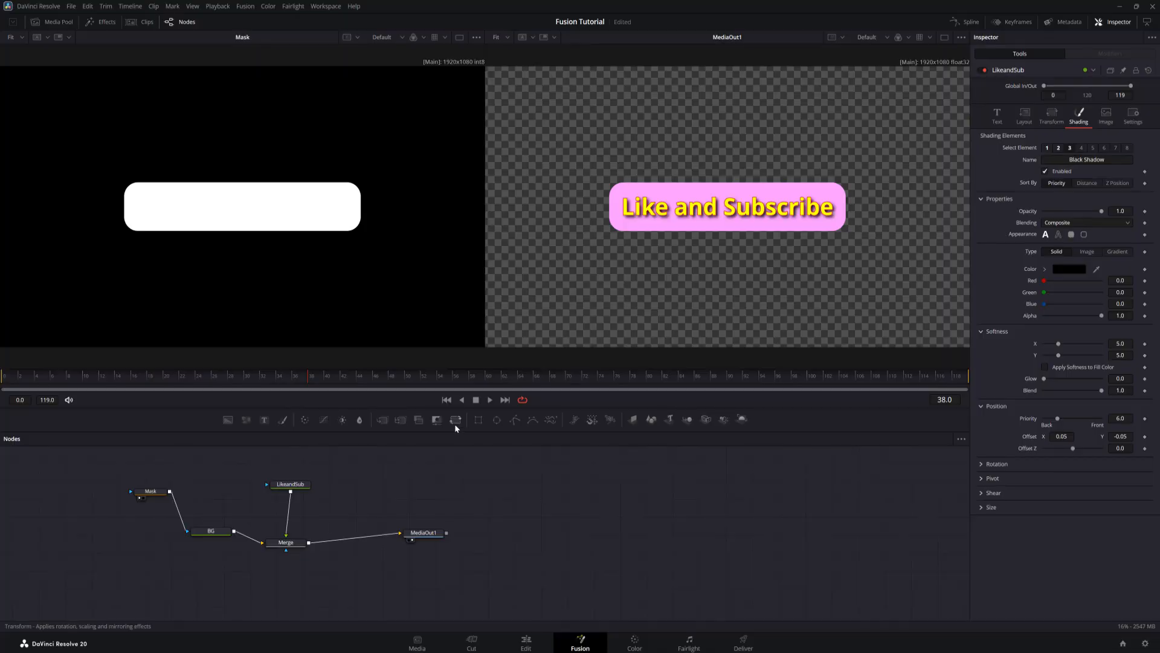
{"action": "mouse_move", "coordinate": [454, 421]}
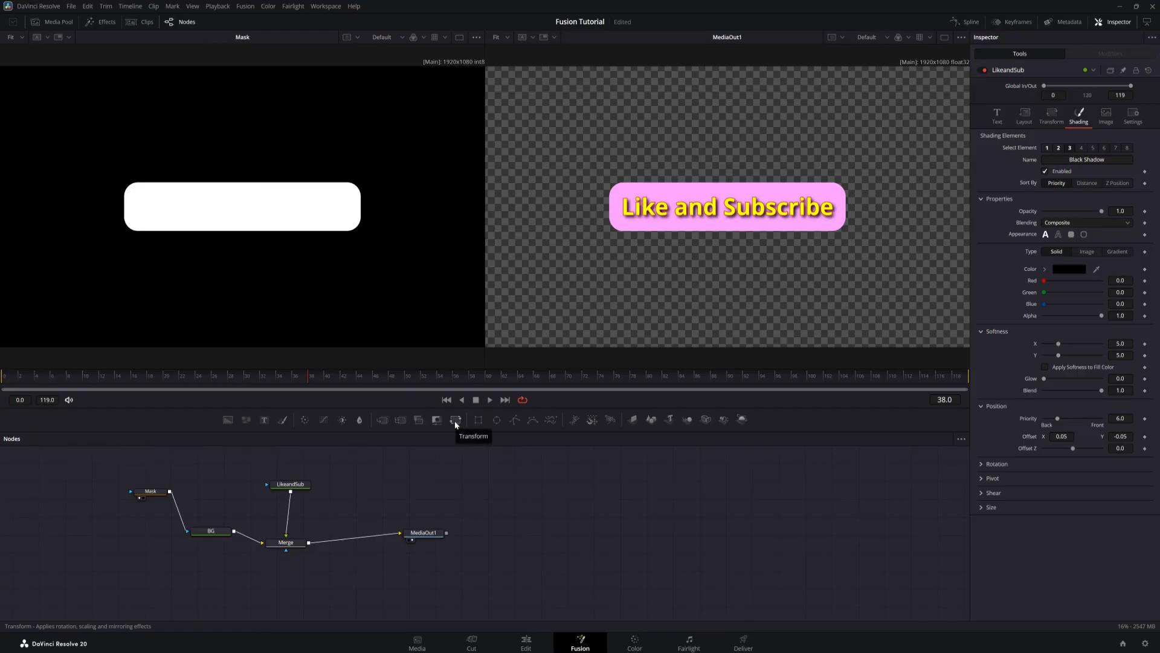
{"action": "mouse_move", "coordinate": [404, 454]}
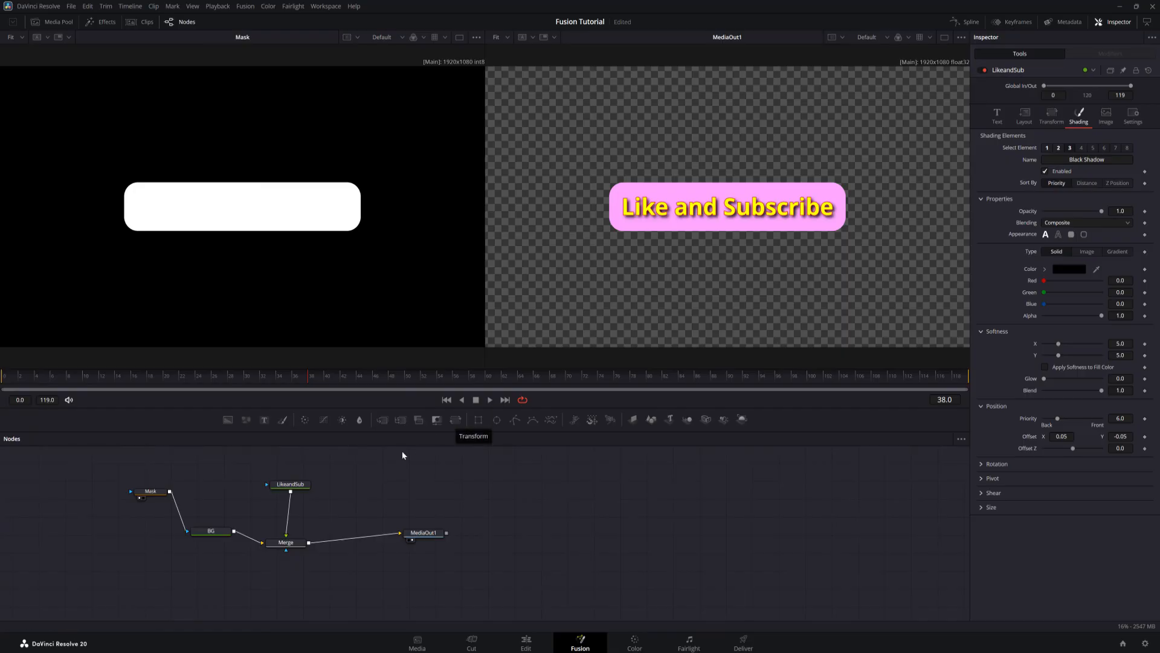
Select the LikeandSub text node to set its black shadow offset X 0.05, Y -0.05
{"action": "left_click", "coordinate": [455, 421]}
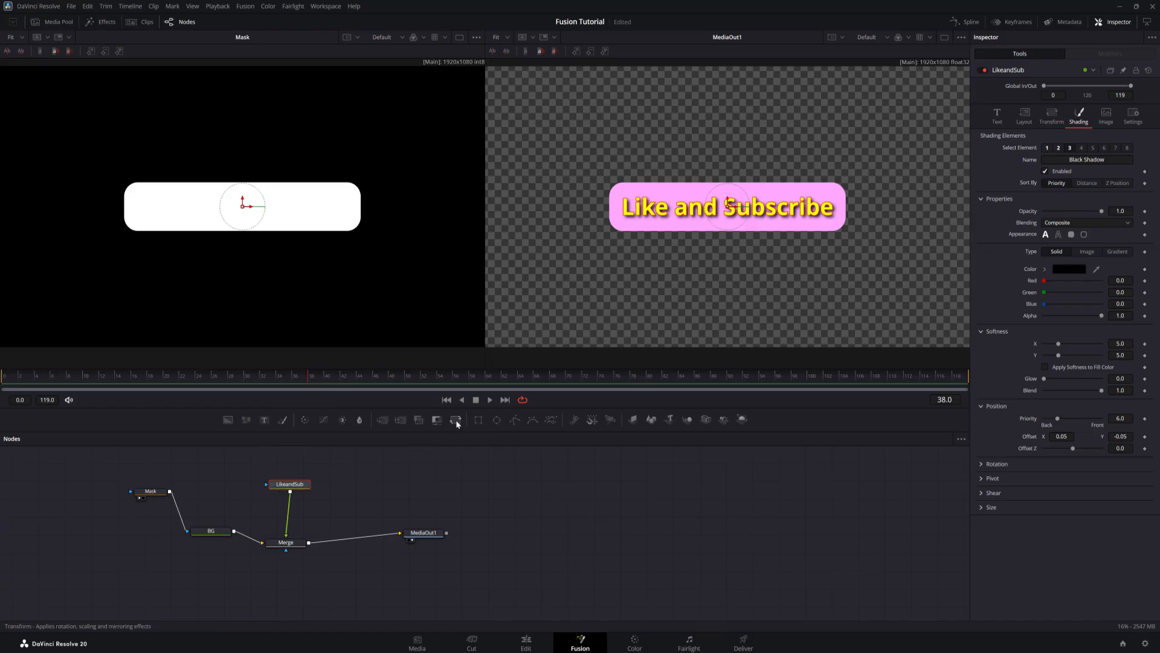
{"action": "mouse_move", "coordinate": [457, 421]}
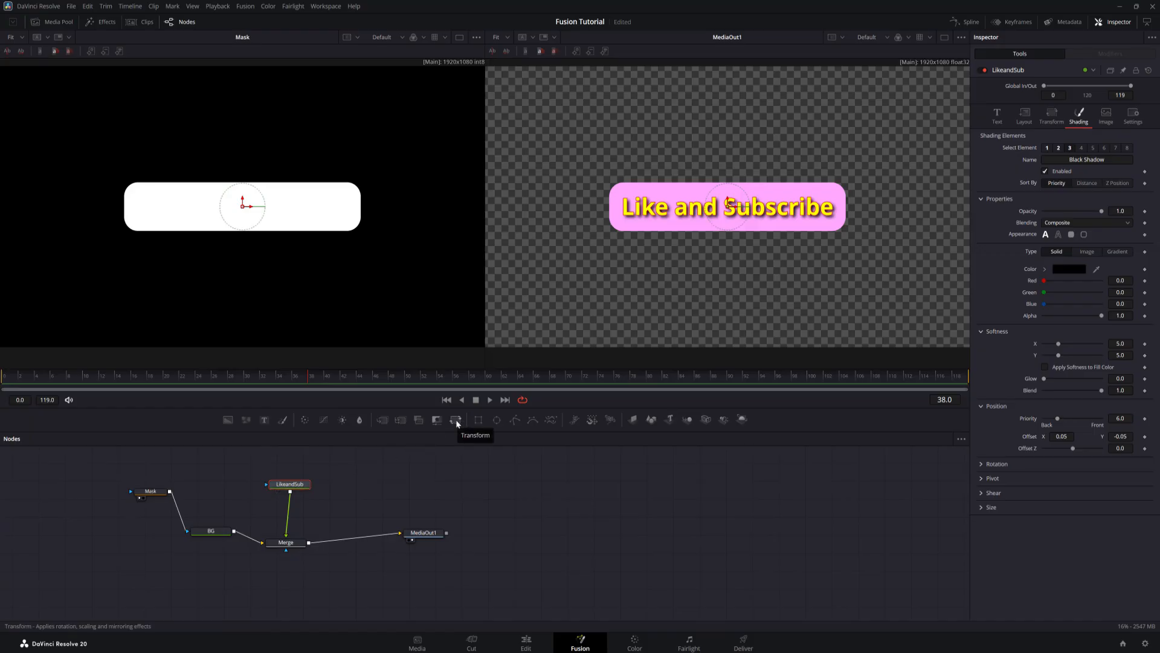
Add Transform1 and insert it on the link between Merge and MediaOut1
{"action": "left_click", "coordinate": [457, 420]}
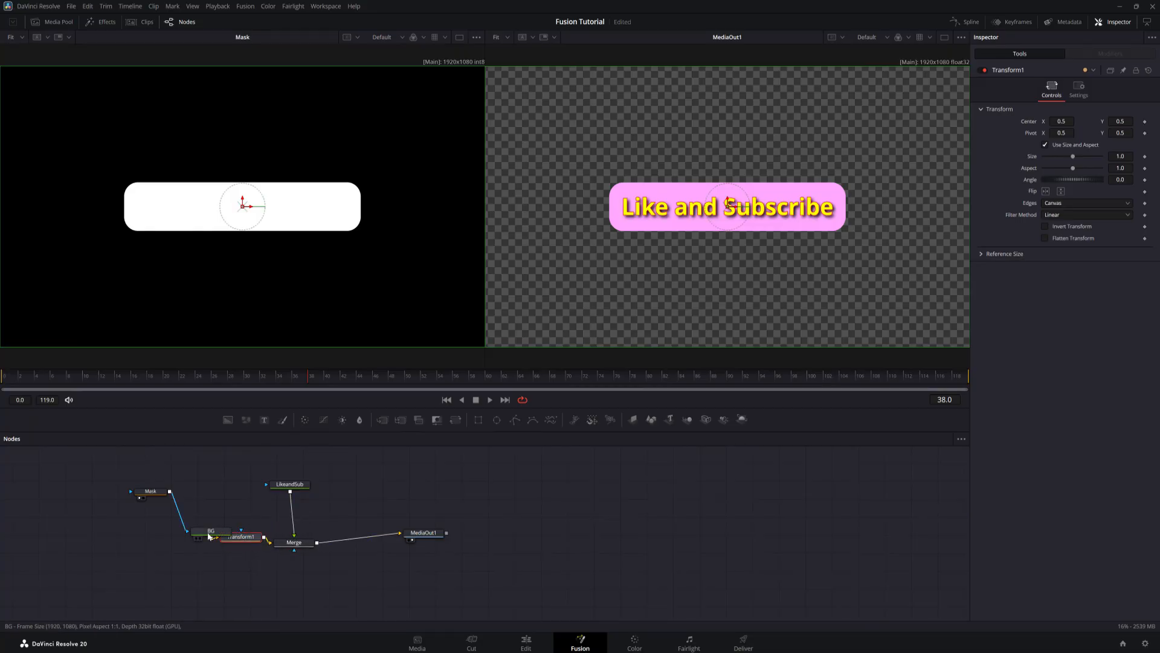
{"action": "left_click", "coordinate": [208, 530]}
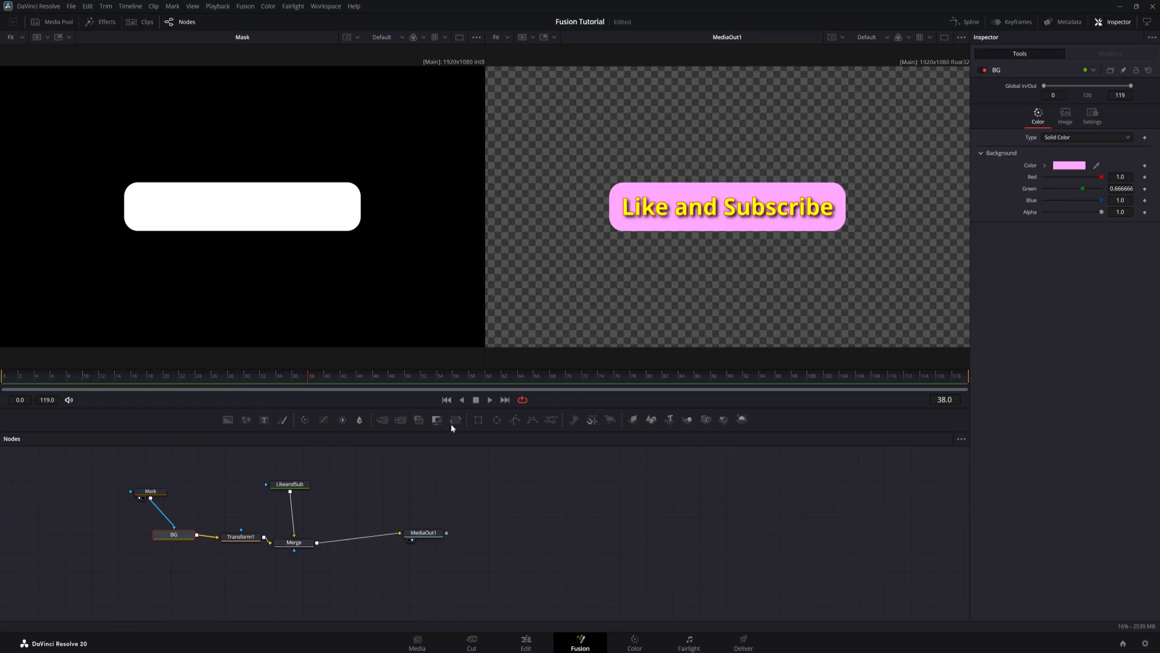
{"action": "left_click", "coordinate": [239, 536]}
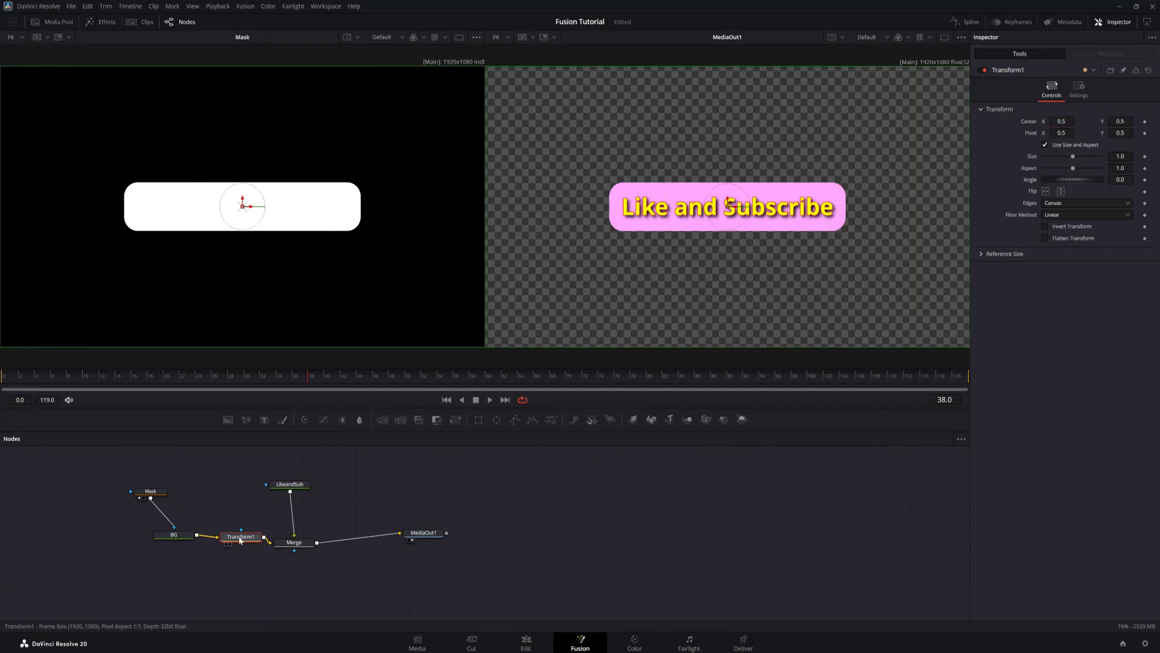
{"action": "left_click_drag", "start_coordinate": [241, 535], "coordinate": [259, 533]}
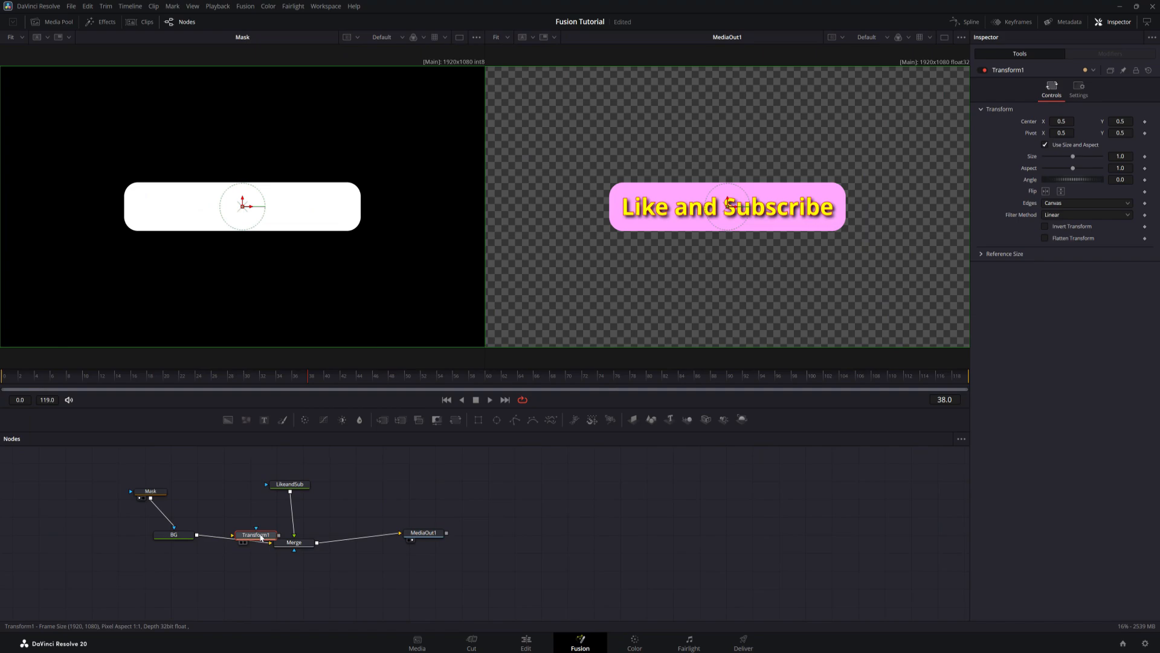
{"action": "left_click_drag", "start_coordinate": [257, 534], "coordinate": [363, 537]}
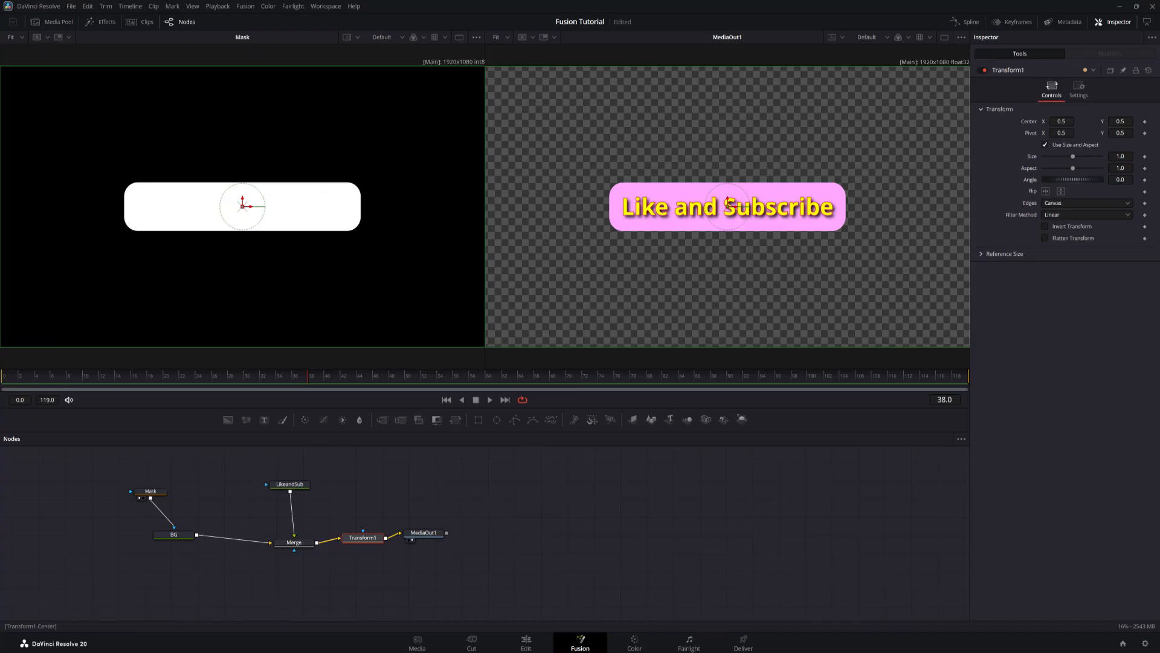
{"action": "left_click_drag", "start_coordinate": [726, 206], "coordinate": [837, 207]}
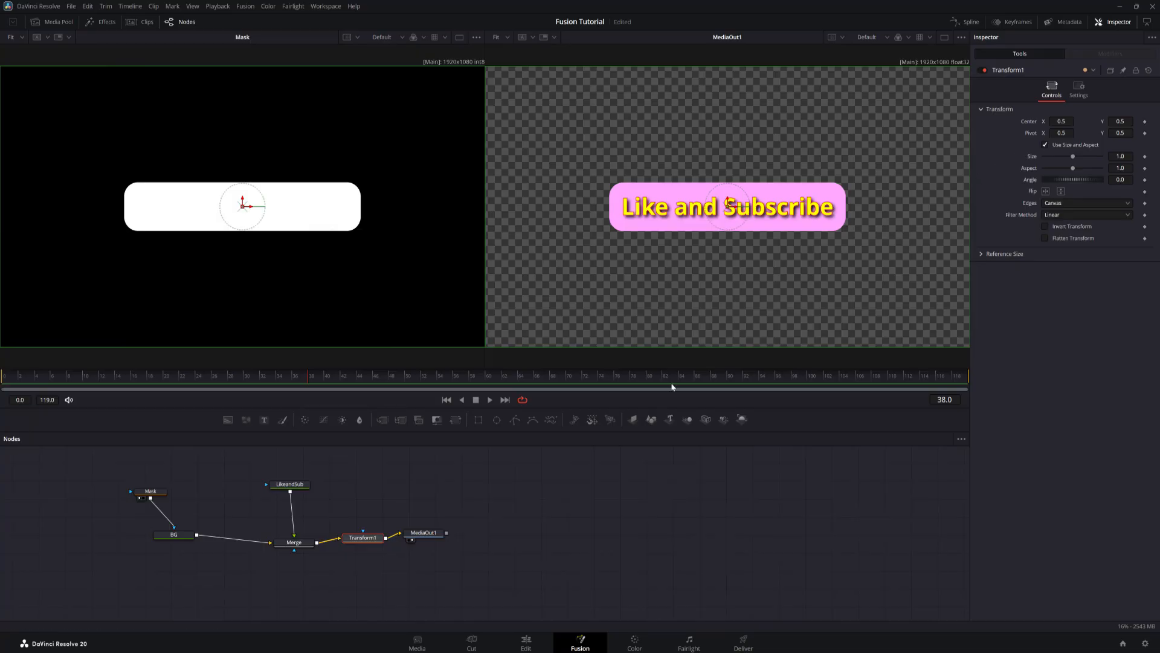
{"action": "mouse_move", "coordinate": [389, 498]}
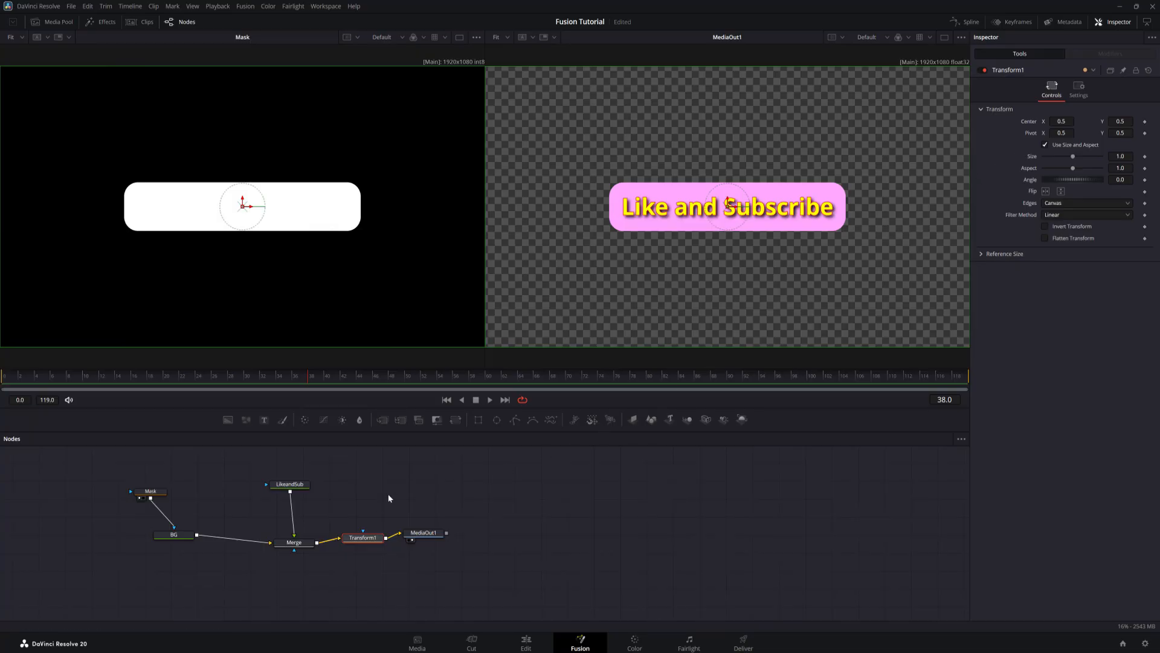
{"action": "mouse_move", "coordinate": [271, 543]}
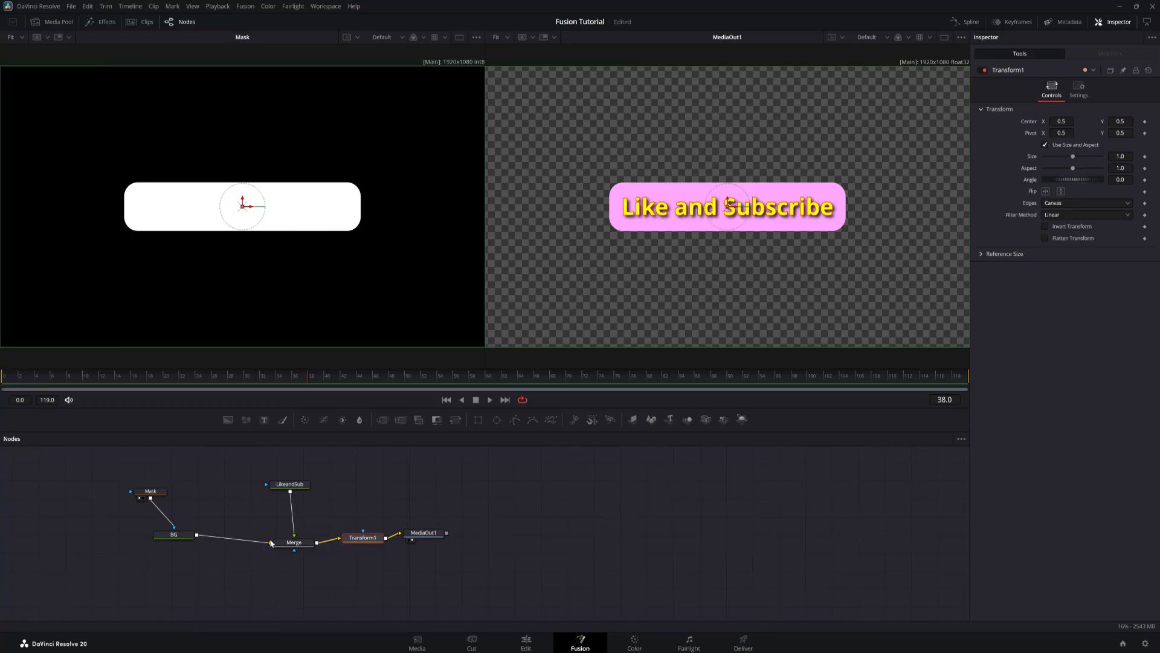
Focus the Nodes panel and bring up the Select Tool dialog
{"action": "left_click", "coordinate": [174, 534]}
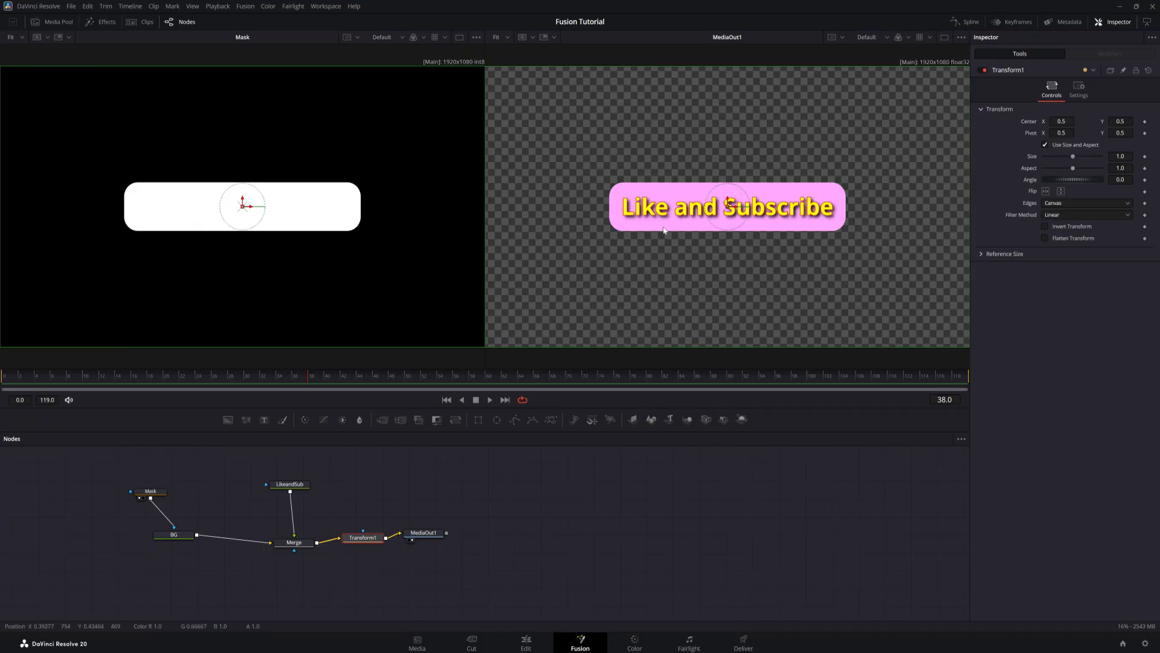
{"action": "mouse_move", "coordinate": [696, 220]}
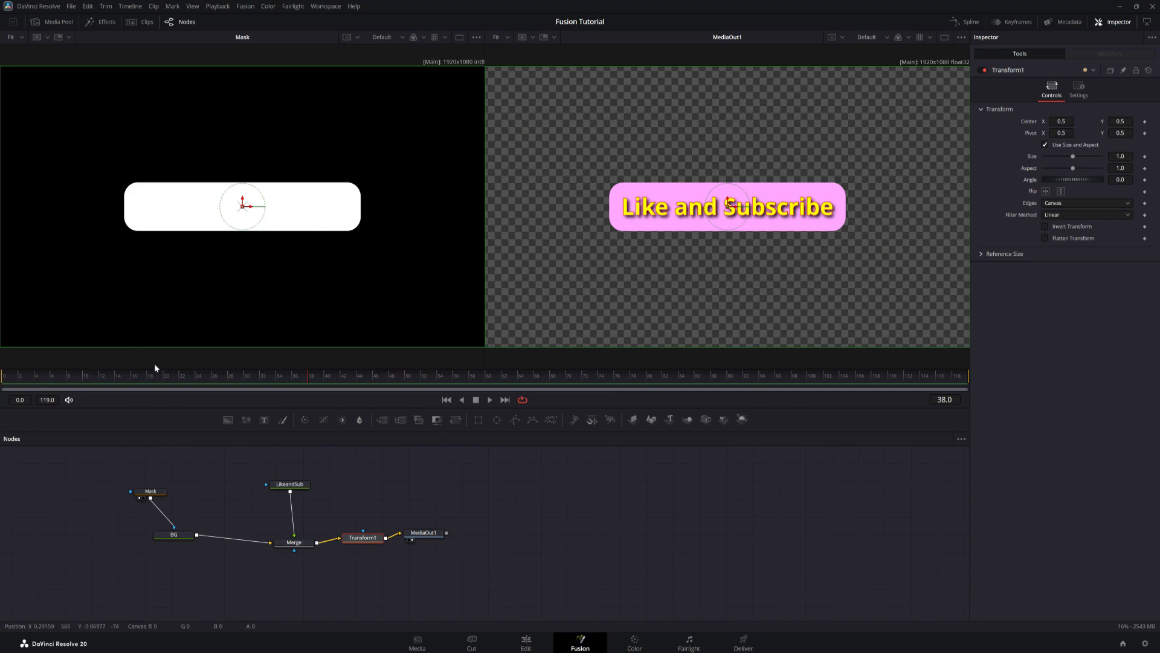
{"action": "mouse_move", "coordinate": [503, 492]}
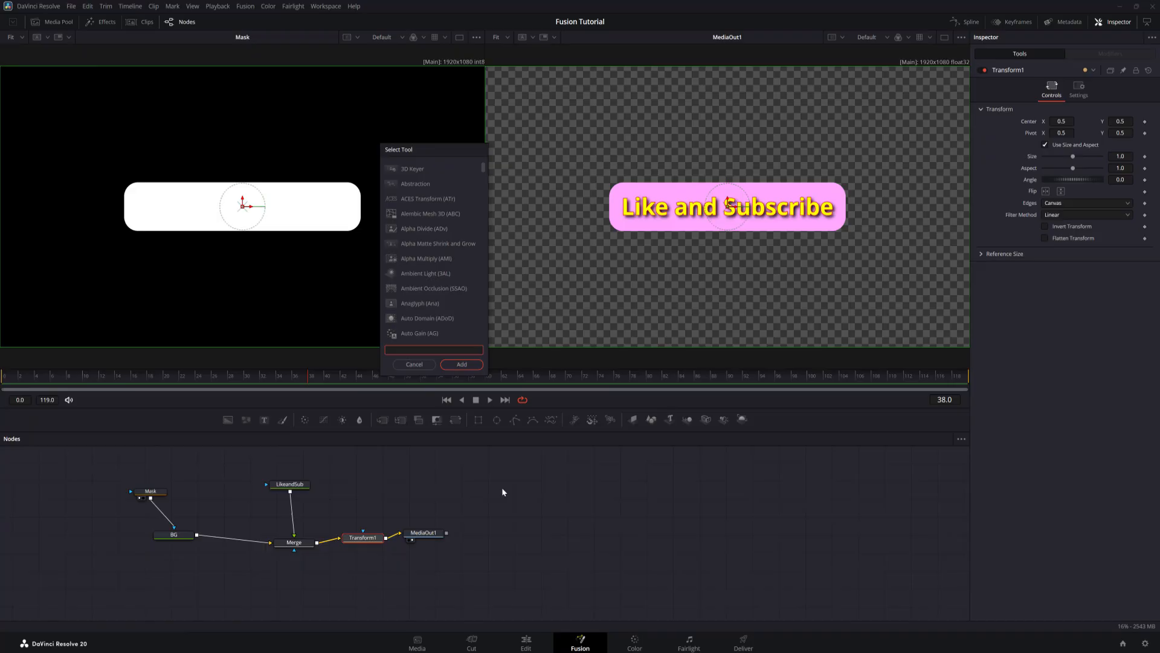
{"action": "mouse_move", "coordinate": [405, 343]}
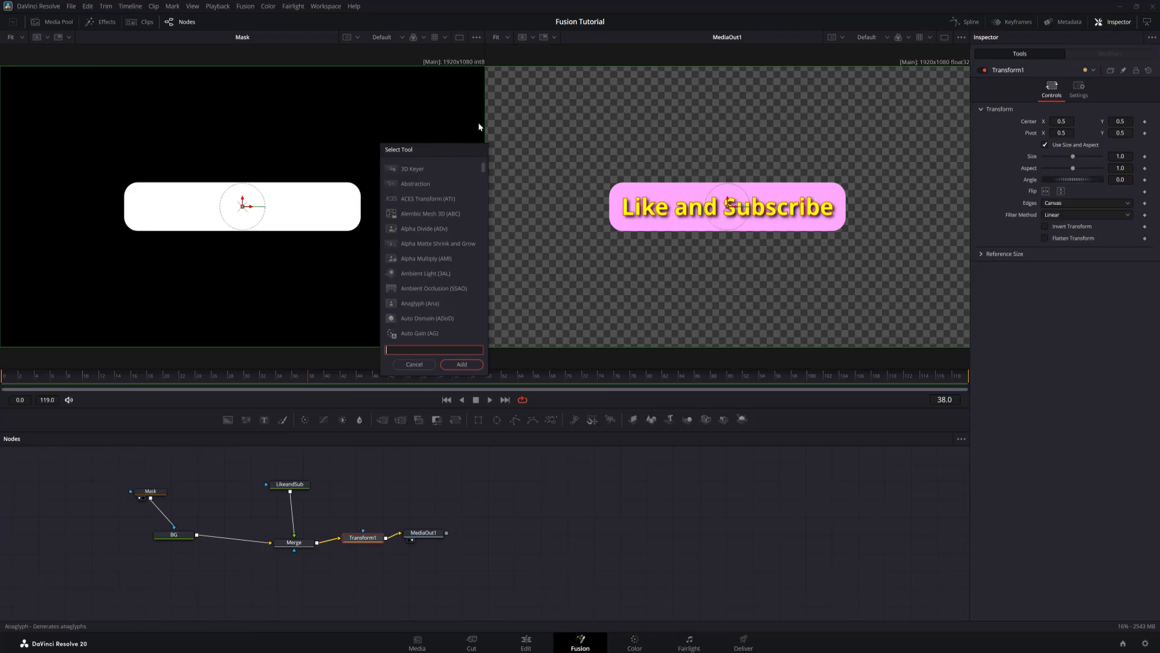
Search 'Drop' and add a Drop Shadow node after Transform1
{"action": "type", "text": "D"}
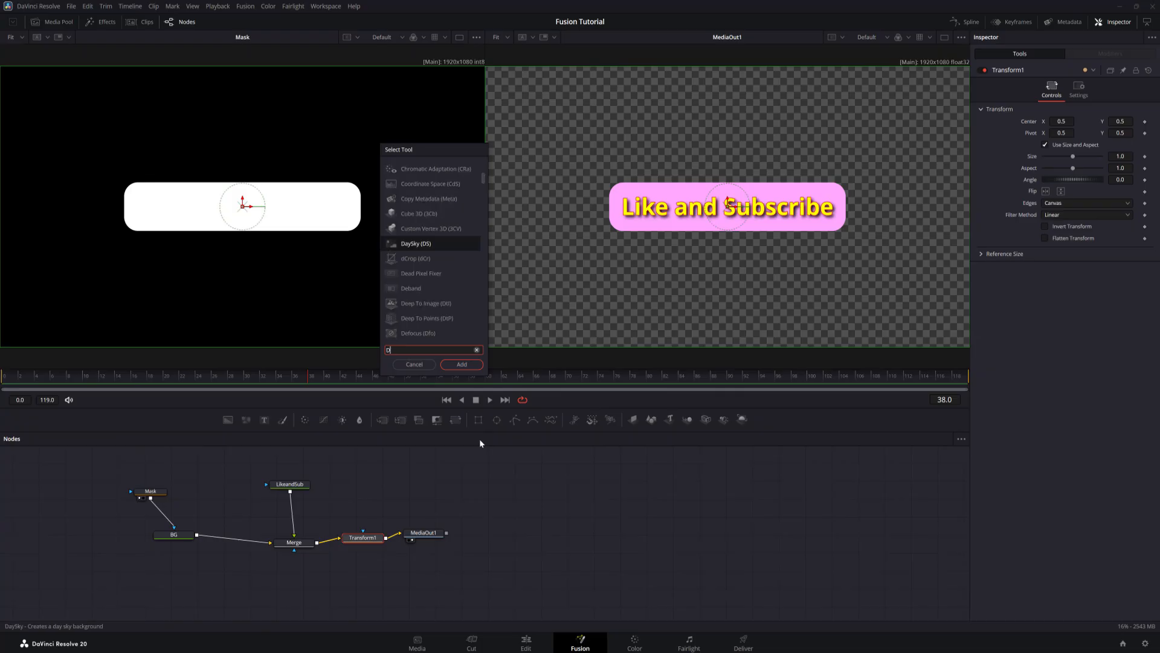
{"action": "type", "text": "rop Shadow"}
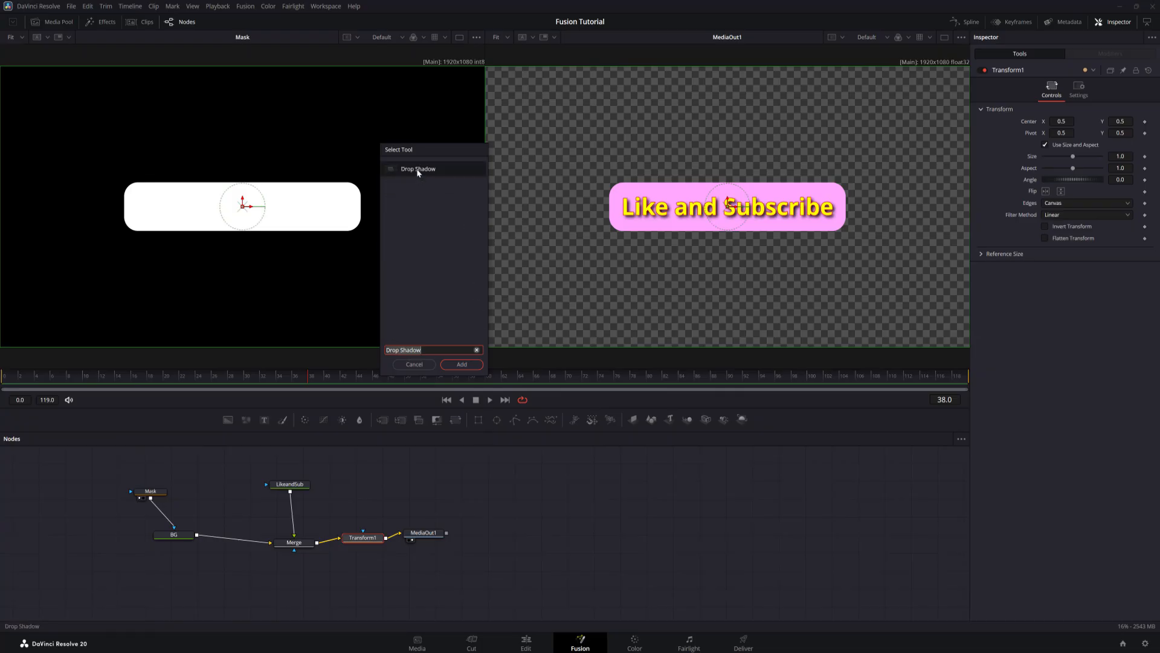
{"action": "left_click", "coordinate": [461, 363]}
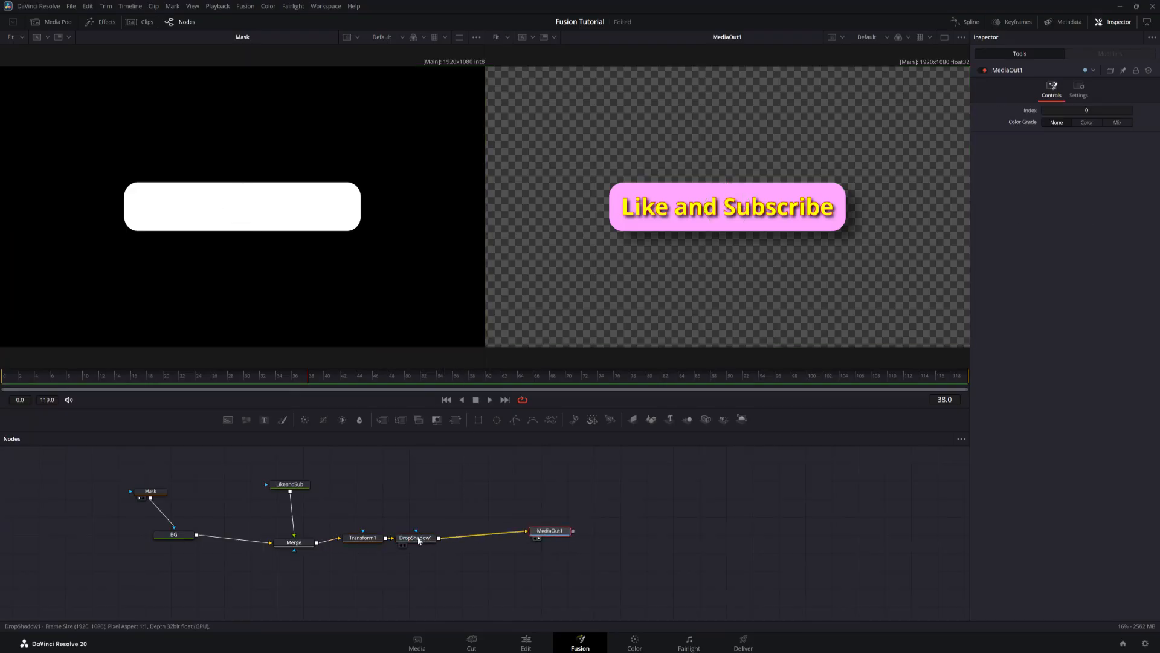
Move DropShadow1 onto the link between BG and Merge
{"action": "left_click", "coordinate": [414, 536]}
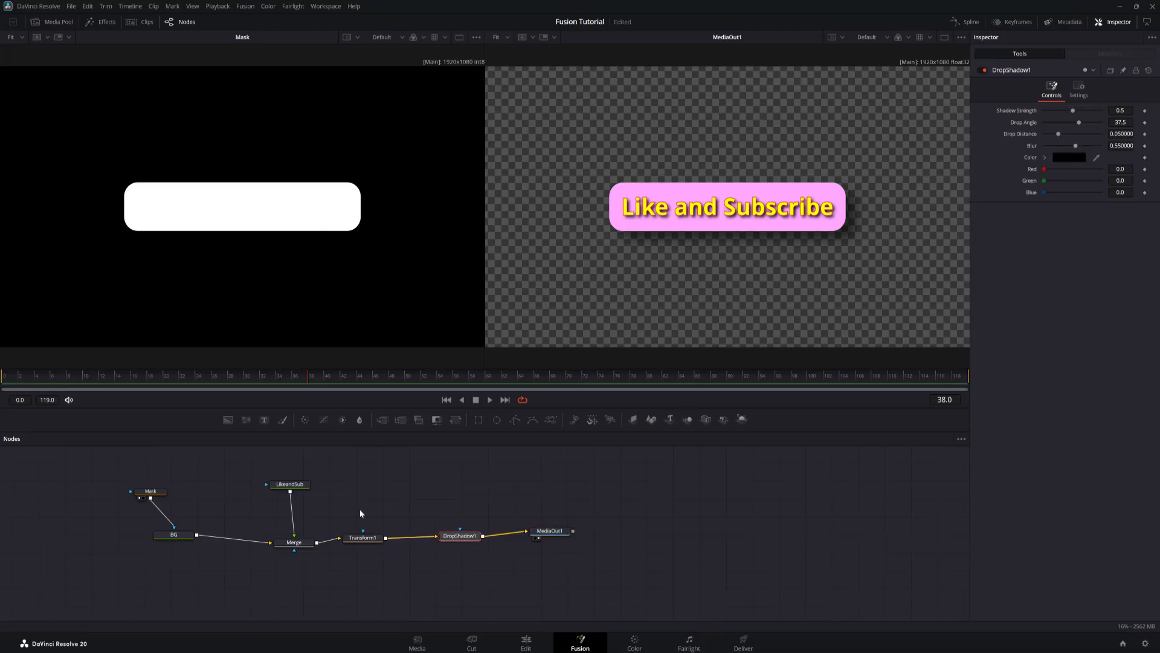
{"action": "mouse_move", "coordinate": [362, 538]}
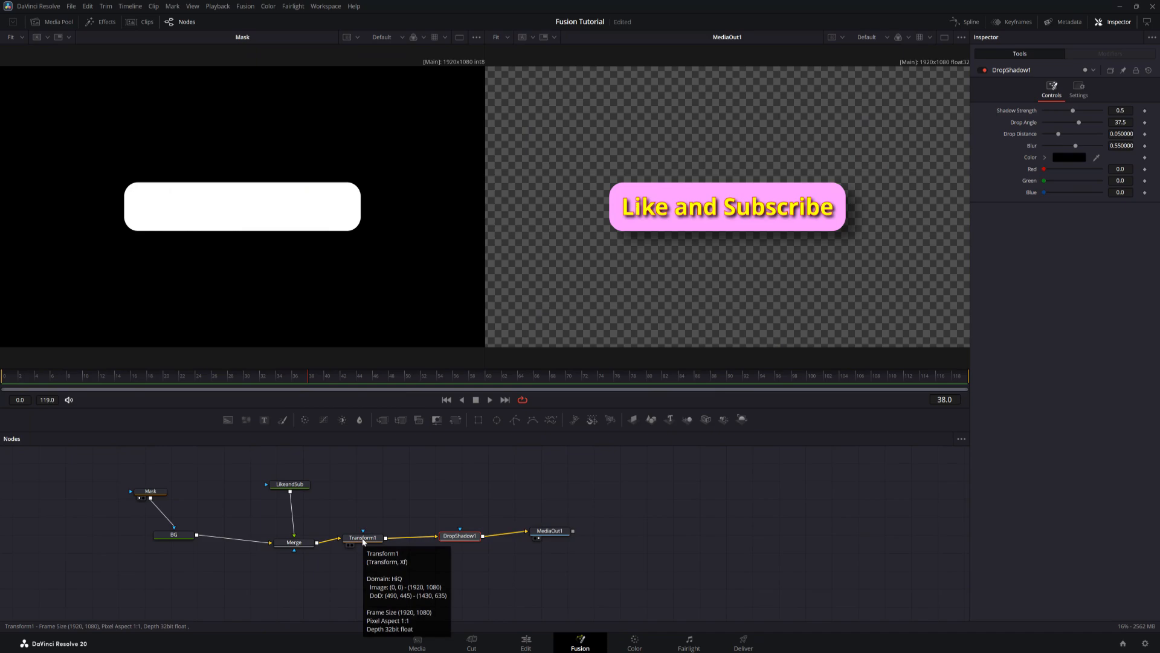
{"action": "mouse_move", "coordinate": [719, 181]}
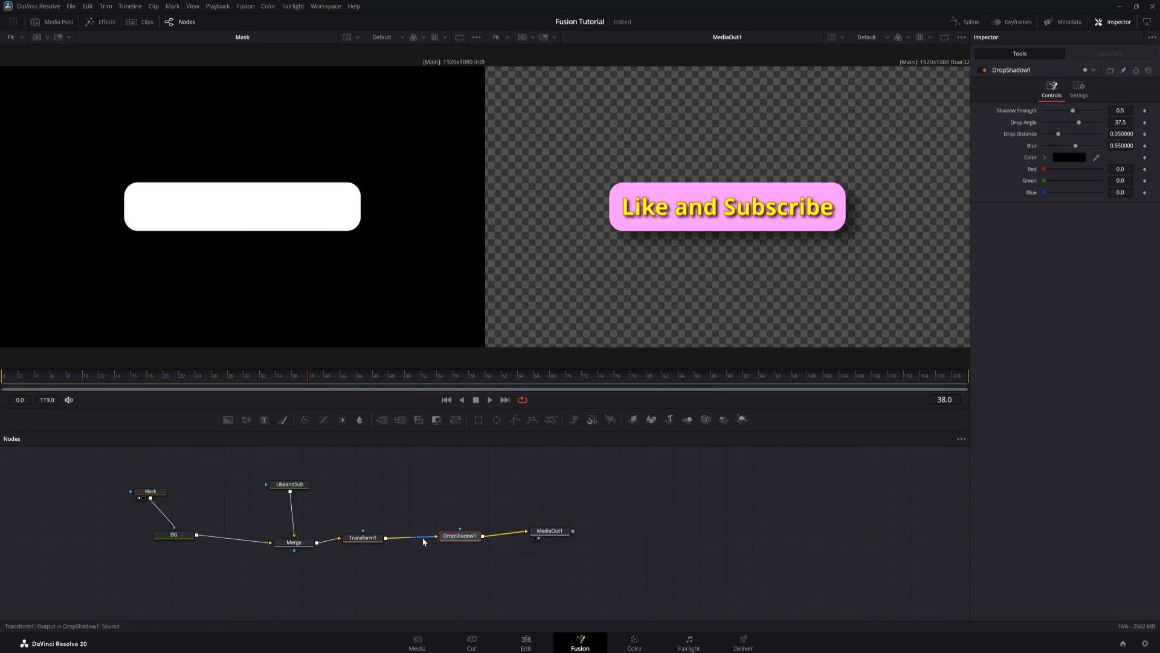
{"action": "left_click", "coordinate": [461, 535]}
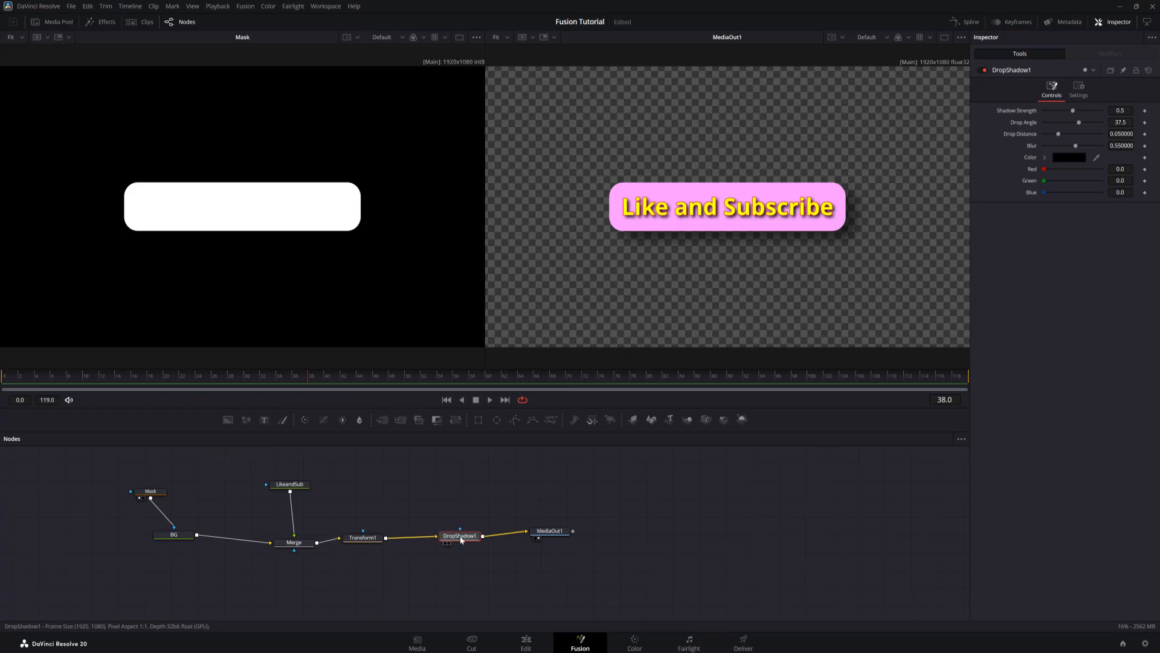
{"action": "left_click_drag", "start_coordinate": [459, 535], "coordinate": [233, 539]}
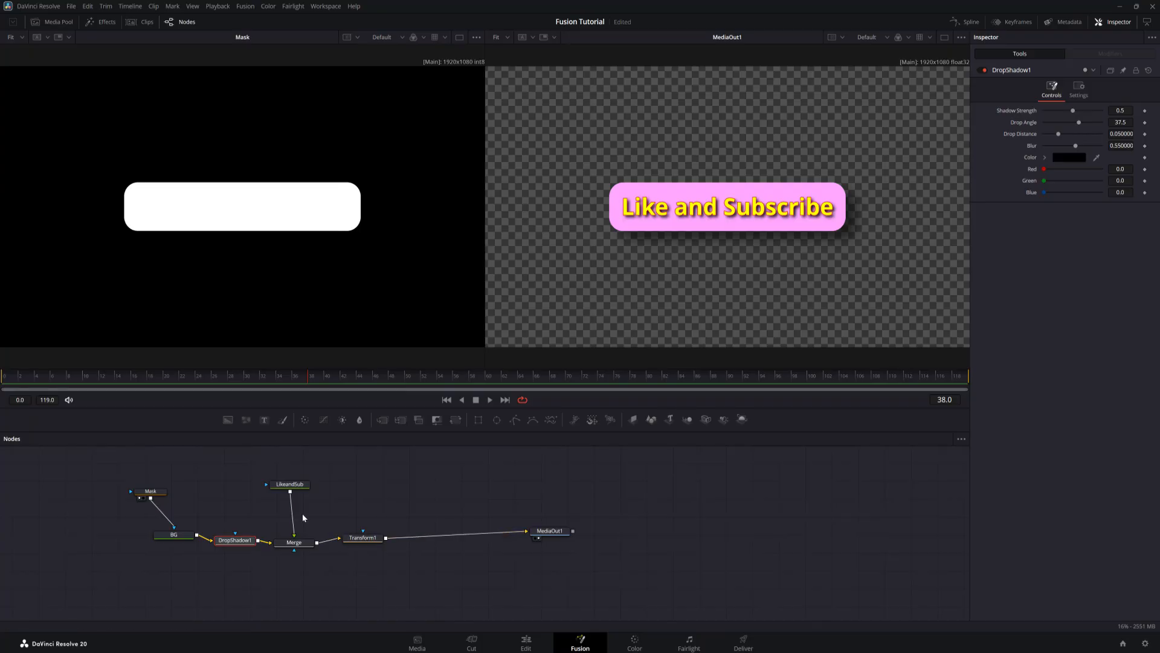
Review the rewired Merge, LikeandSub and DropShadow1 nodes after the move
{"action": "left_click", "coordinate": [363, 537]}
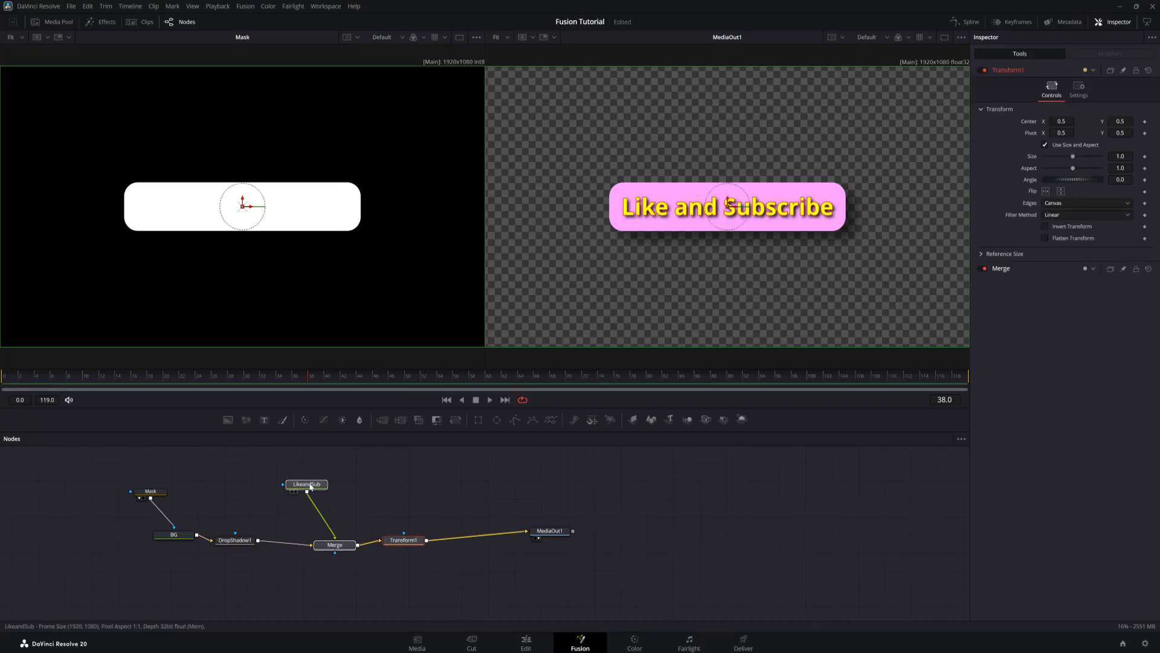
{"action": "left_click", "coordinate": [307, 483]}
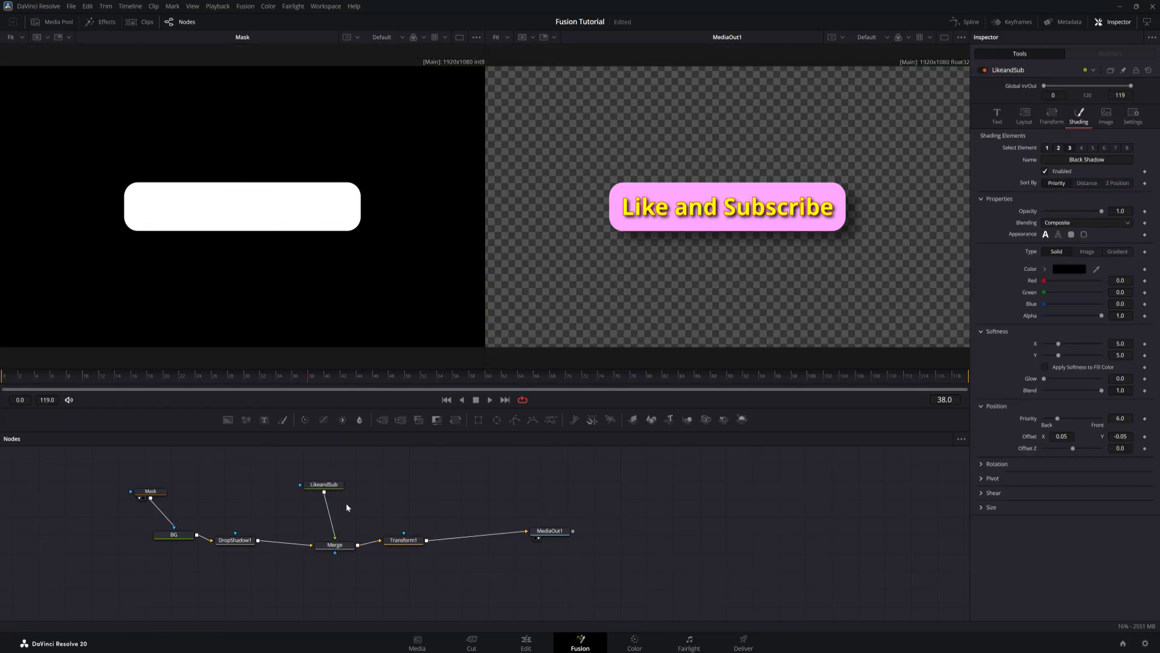
{"action": "left_click", "coordinate": [235, 539]}
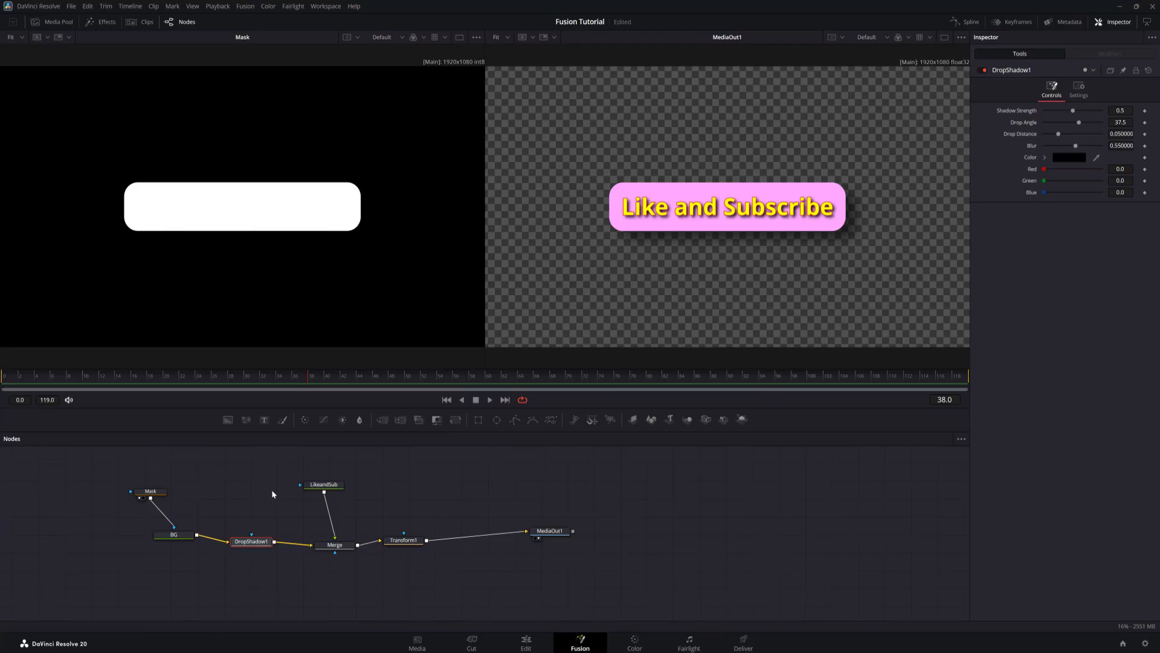
Switch to the Edit page and select the Fusion Composition clip on the timeline
{"action": "left_click_drag", "start_coordinate": [272, 495], "coordinate": [406, 491]}
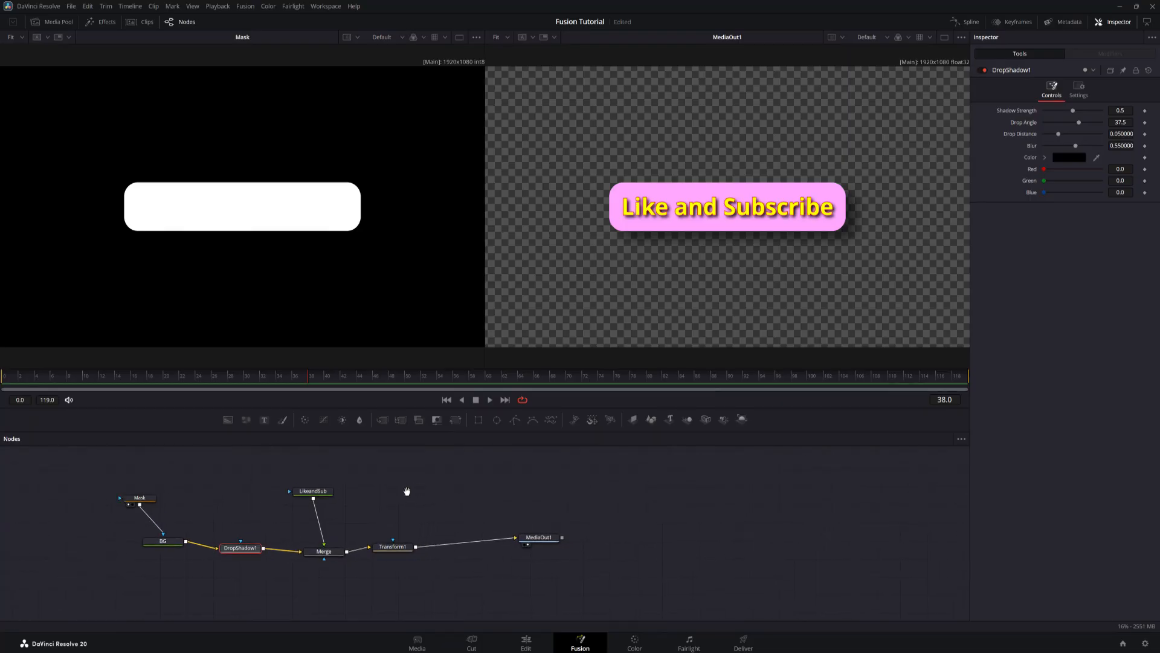
{"action": "left_click_drag", "start_coordinate": [406, 491], "coordinate": [458, 510]}
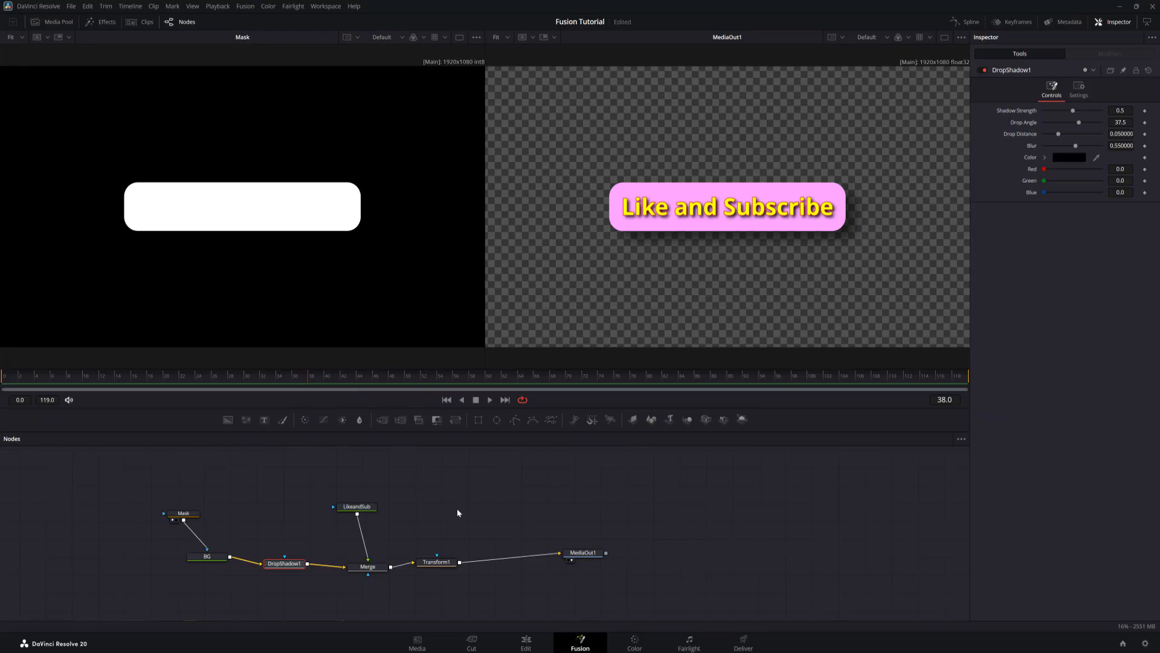
{"action": "left_click", "coordinate": [525, 644]}
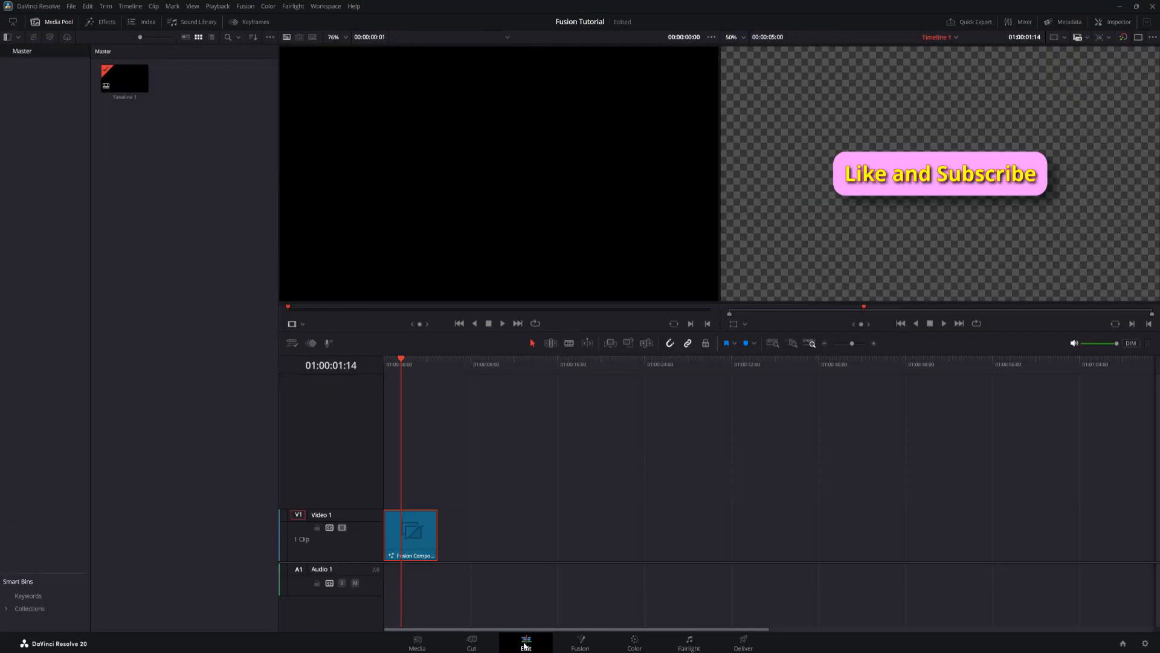
{"action": "left_click", "coordinate": [413, 538]}
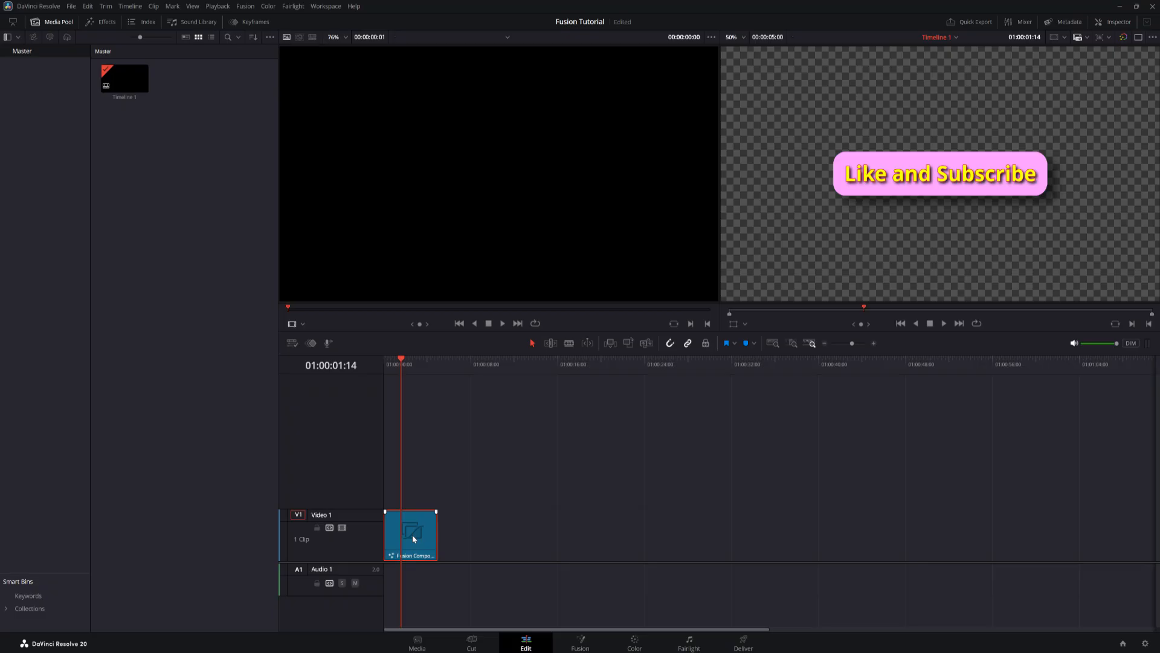